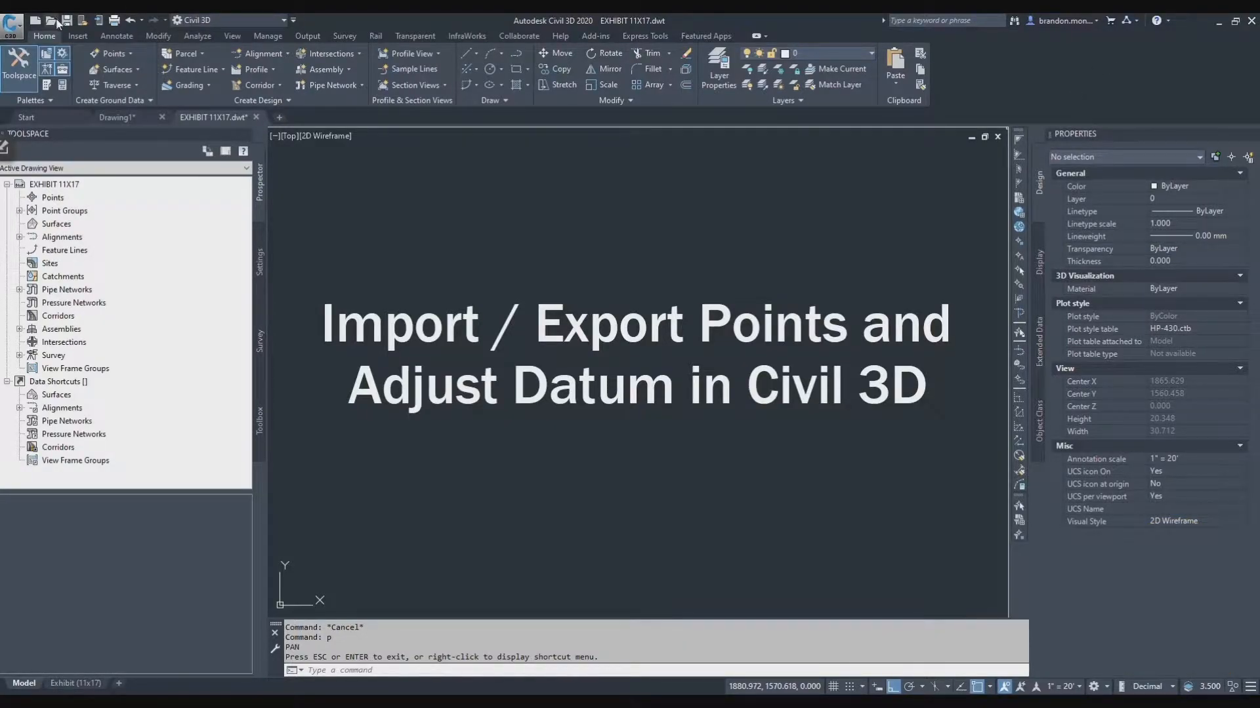
Start Points from File on the Insert ribbon and browse to the training folder of CSV point files
{"action": "left_click", "coordinate": [78, 37]}
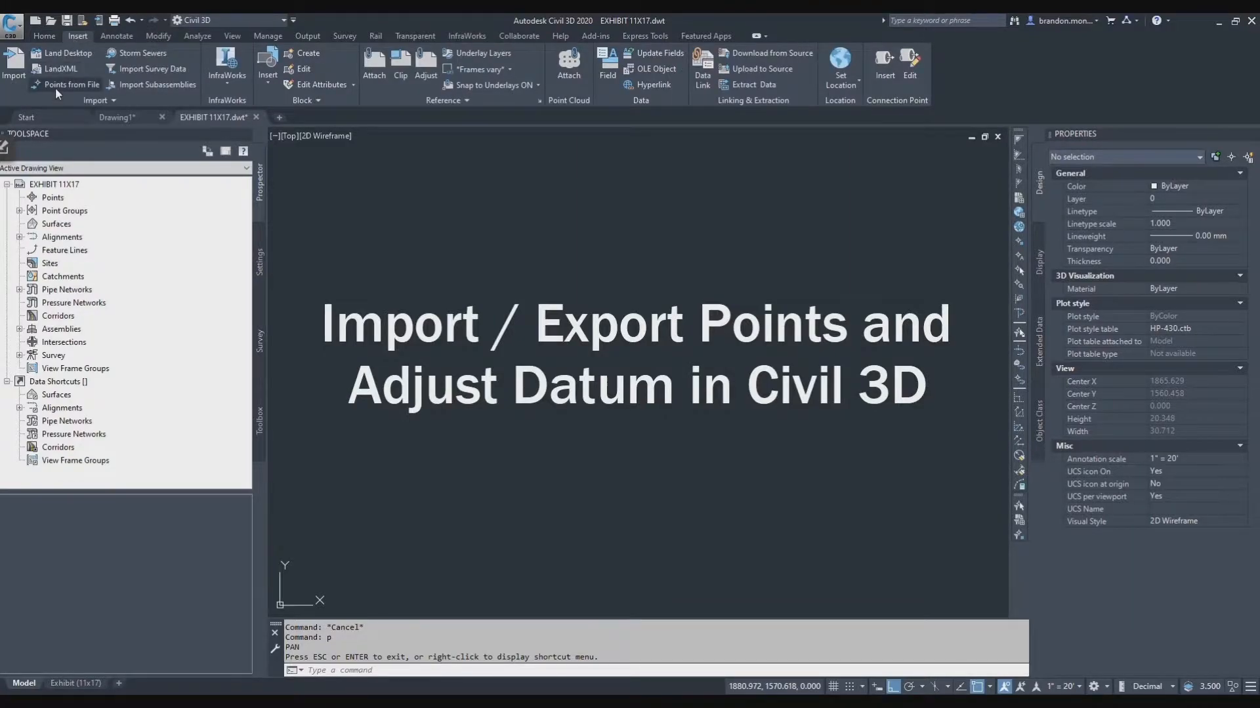
{"action": "left_click", "coordinate": [69, 84]}
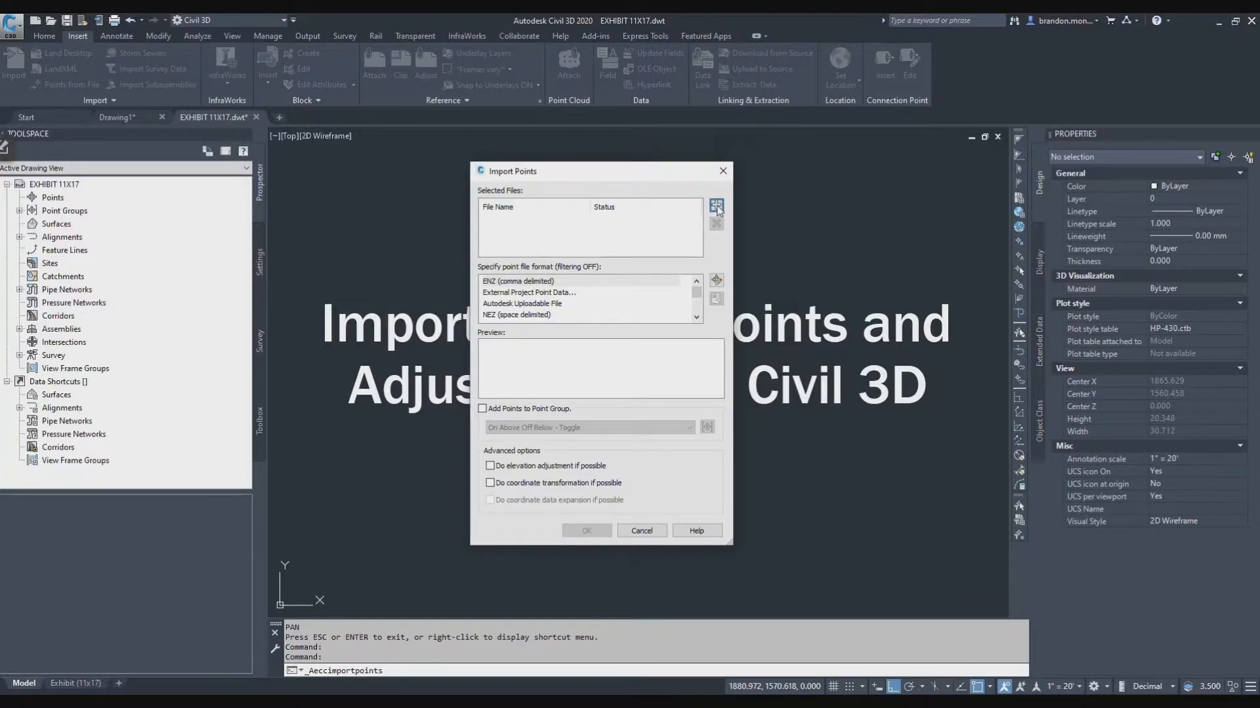
{"action": "left_click", "coordinate": [717, 205]}
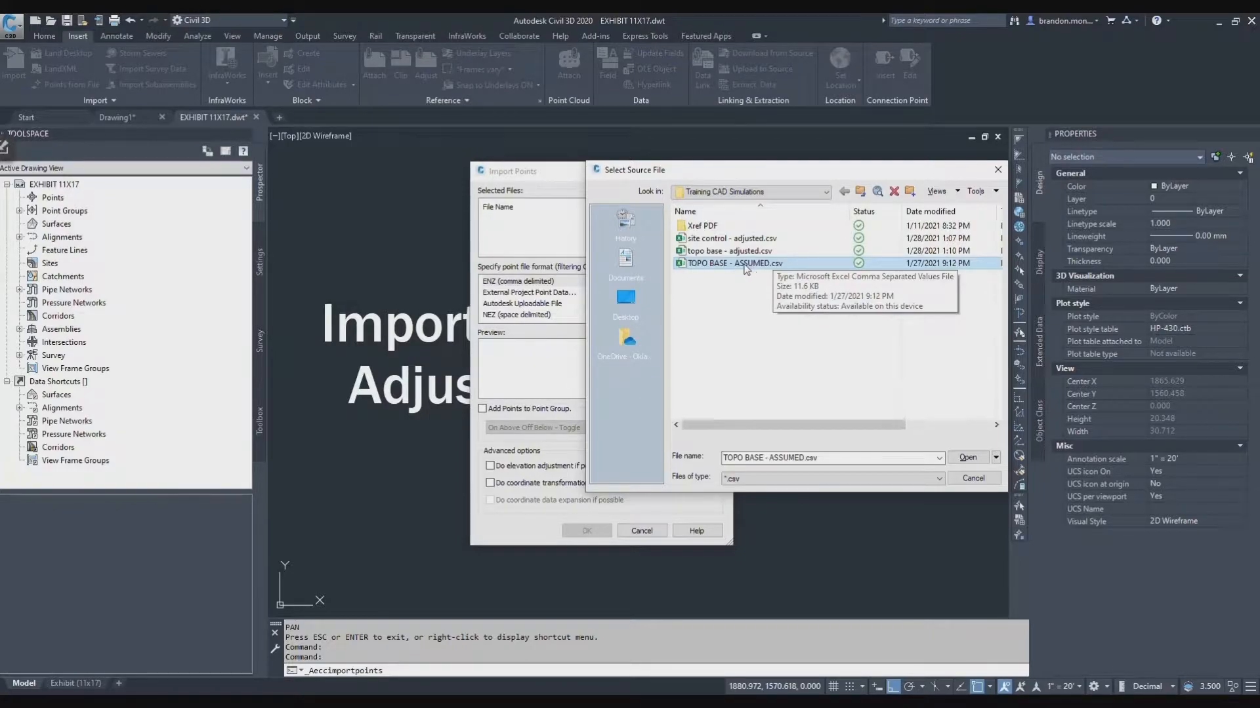
{"action": "mouse_move", "coordinate": [700, 497]}
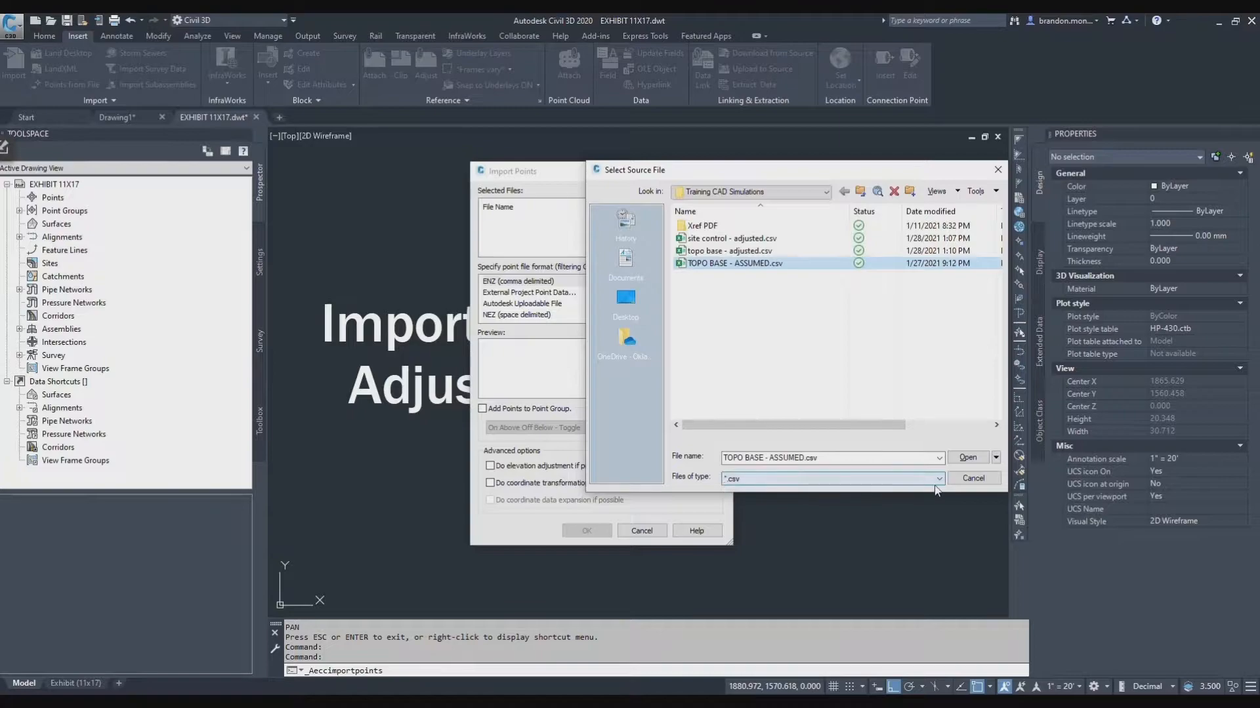
{"action": "left_click", "coordinate": [939, 477]}
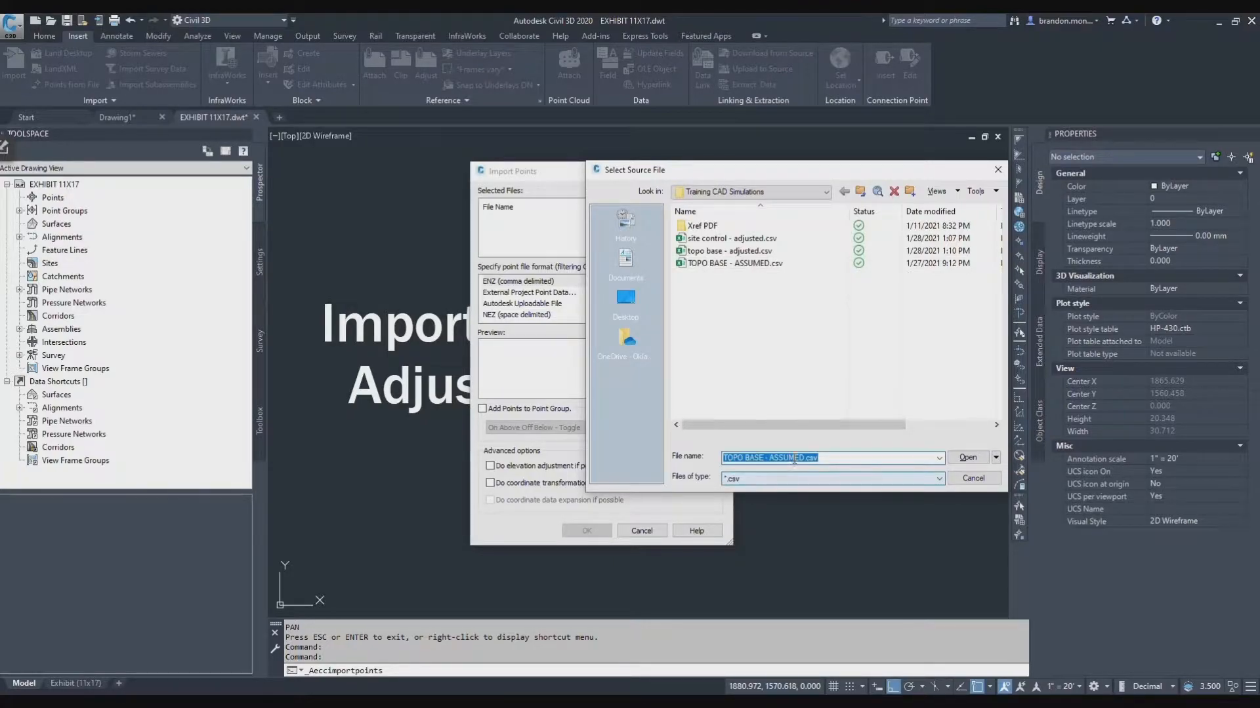
Add TOPO BASE - ASSUMED.csv and read it with the PNEZD (comma delimited) format
{"action": "left_click", "coordinate": [969, 456]}
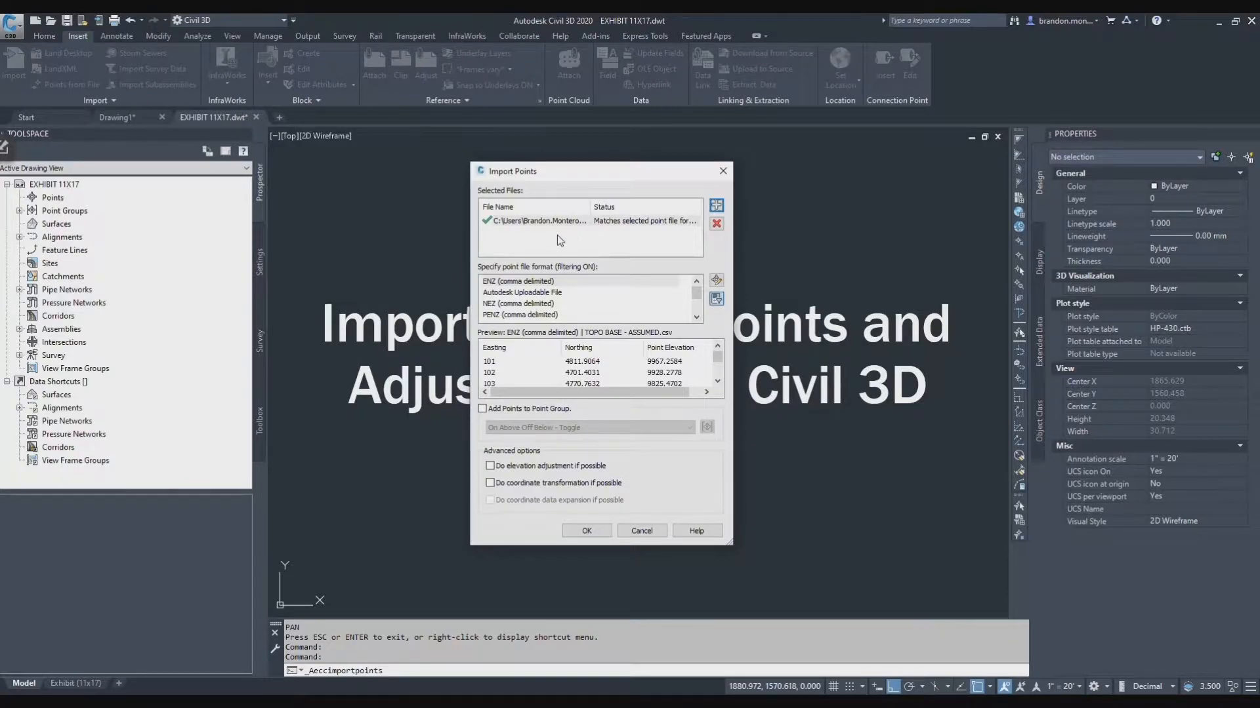
{"action": "mouse_move", "coordinate": [504, 248]}
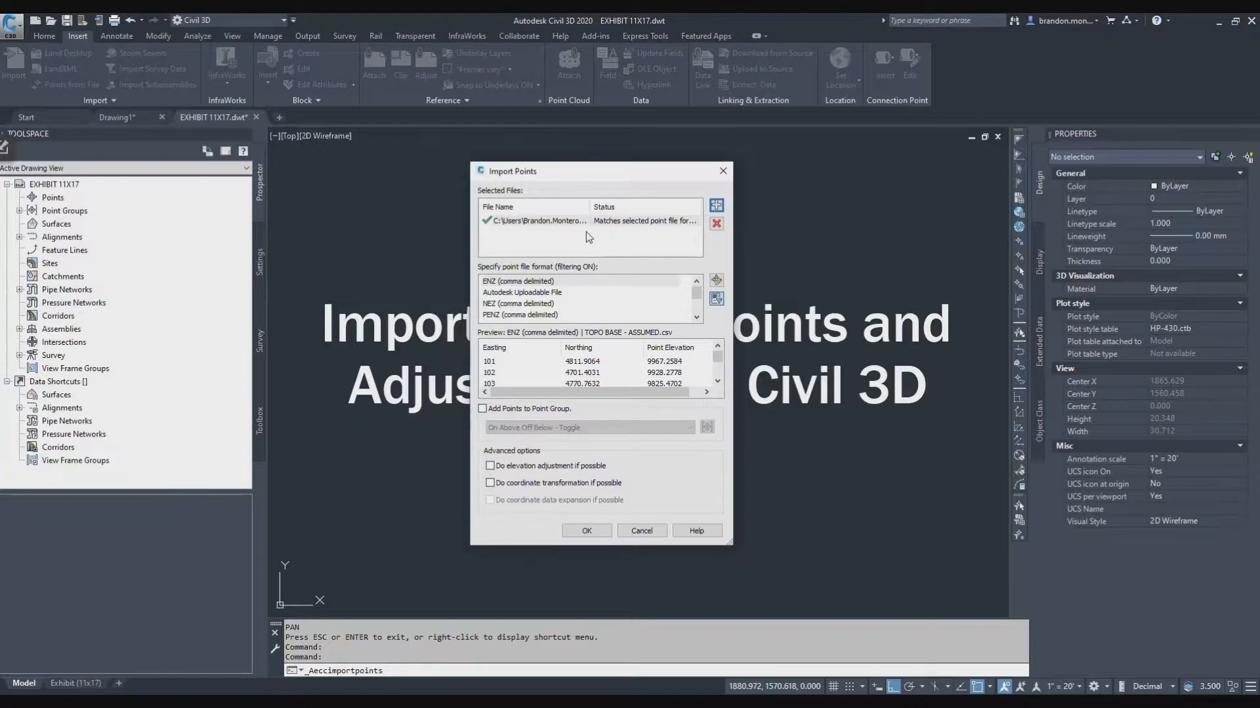
{"action": "mouse_move", "coordinate": [575, 253]}
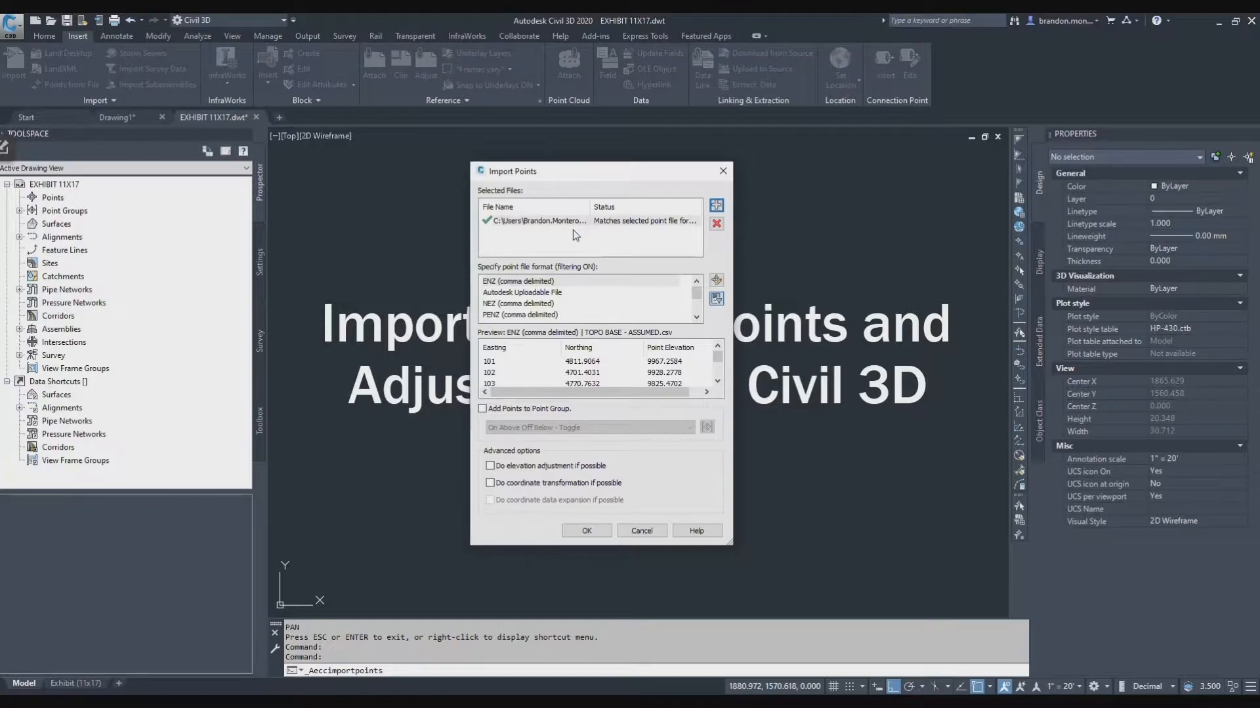
{"action": "mouse_move", "coordinate": [554, 244]}
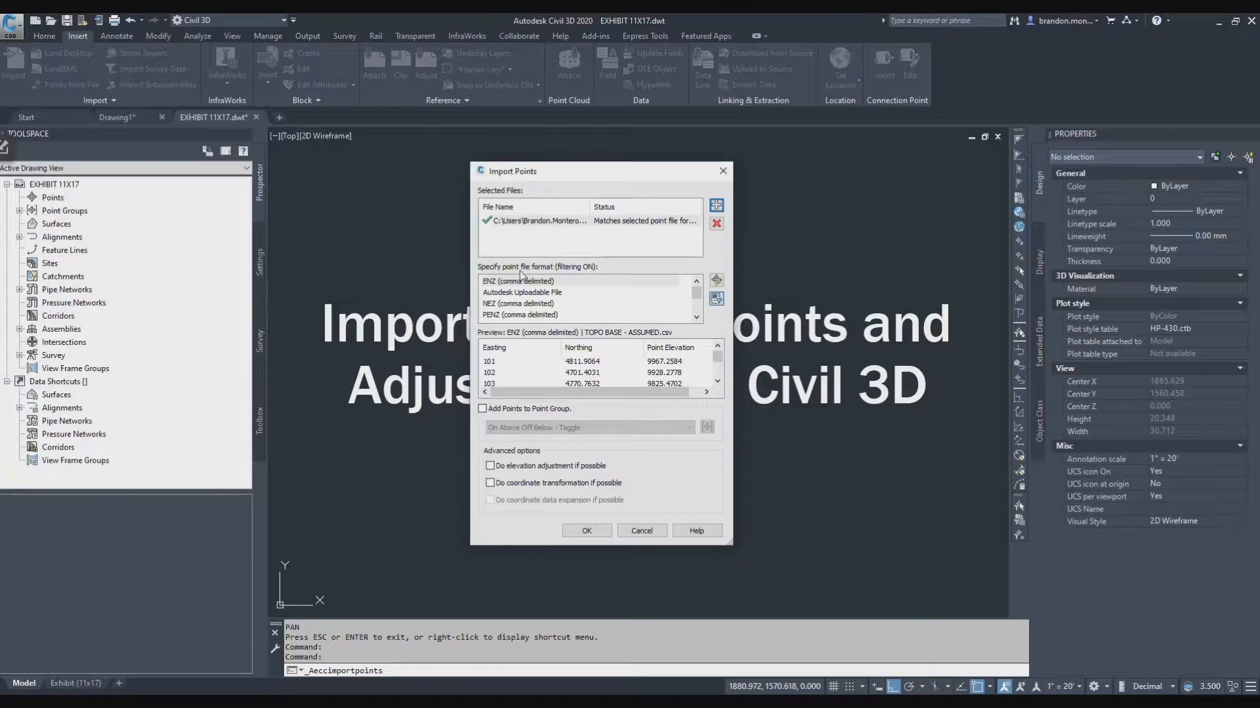
{"action": "scroll", "scroll_direction": "down", "scroll_amount": 3}
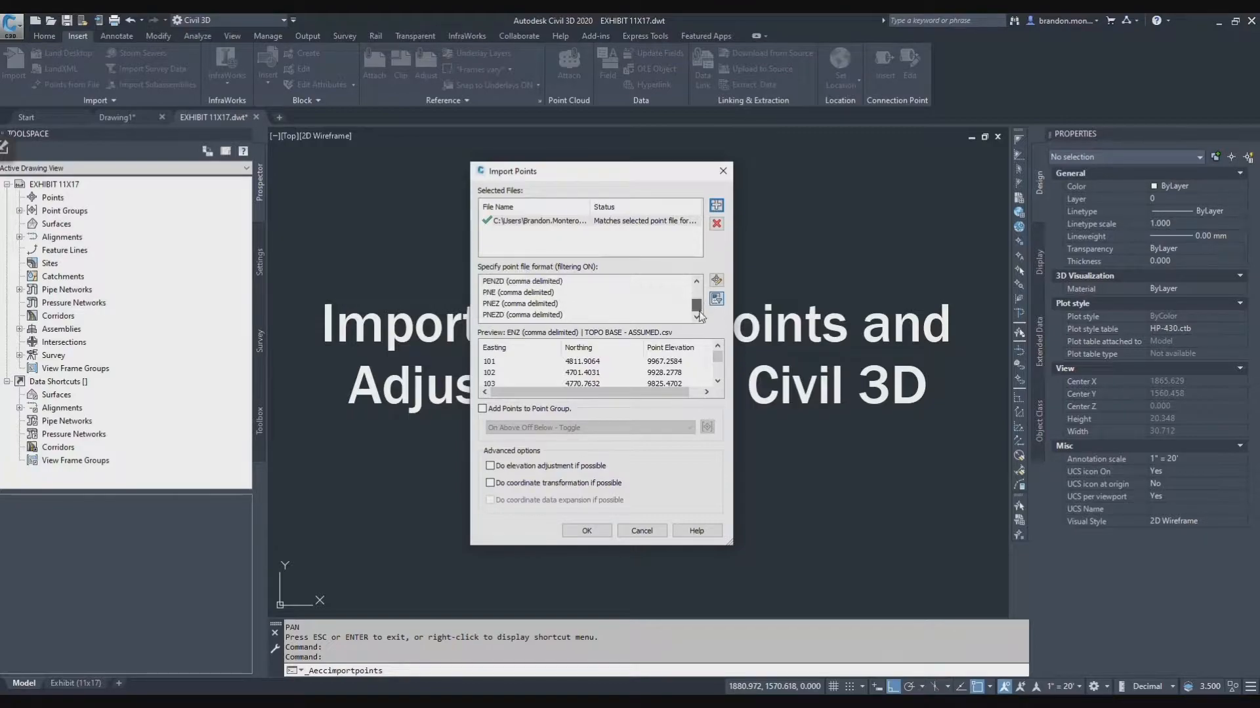
{"action": "left_click", "coordinate": [520, 315]}
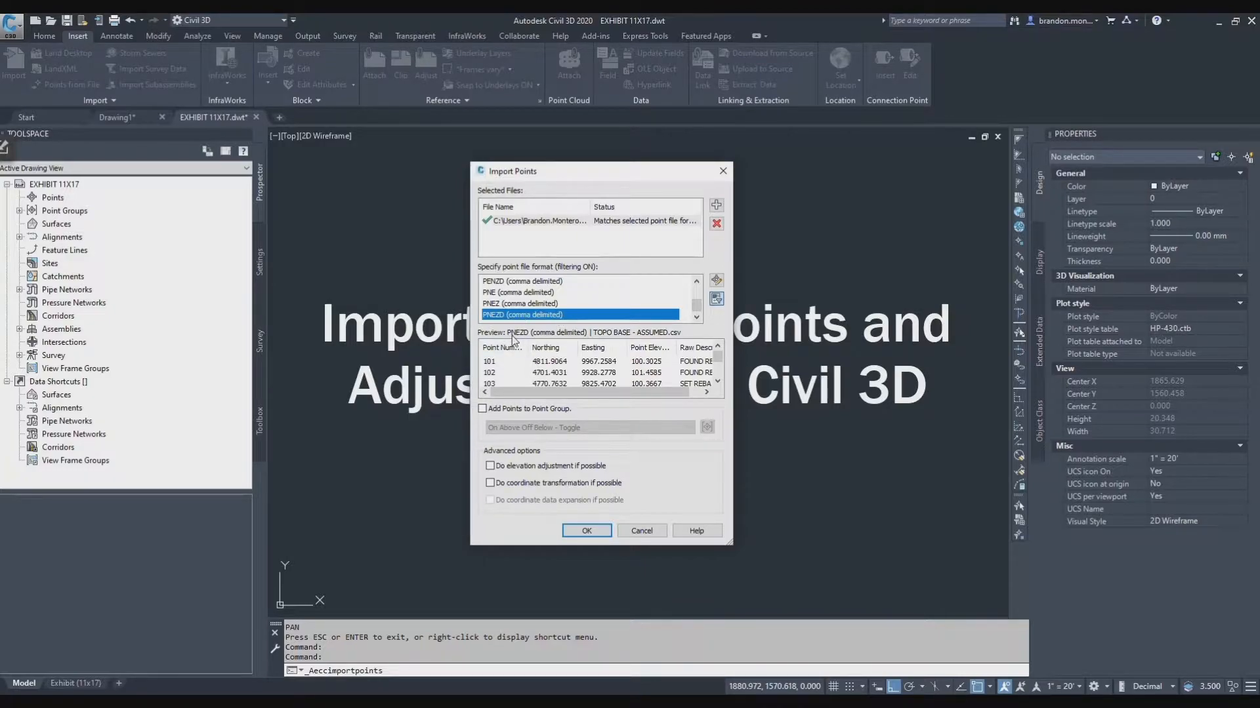
{"action": "mouse_move", "coordinate": [665, 378]}
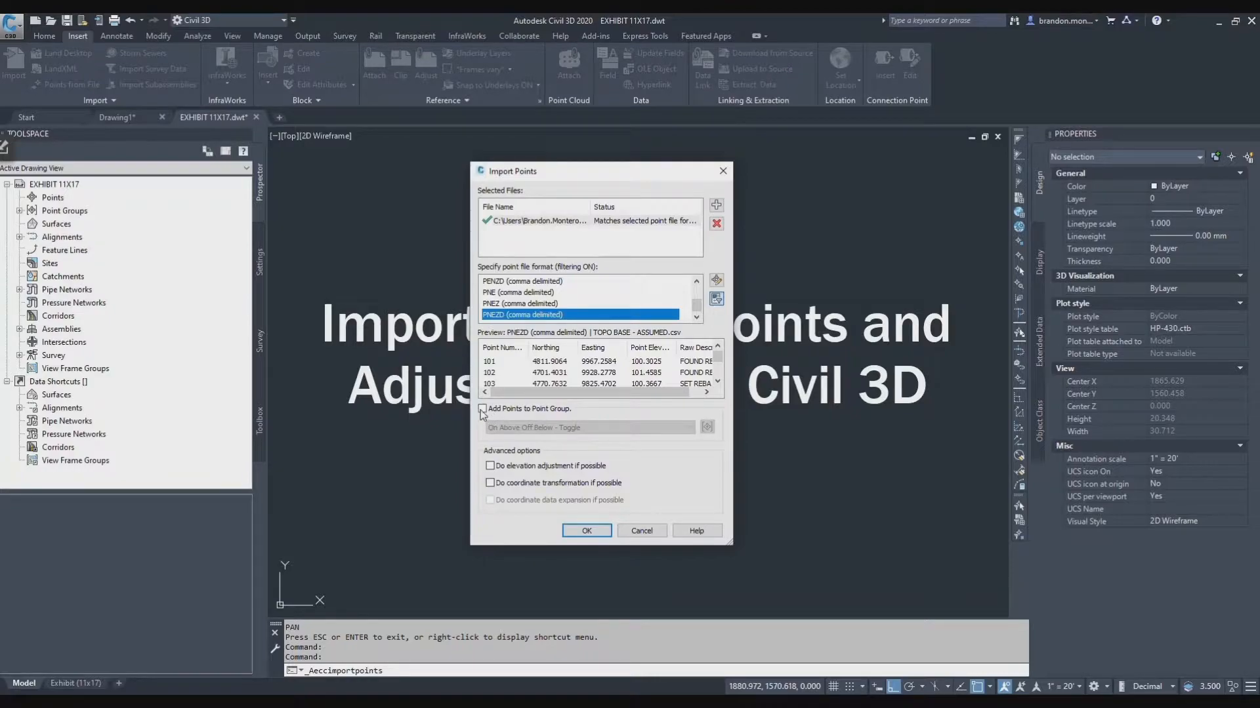
Create a point group named Topo and Control for the imported points and run the import
{"action": "left_click", "coordinate": [482, 409]}
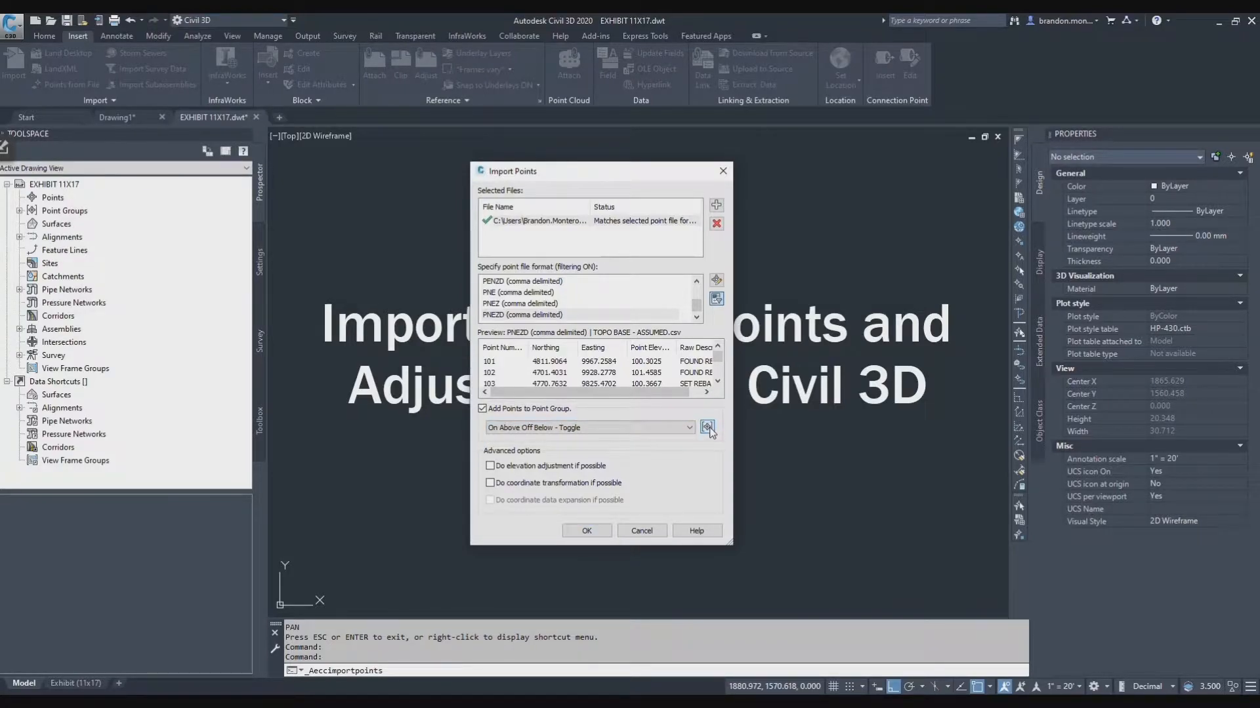
{"action": "left_click", "coordinate": [707, 428]}
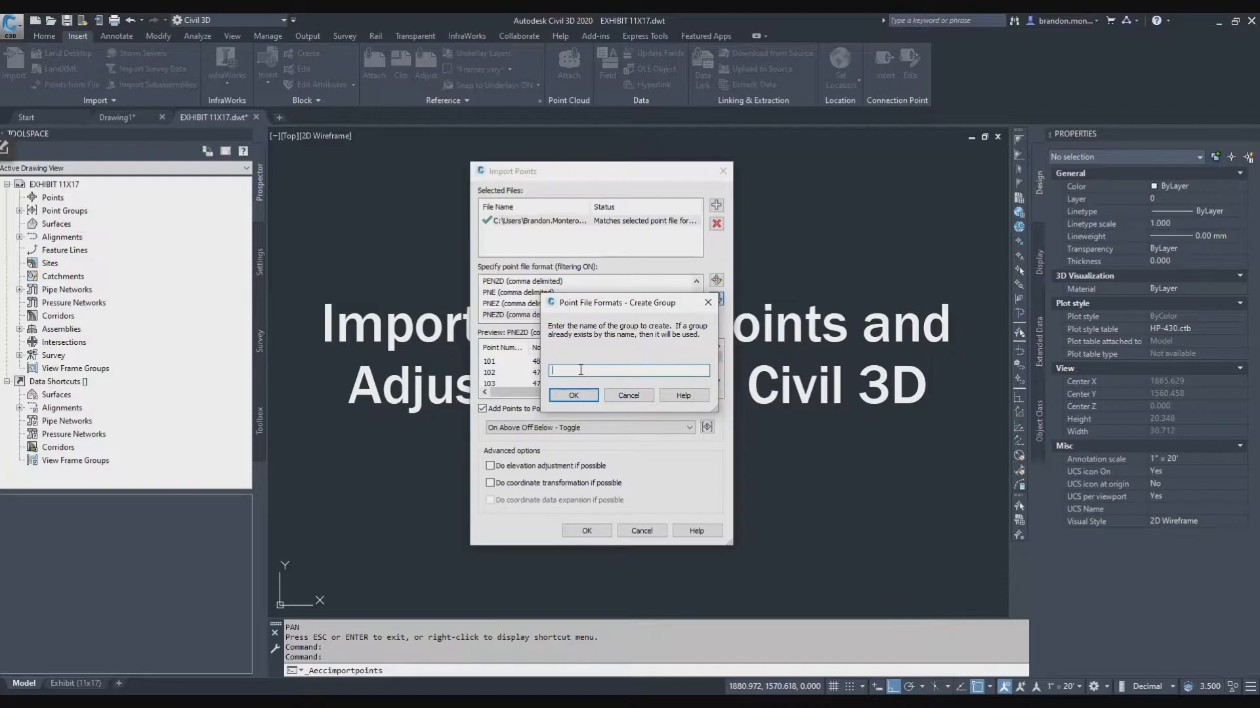
{"action": "type", "text": "Topo and Control"}
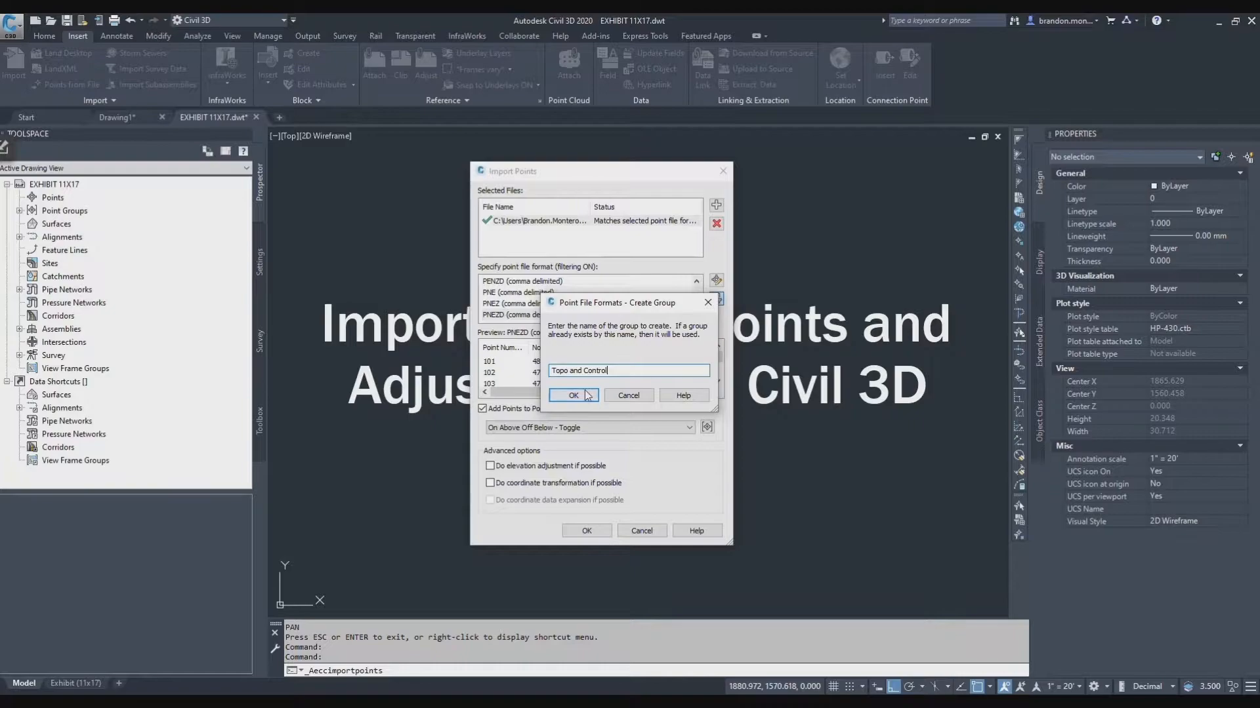
{"action": "left_click", "coordinate": [574, 396]}
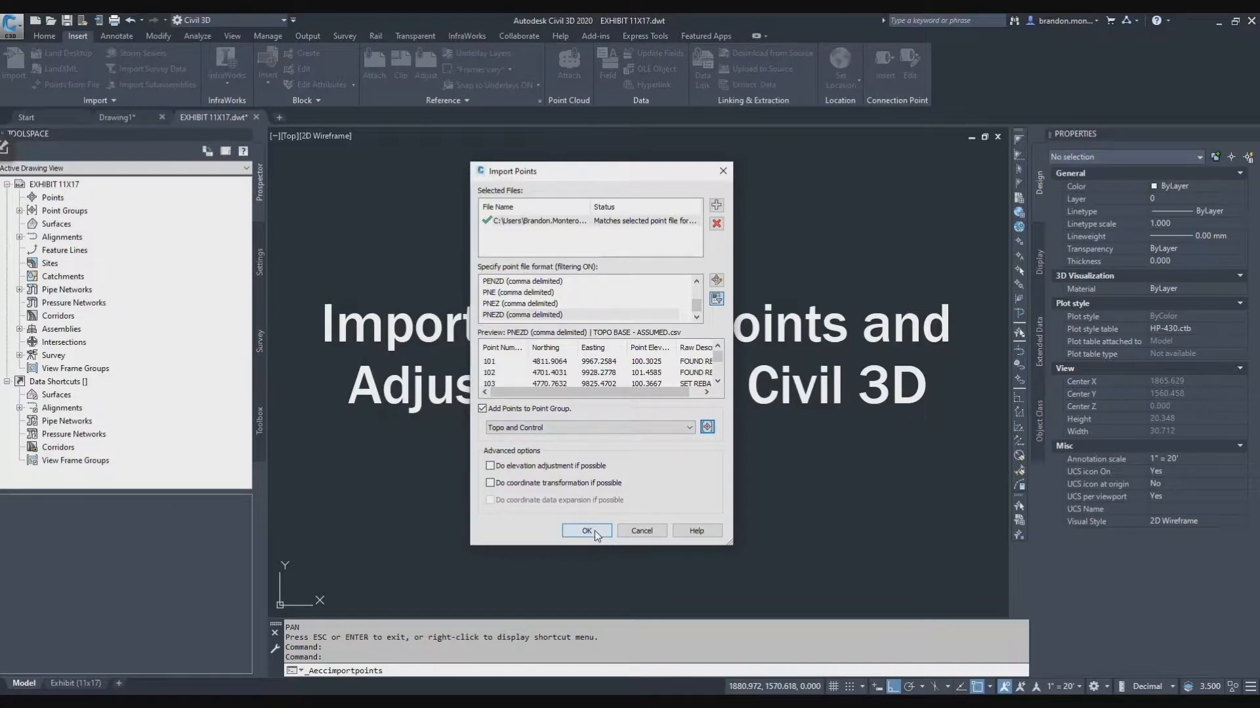
{"action": "left_click", "coordinate": [587, 530]}
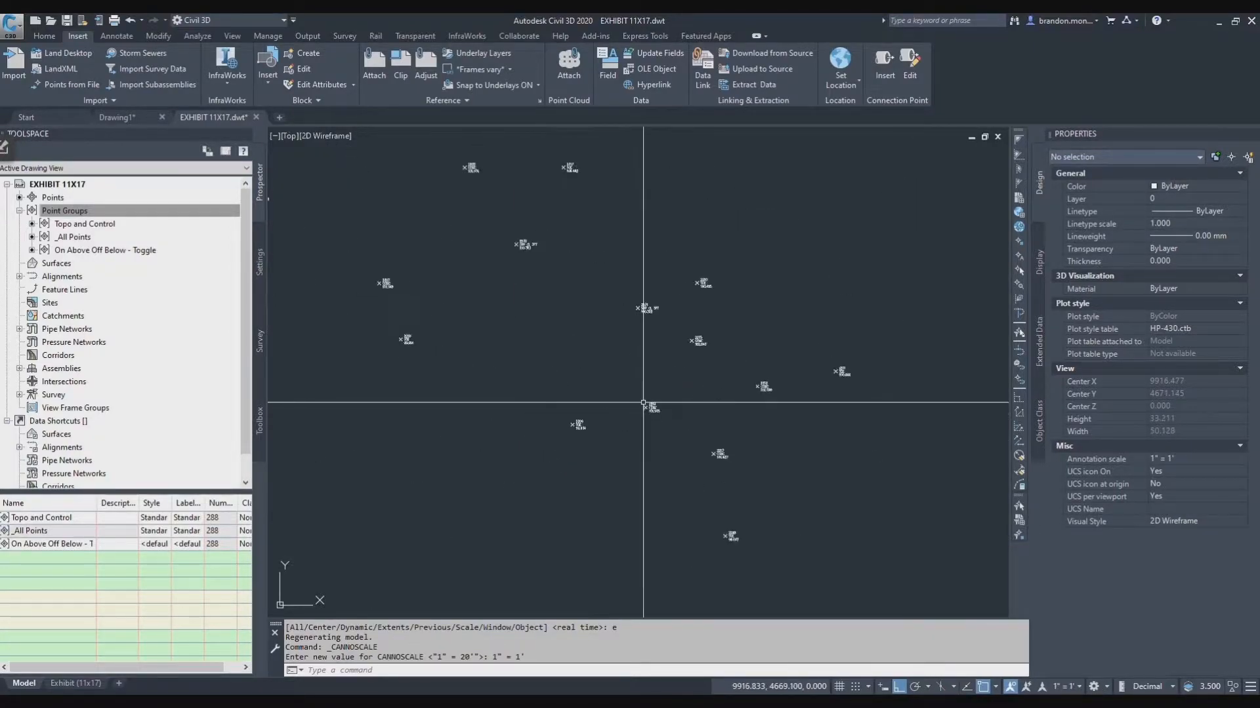
Add a custom drawing scale 1" = 5' with drawing units 5 and make it the annotation scale
{"action": "left_click", "coordinate": [1071, 686]}
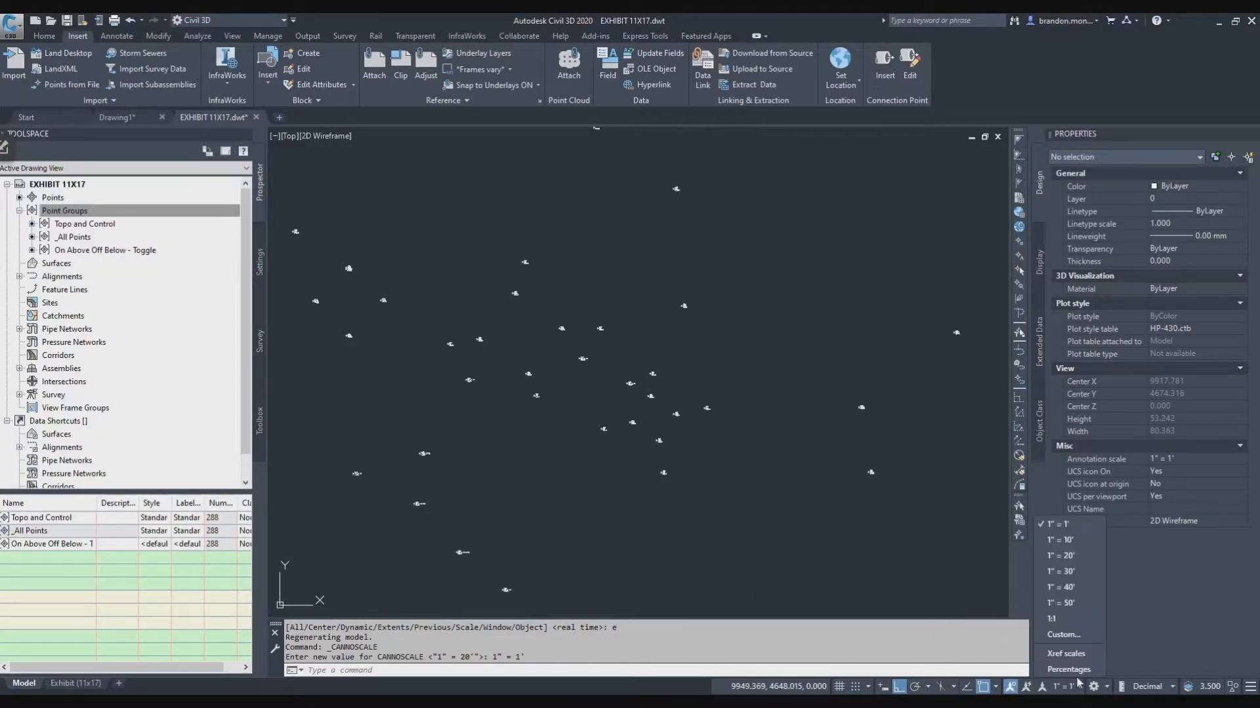
{"action": "left_click", "coordinate": [1062, 635]}
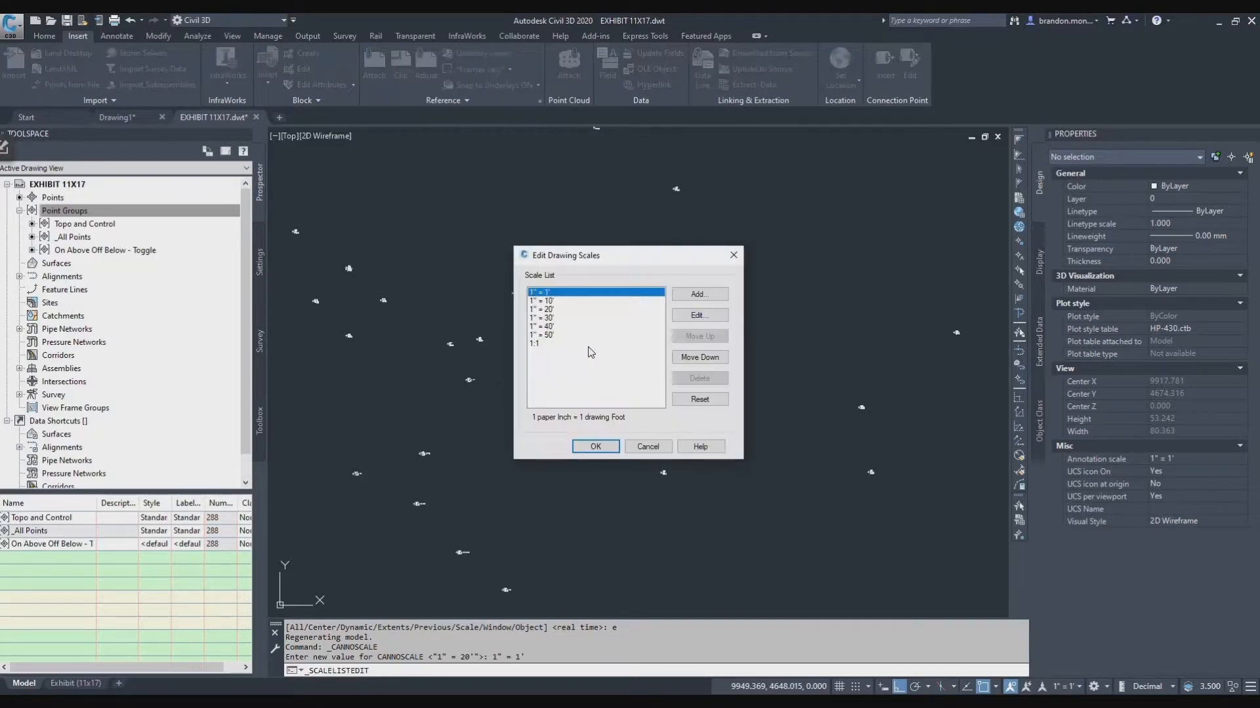
{"action": "left_click", "coordinate": [699, 294]}
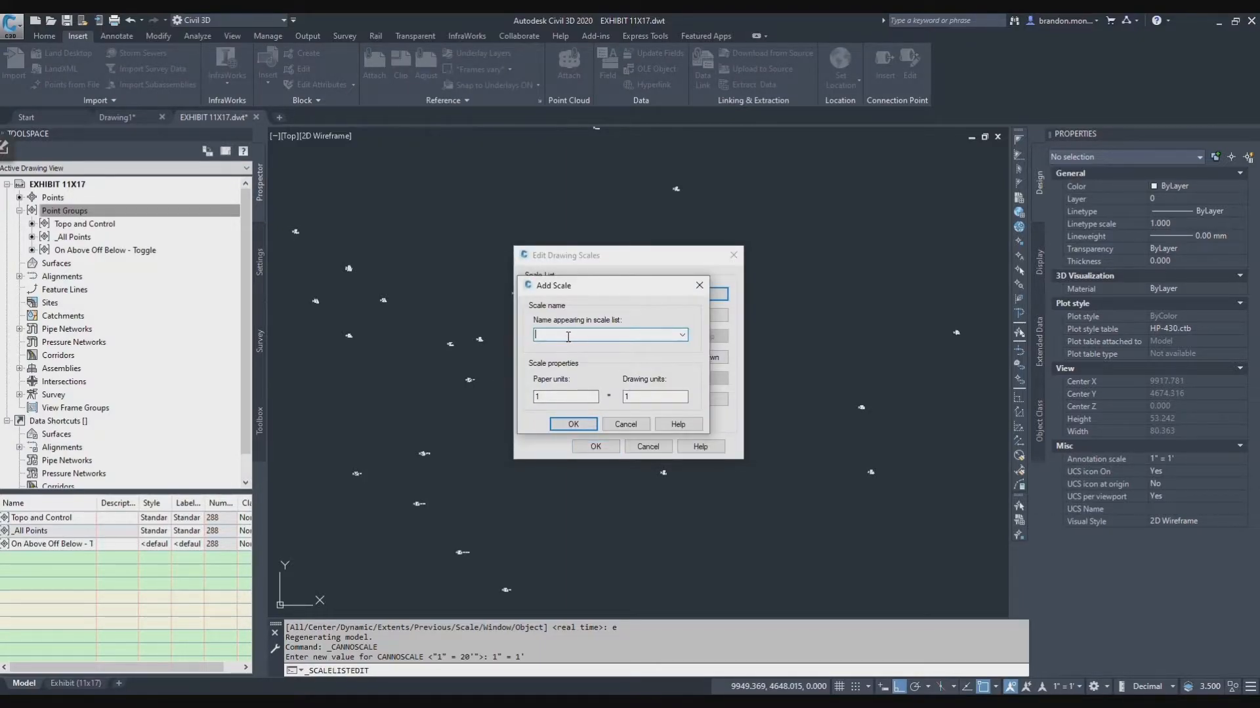
{"action": "type", "text": "1\" = 5'"}
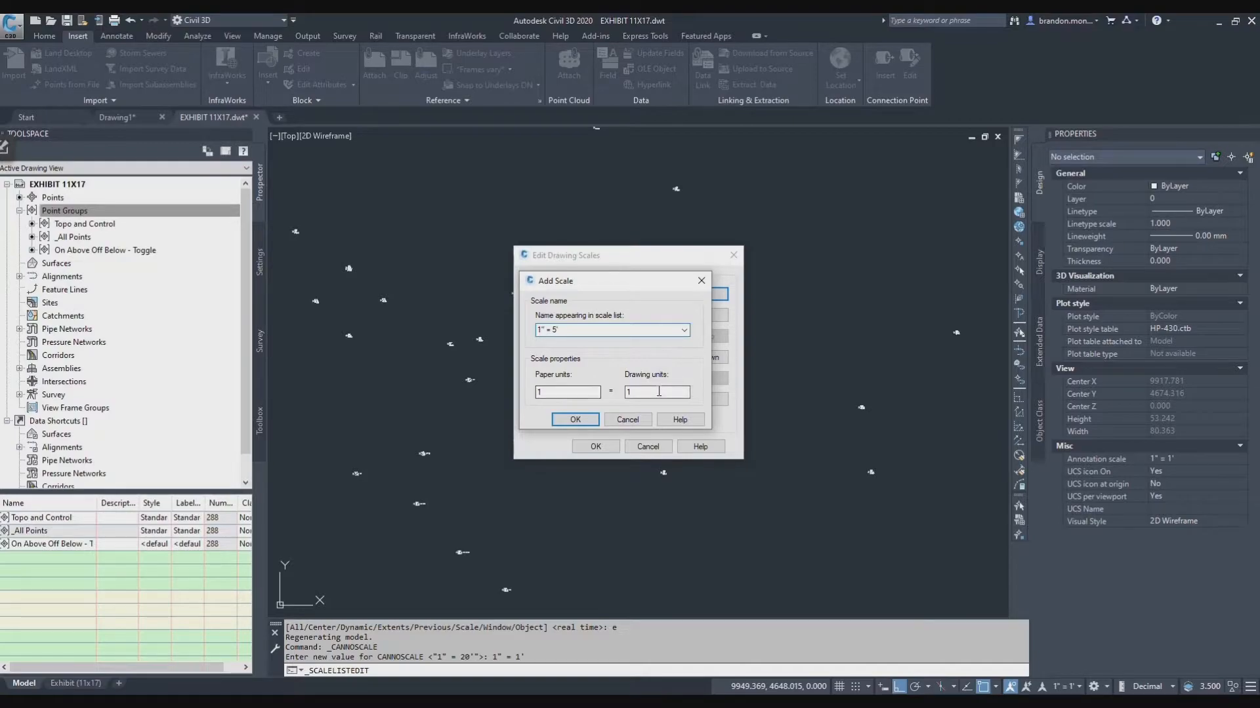
{"action": "type", "text": "5"}
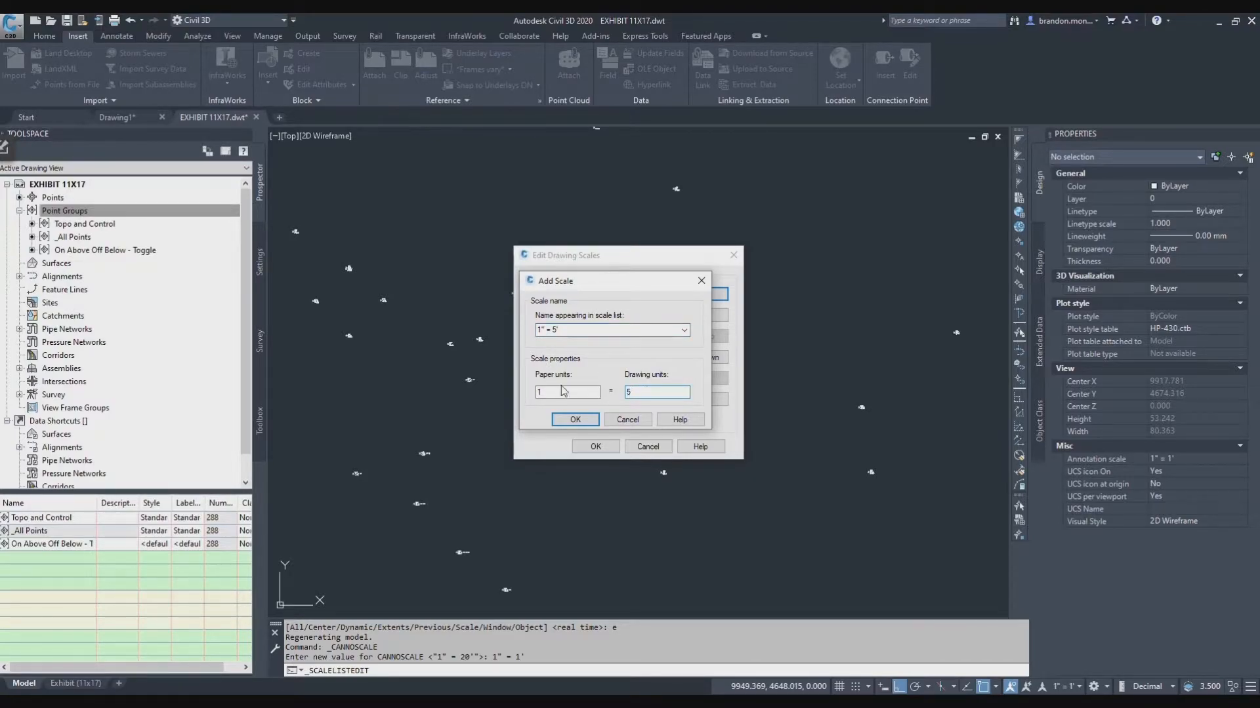
{"action": "left_click", "coordinate": [574, 420]}
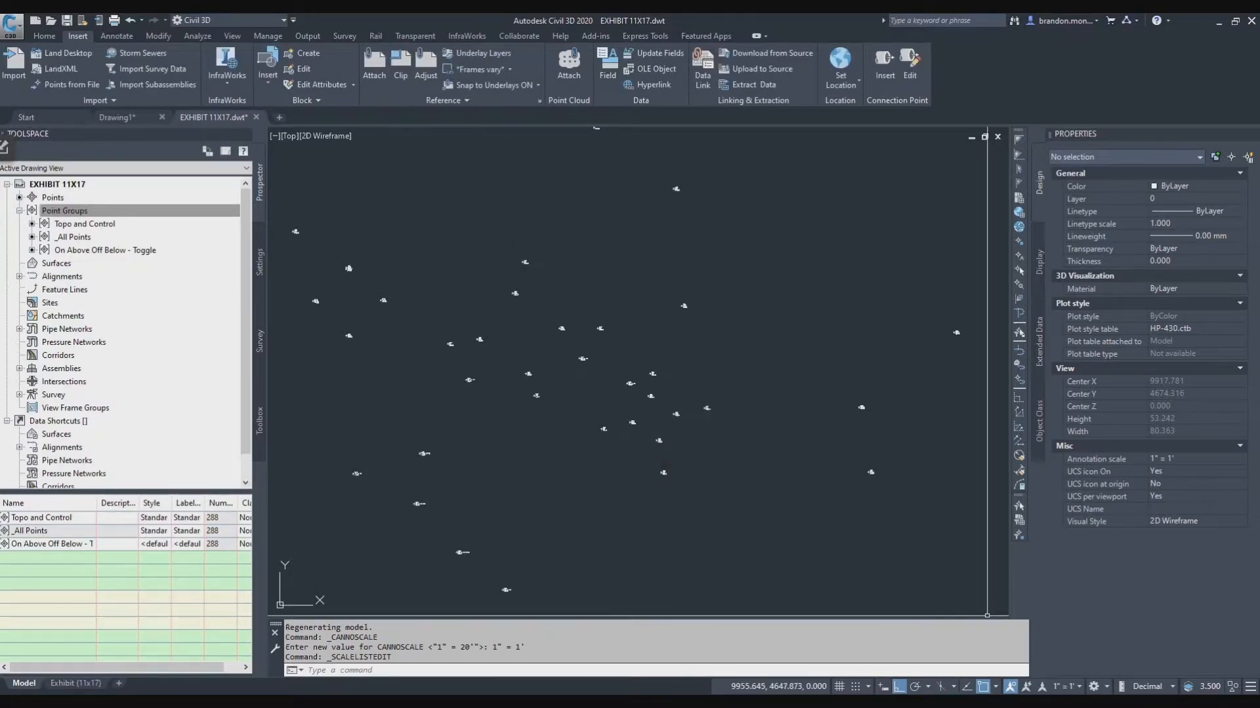
{"action": "left_click", "coordinate": [1064, 687]}
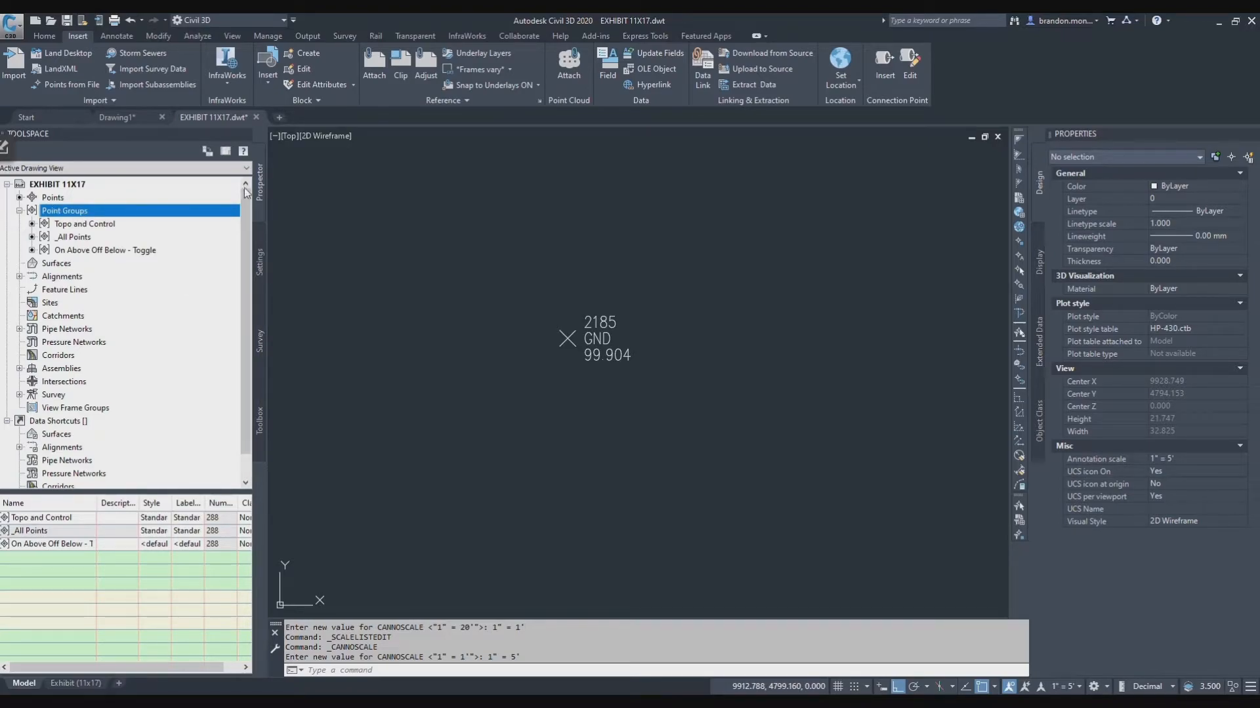
List the drawing's points in Prospector and select control point 203 at N 5000, E 10000, elev 100.000
{"action": "left_click", "coordinate": [53, 197]}
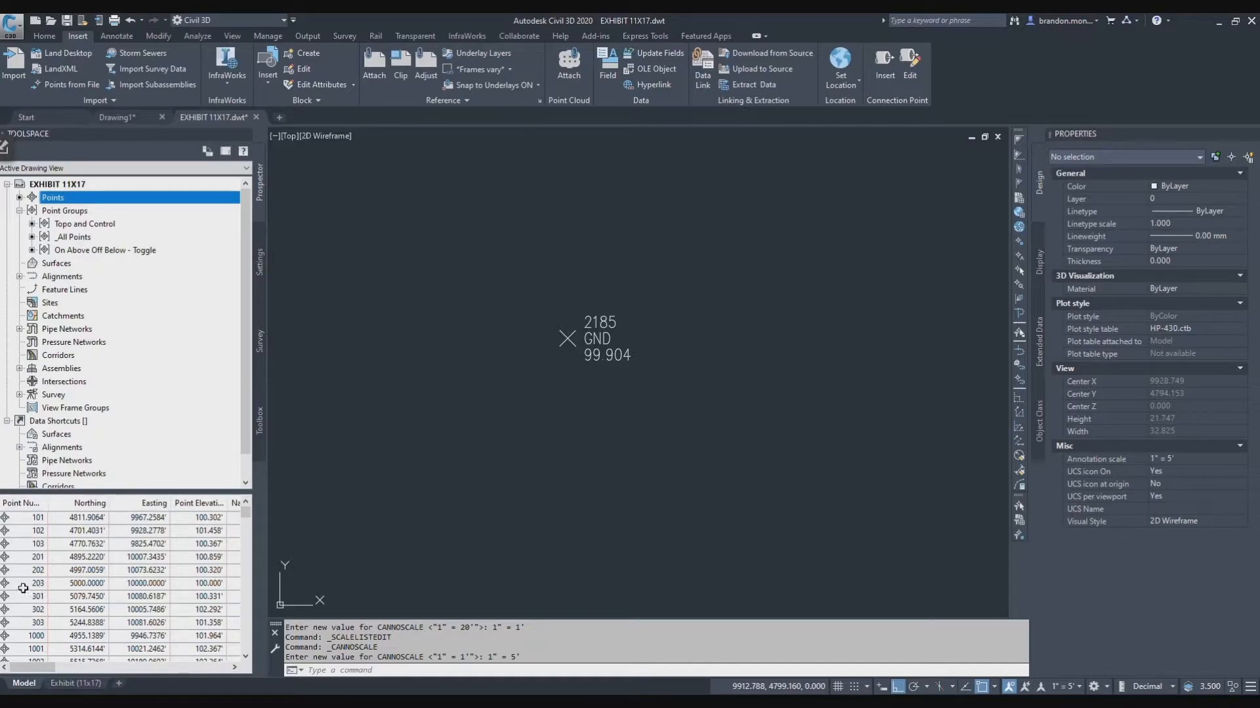
{"action": "left_click", "coordinate": [72, 582]}
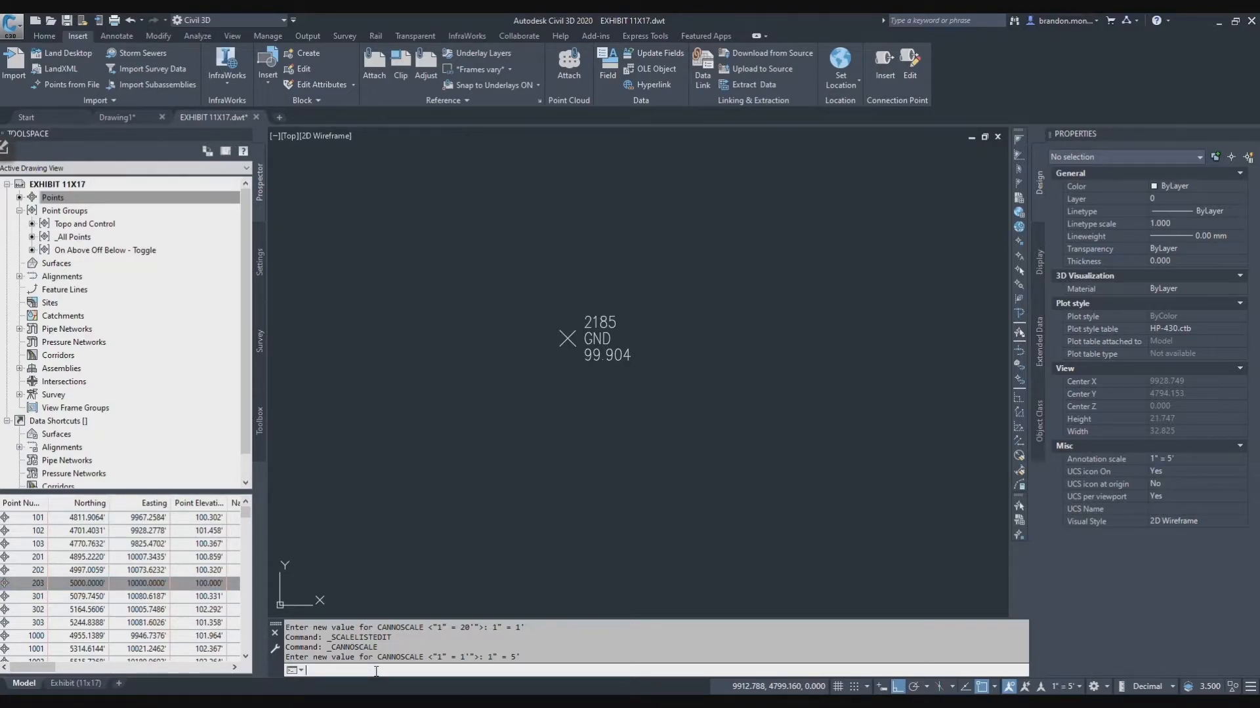
Run EDITPOINTDATUM with reference elevation 100.00 and new elevation 1050.2 for all points
{"action": "type", "text": "da"}
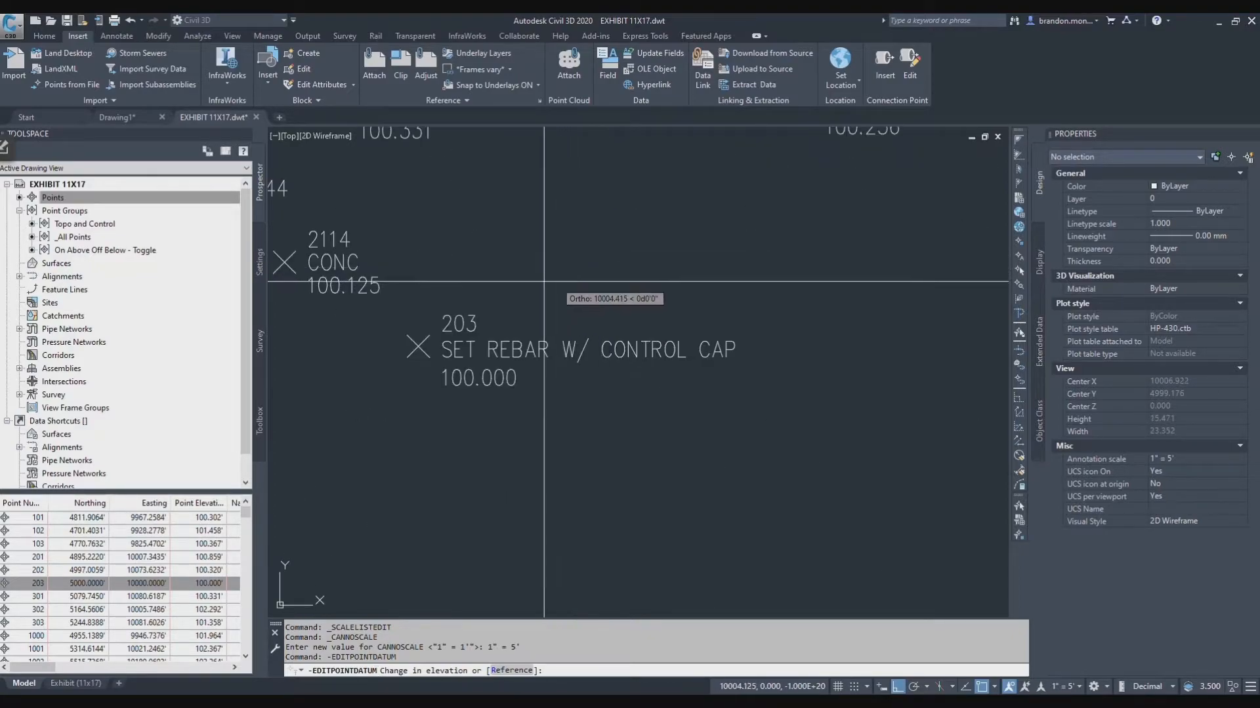
{"action": "mouse_move", "coordinate": [480, 350]}
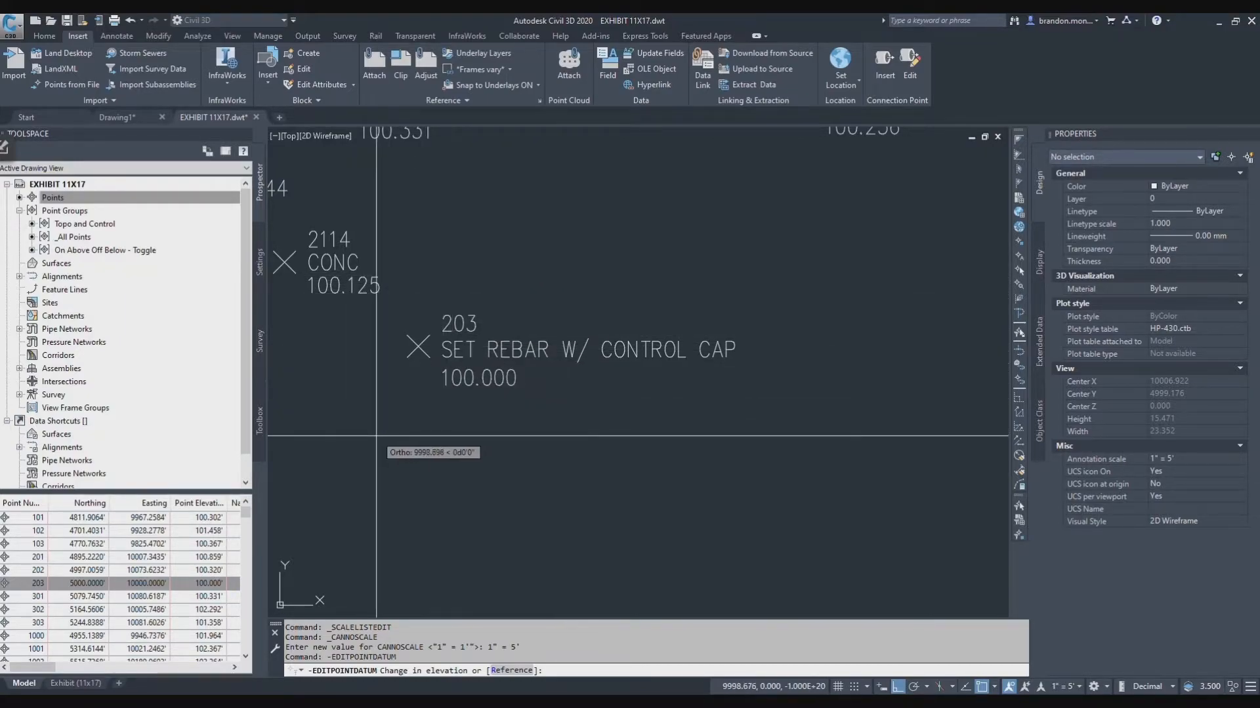
{"action": "mouse_move", "coordinate": [508, 349]}
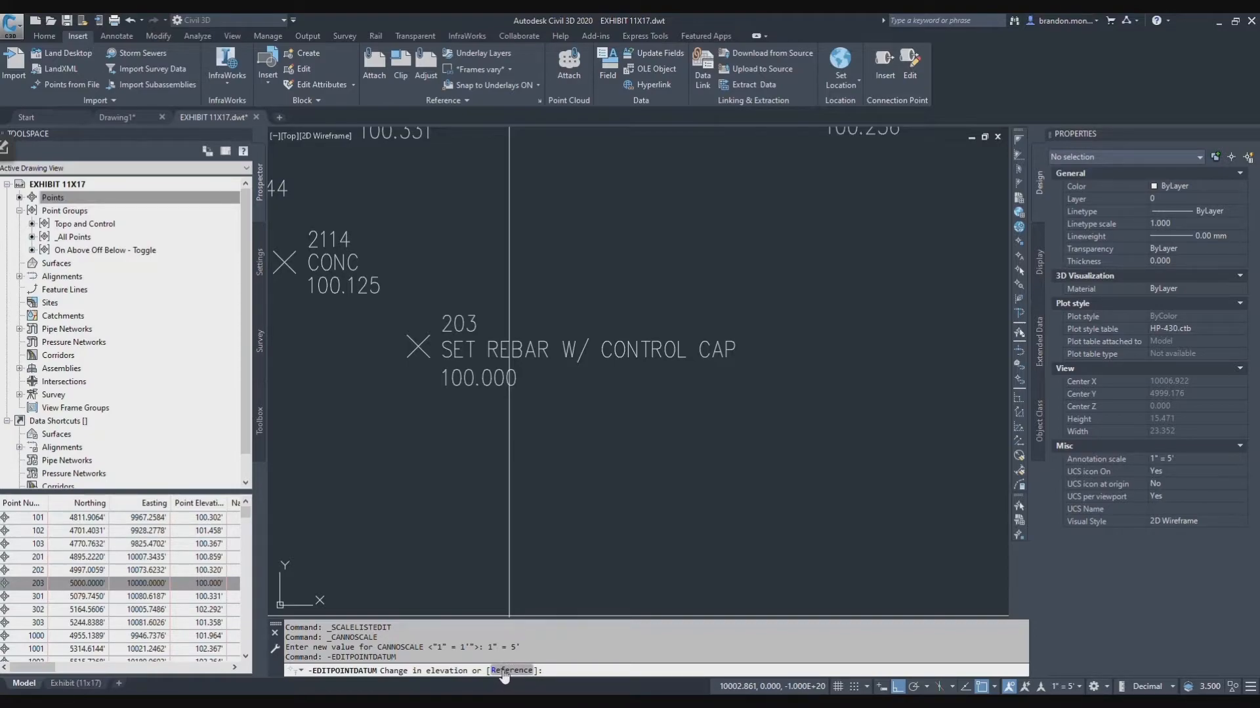
{"action": "mouse_move", "coordinate": [495, 672]}
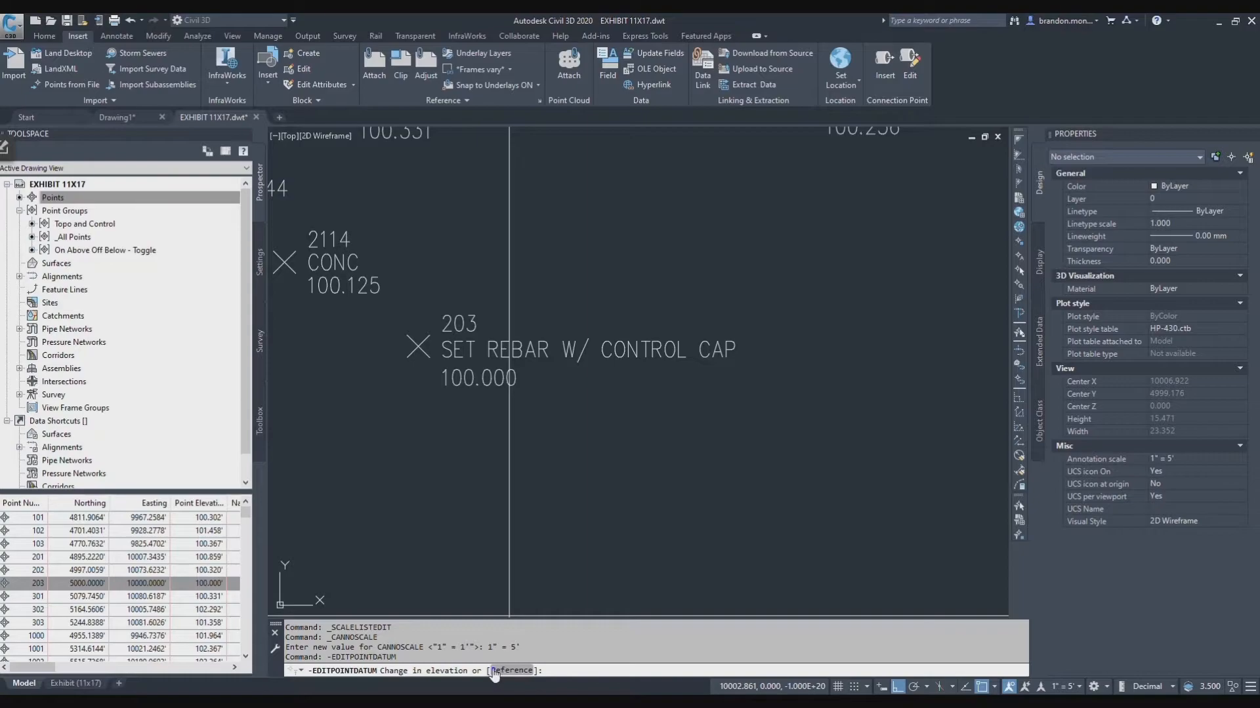
{"action": "mouse_move", "coordinate": [514, 672]}
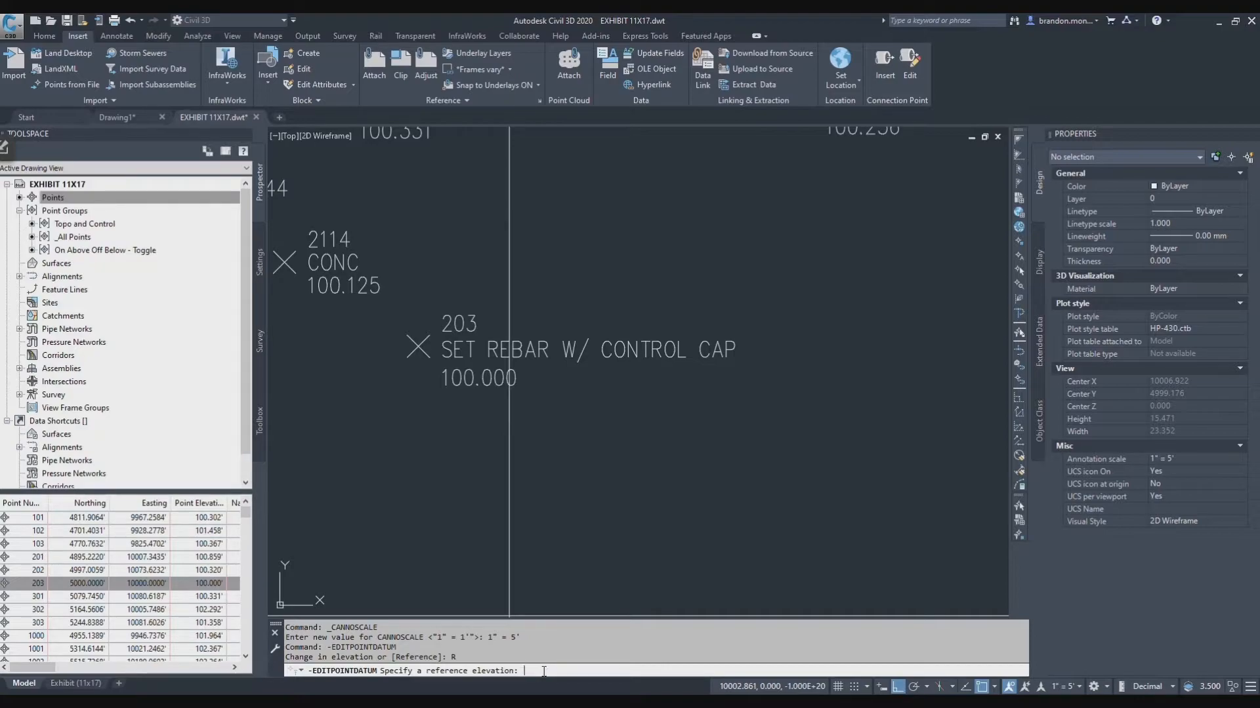
{"action": "type", "text": "100."}
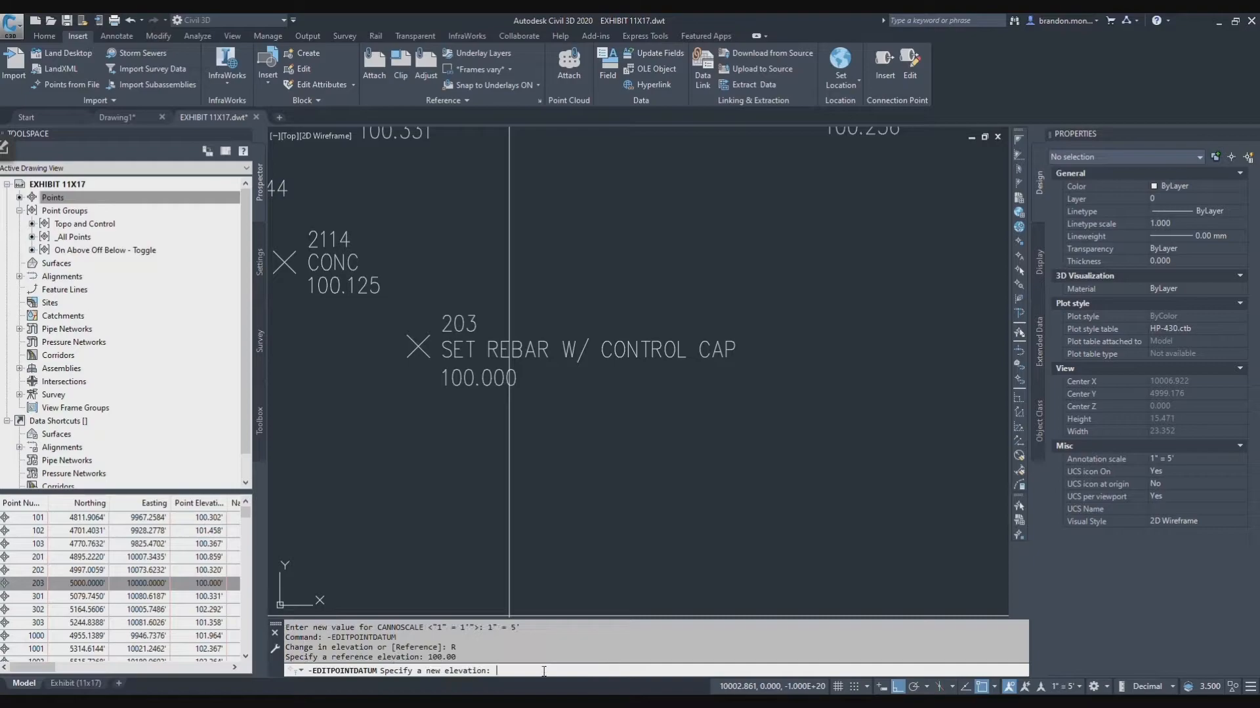
{"action": "type", "text": "1"}
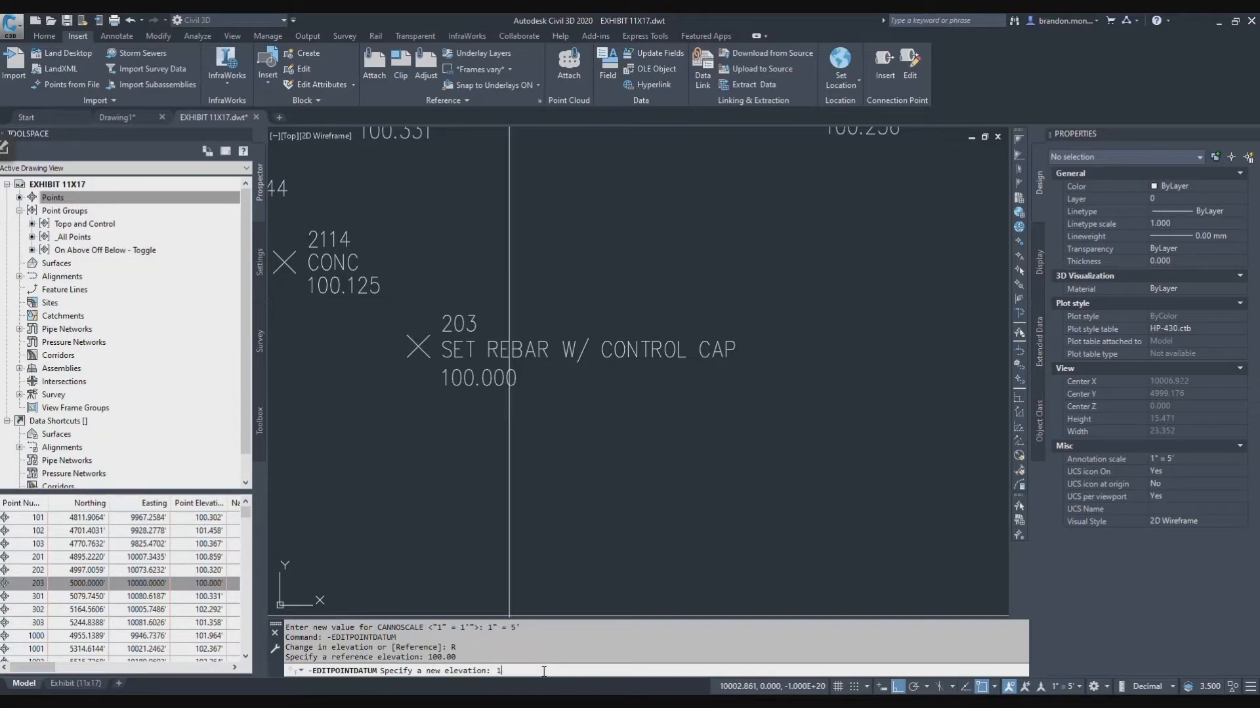
{"action": "type", "text": "050.2"}
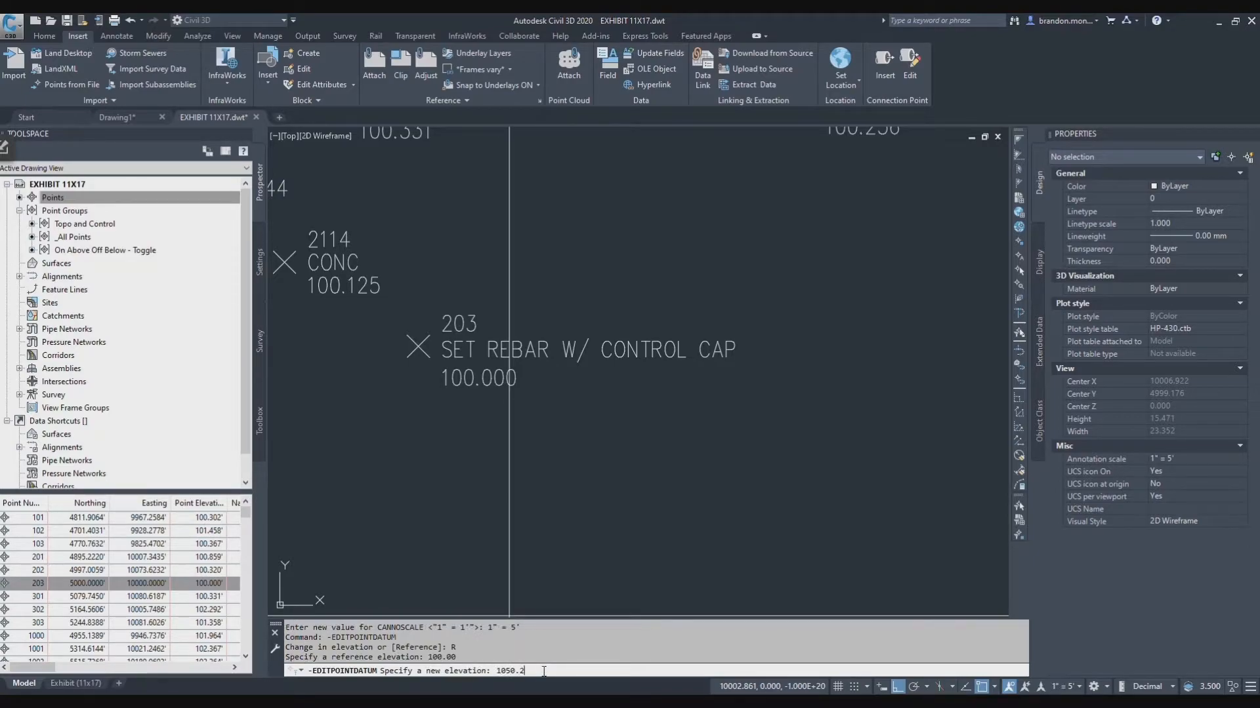
{"action": "key", "text": "Enter"}
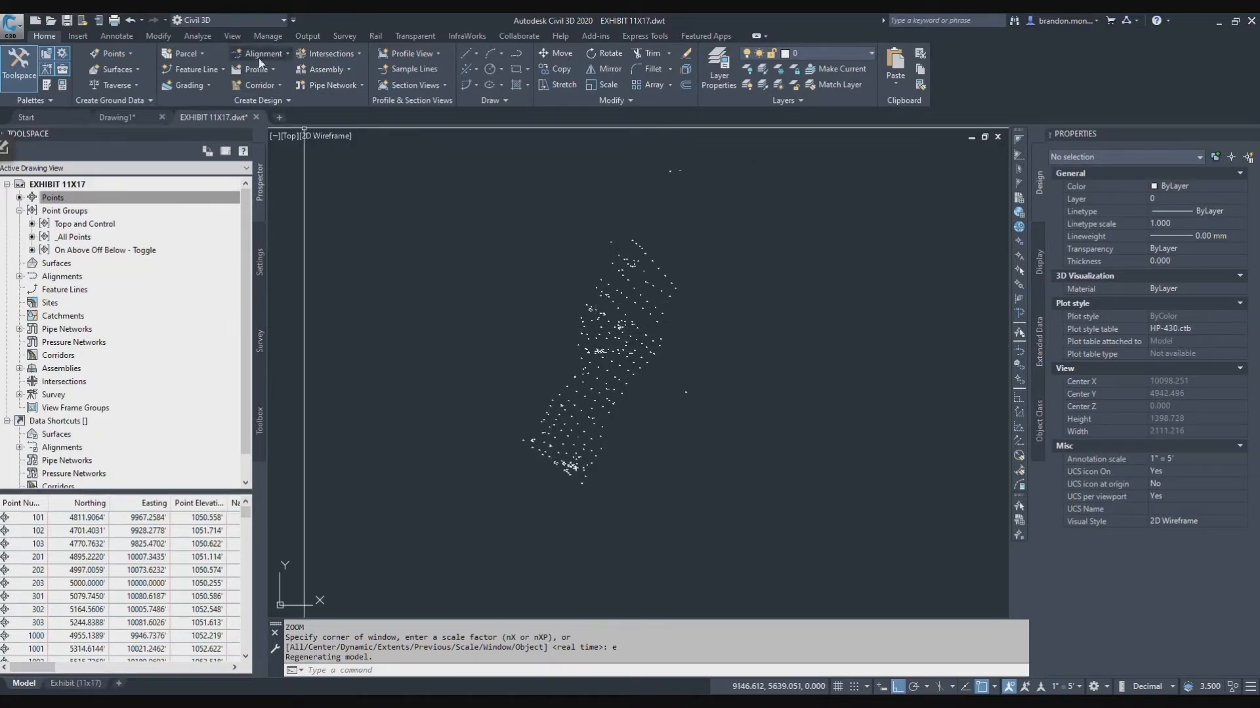
Export all adjusted points to a new file named topo base - adjusted in the training folder
{"action": "left_click", "coordinate": [307, 36]}
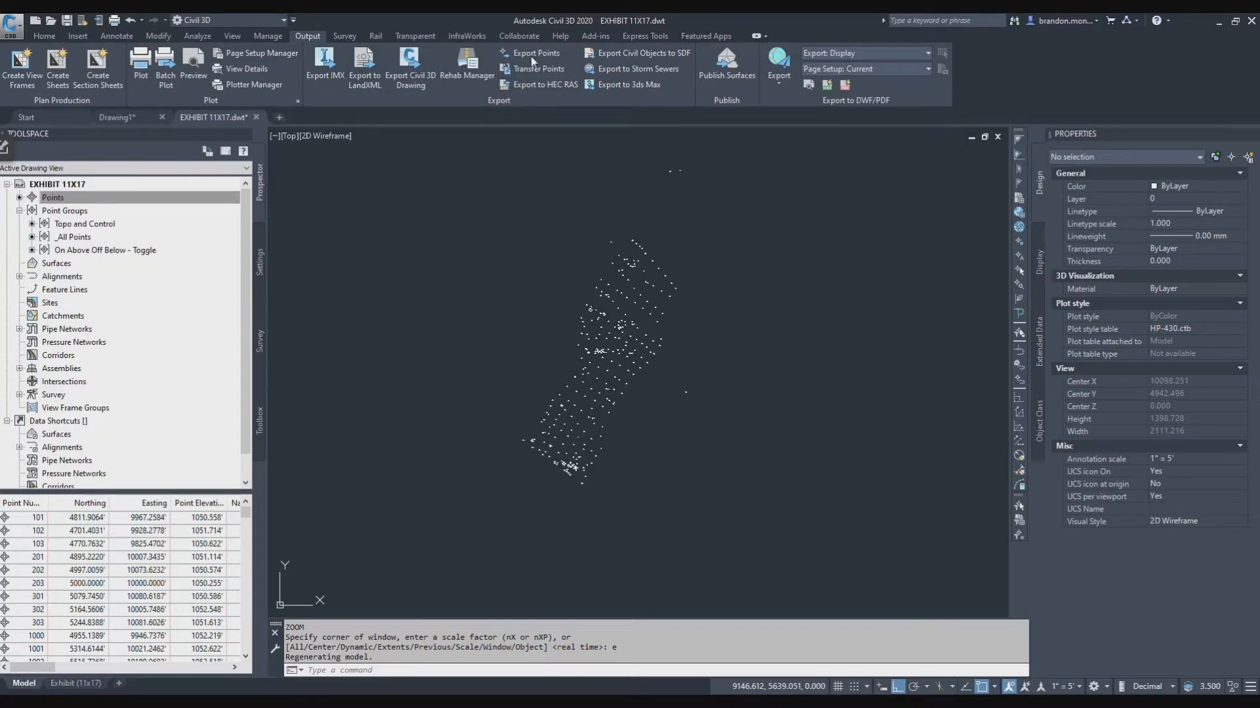
{"action": "left_click", "coordinate": [535, 52]}
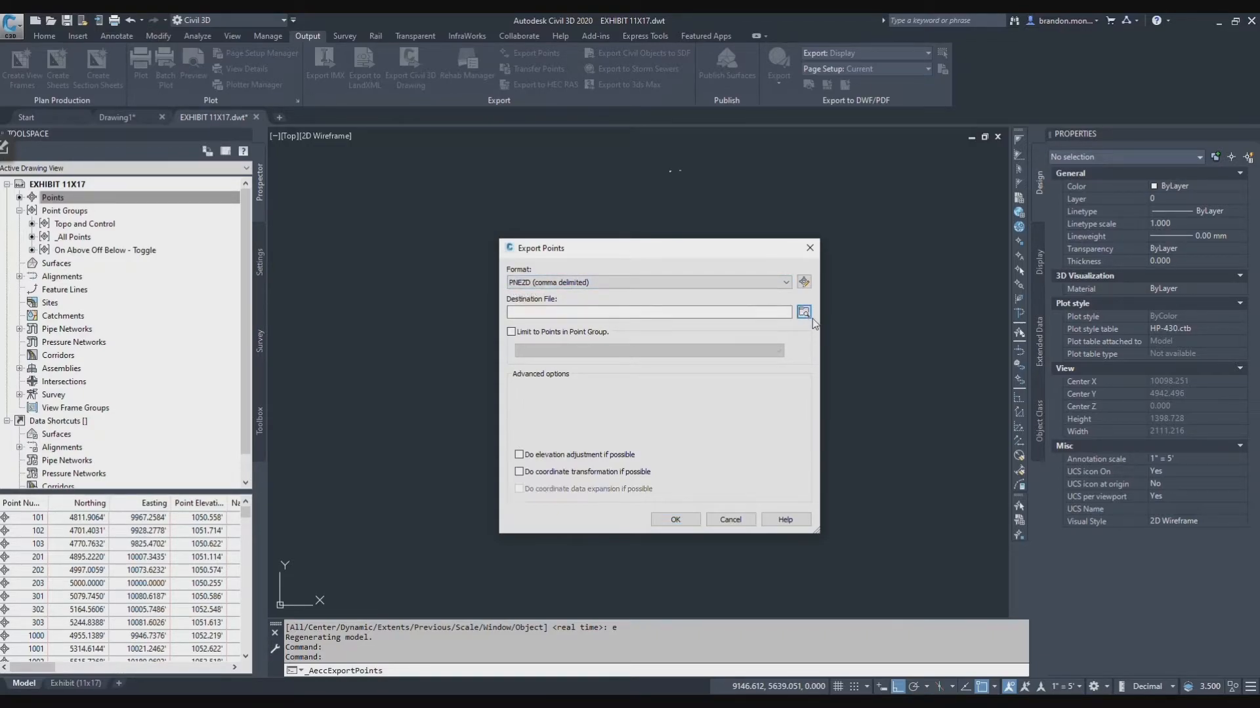
{"action": "left_click", "coordinate": [803, 312]}
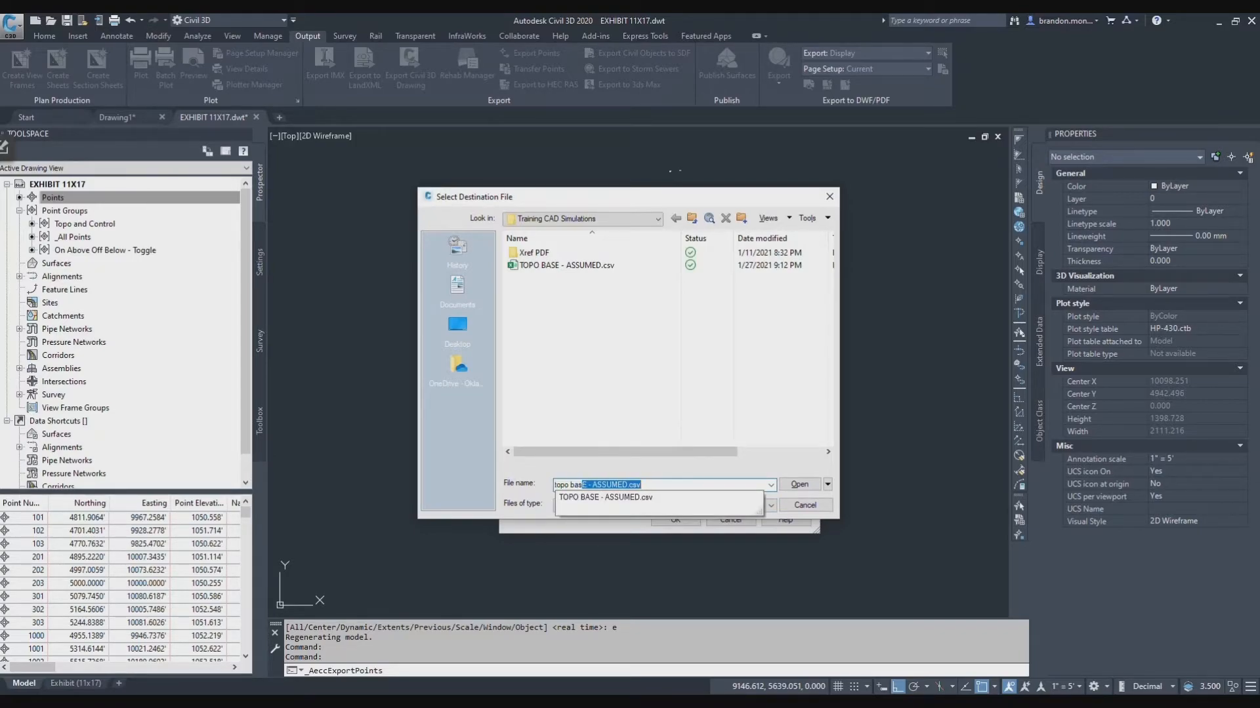
{"action": "type", "text": "topo base - adjusted"}
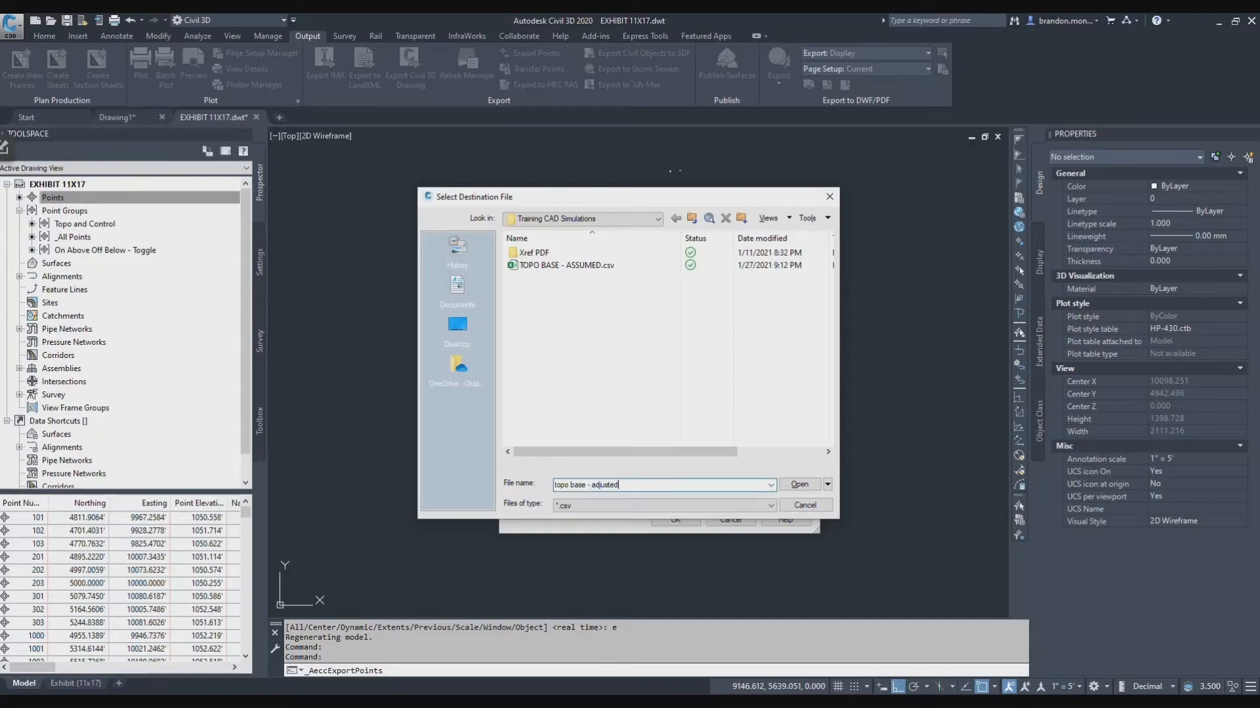
{"action": "left_click", "coordinate": [799, 484]}
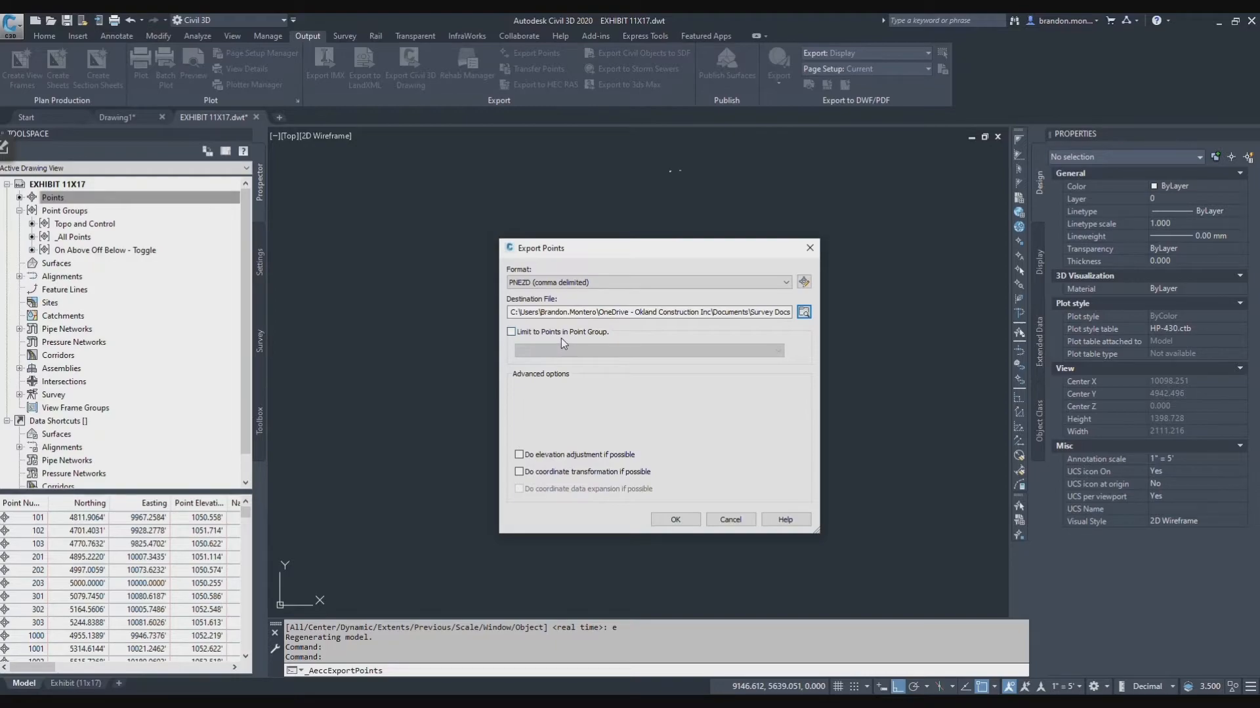
{"action": "mouse_move", "coordinate": [680, 436]}
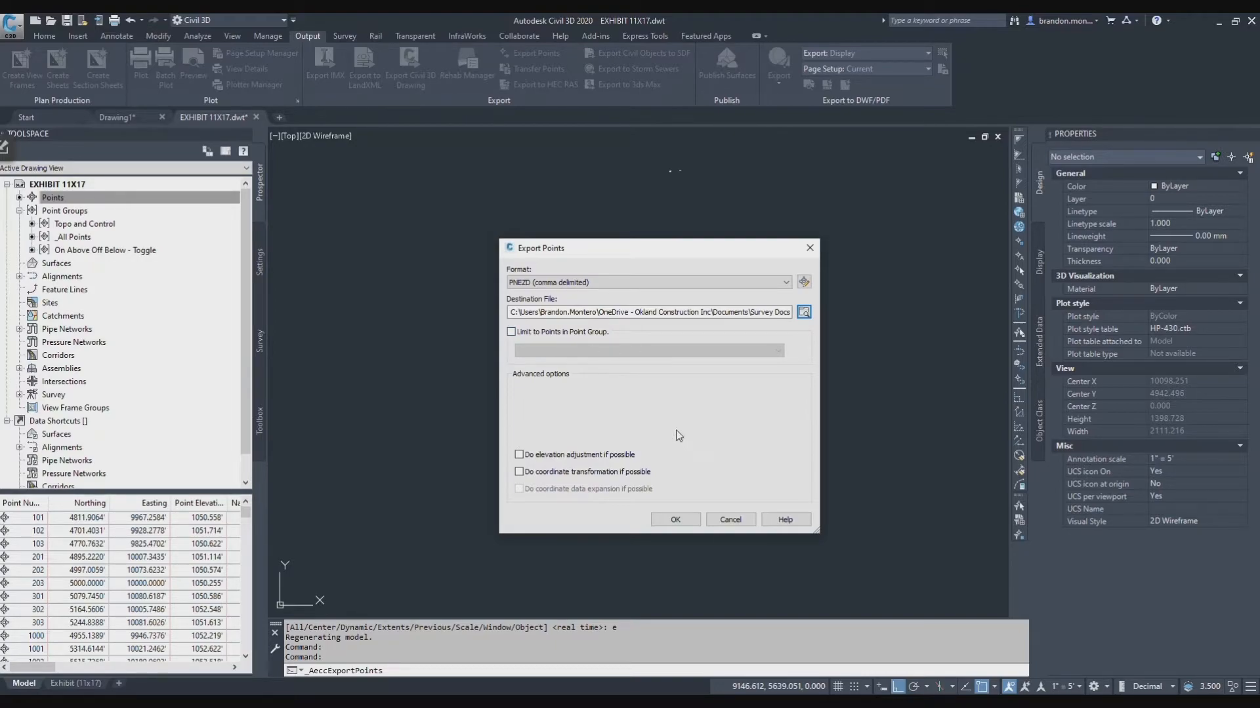
{"action": "left_click", "coordinate": [676, 519]}
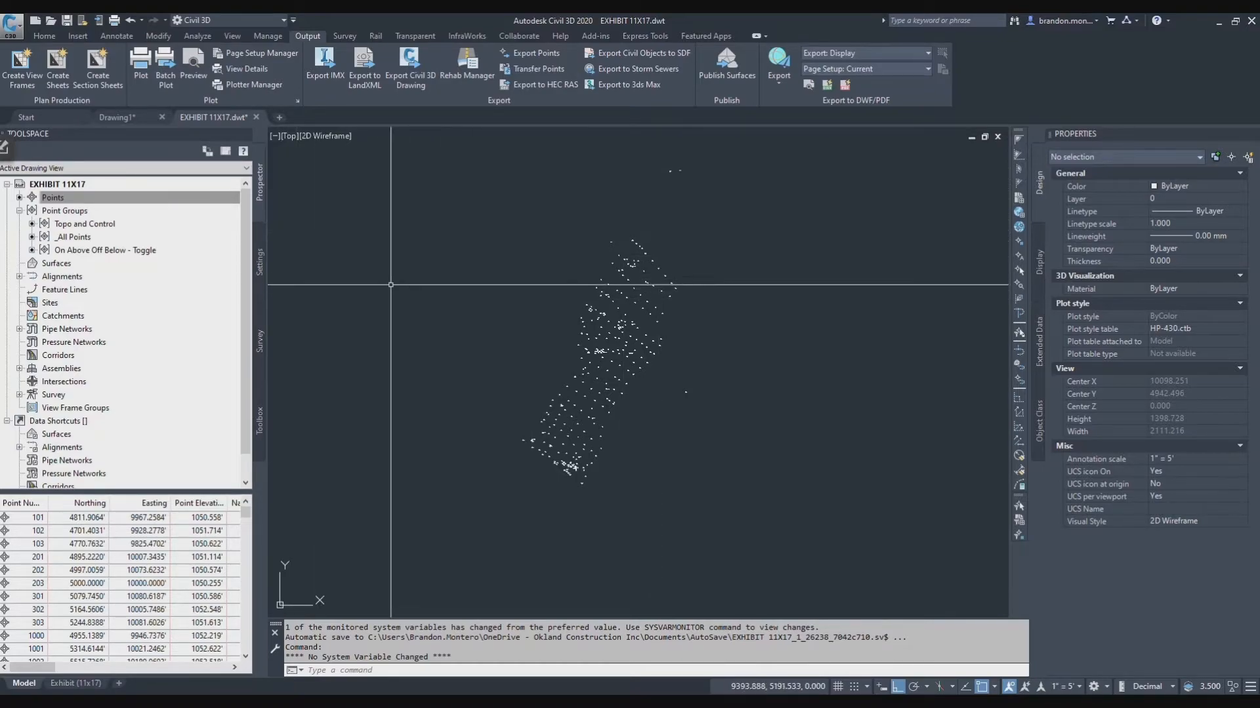
Create a point group named control including point numbers 1-999 and show its context actions
{"action": "left_click", "coordinate": [53, 197]}
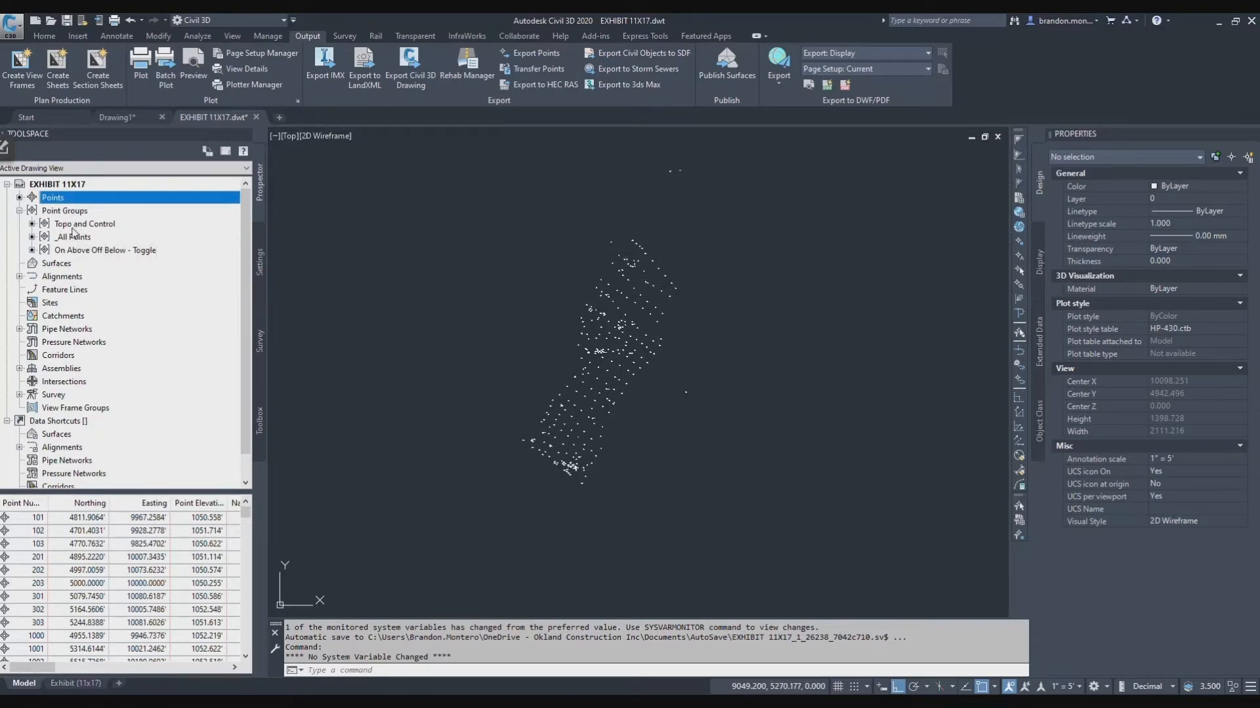
{"action": "mouse_move", "coordinate": [119, 244]}
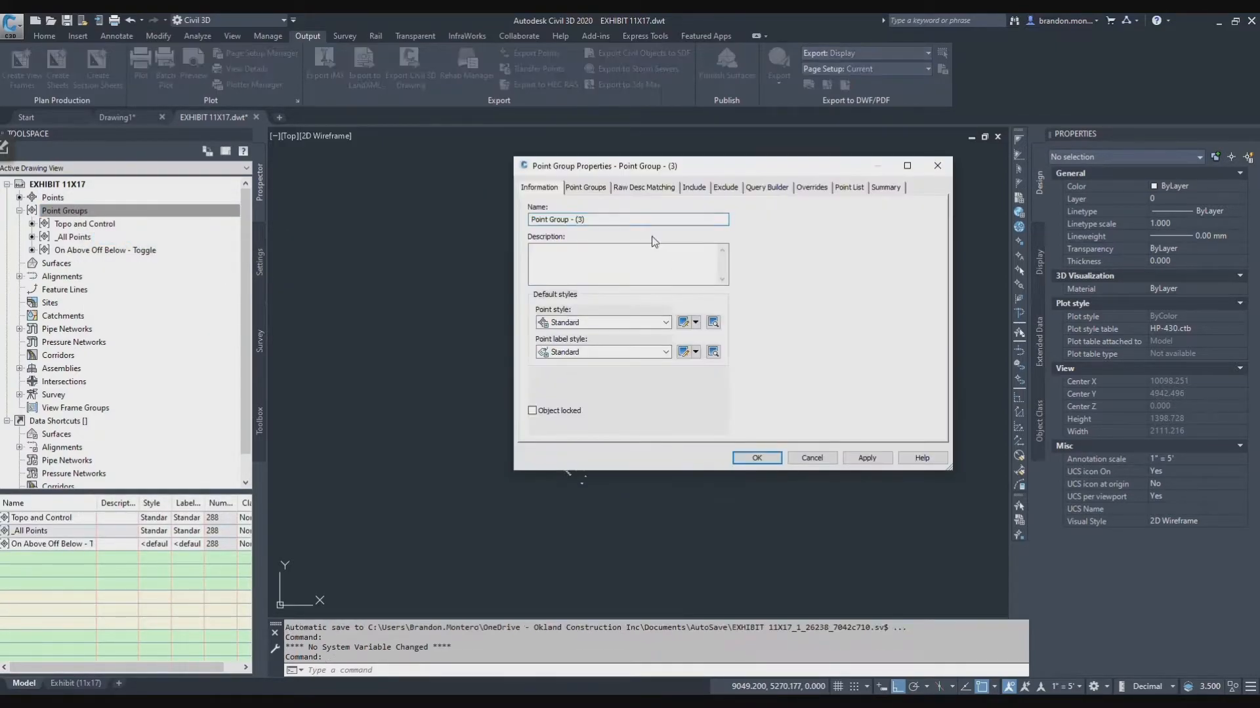
{"action": "type", "text": "con"}
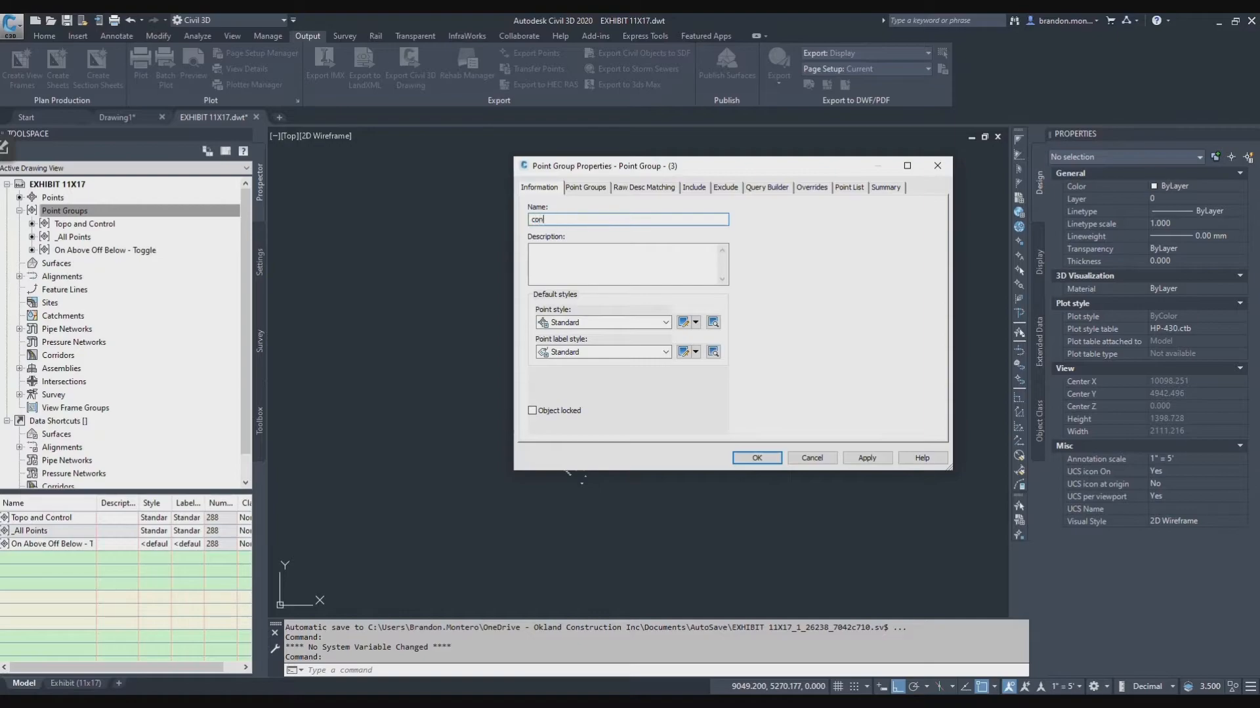
{"action": "left_click", "coordinate": [693, 186]}
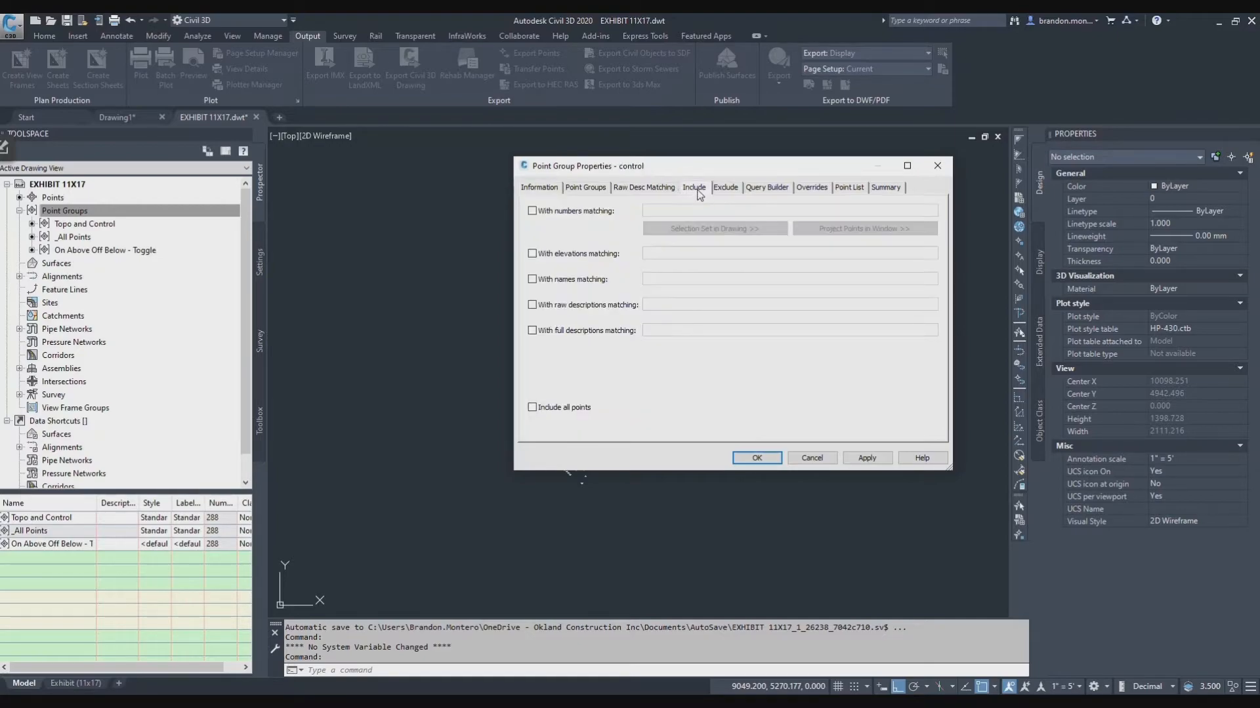
{"action": "left_click", "coordinate": [532, 210]}
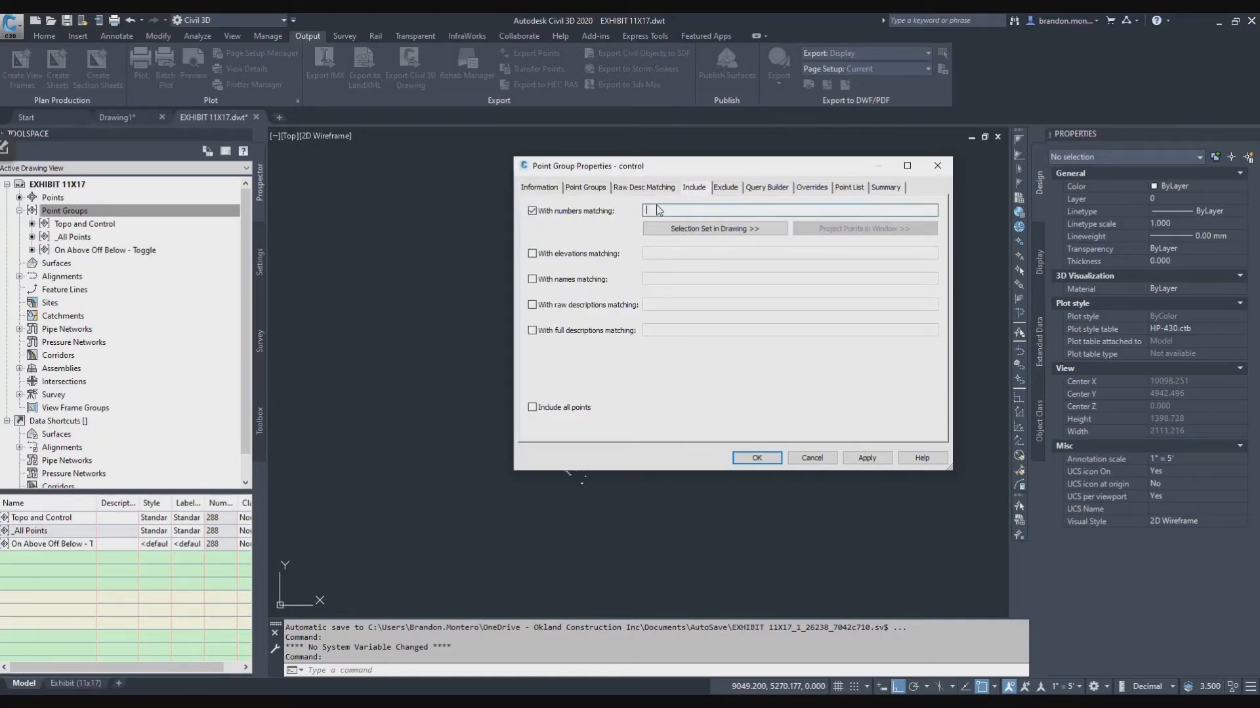
{"action": "type", "text": "1-999"}
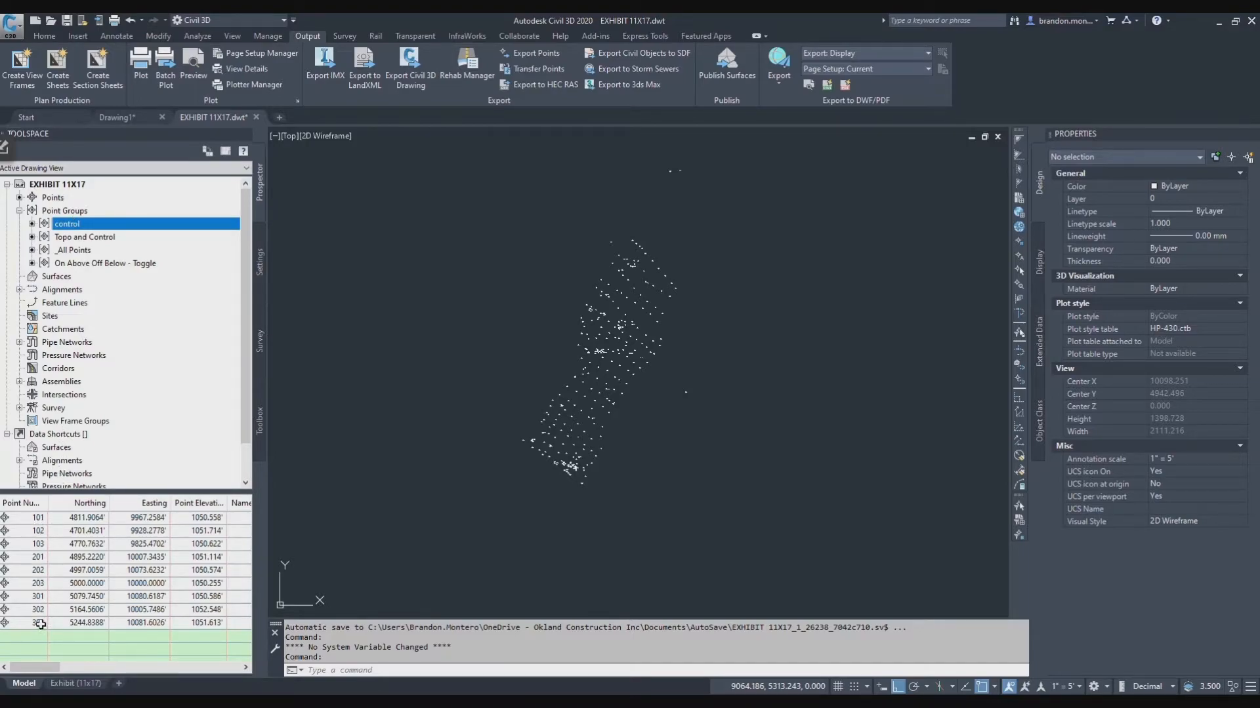
{"action": "right_click", "coordinate": [66, 223]}
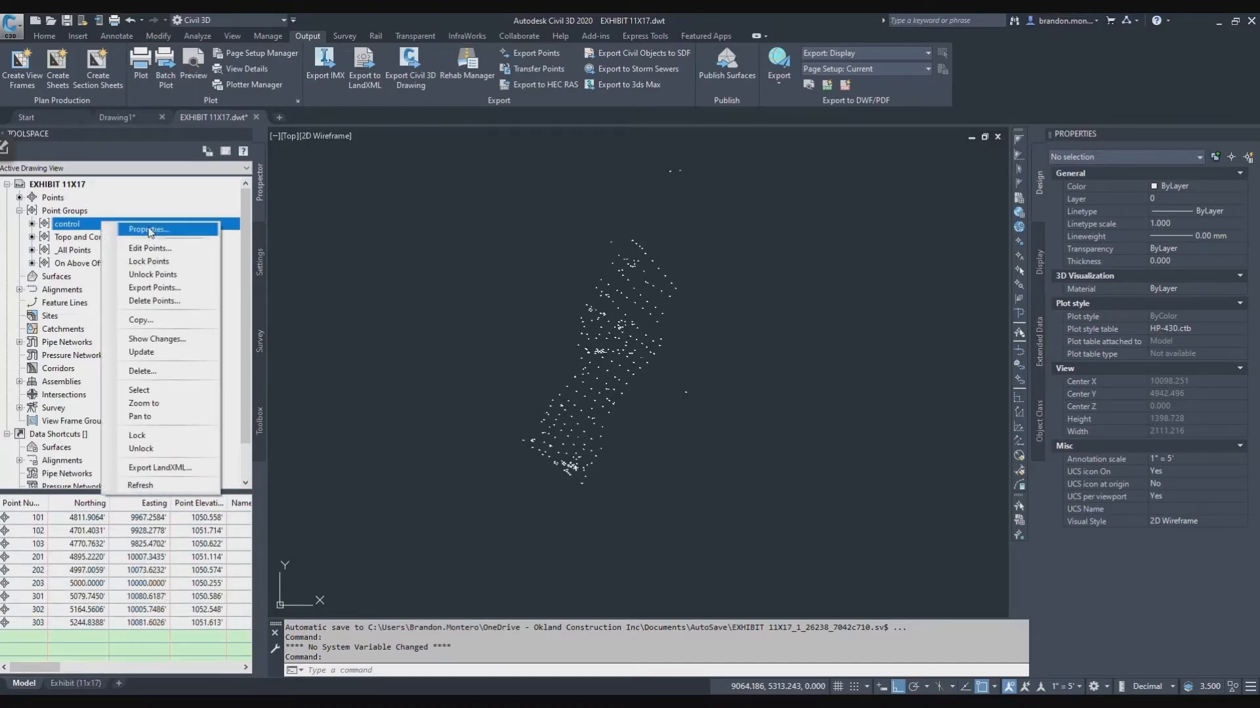
{"action": "mouse_move", "coordinate": [155, 287]}
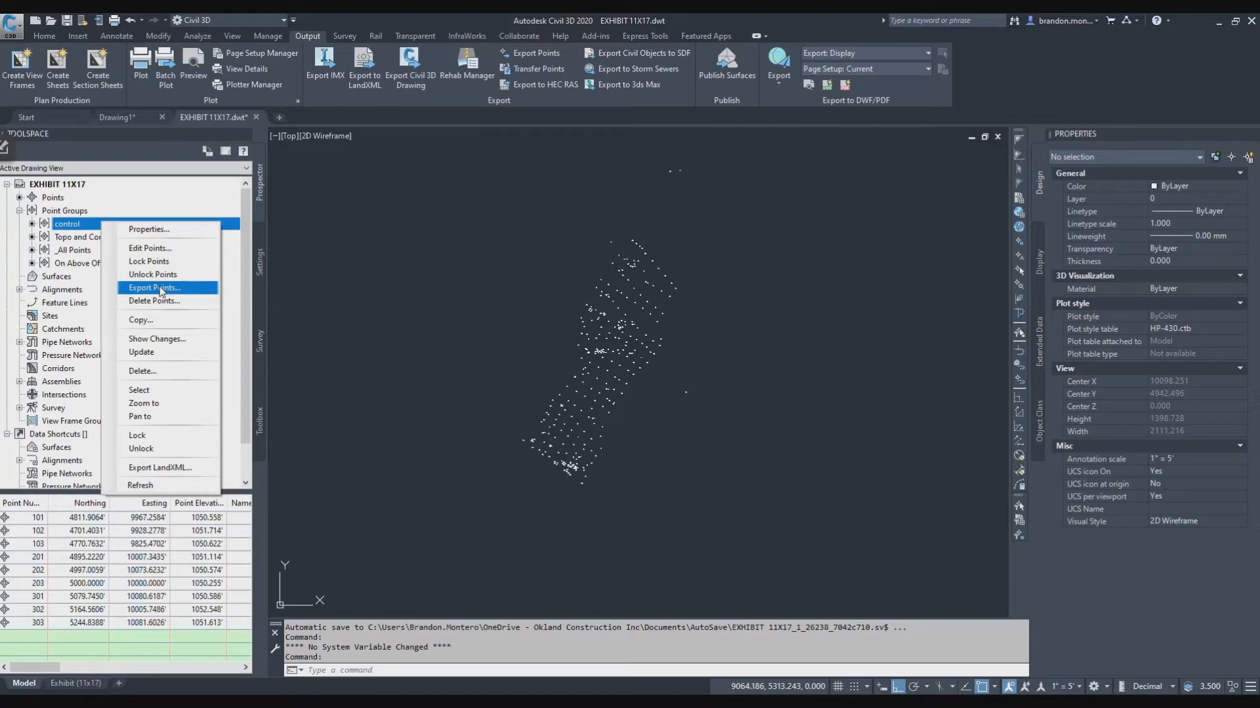
{"action": "mouse_move", "coordinate": [184, 291]}
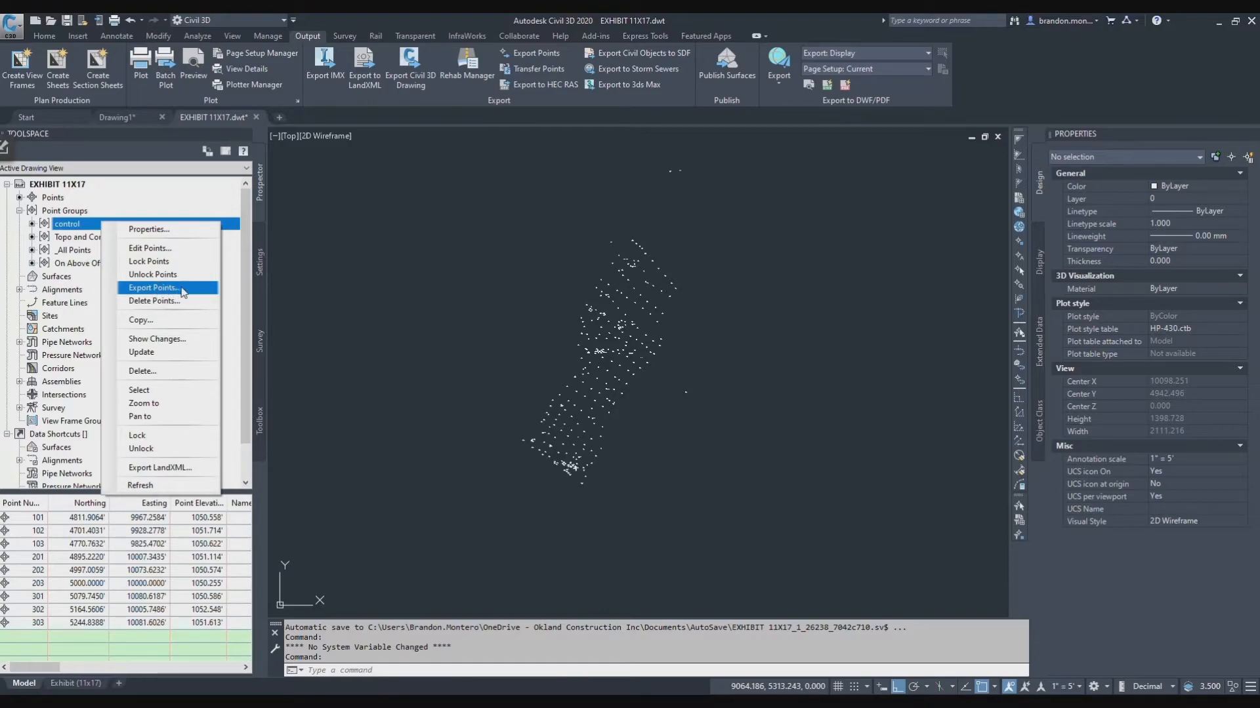
Export only the control group's points to a file named control - adjusted.csv
{"action": "left_click", "coordinate": [154, 287]}
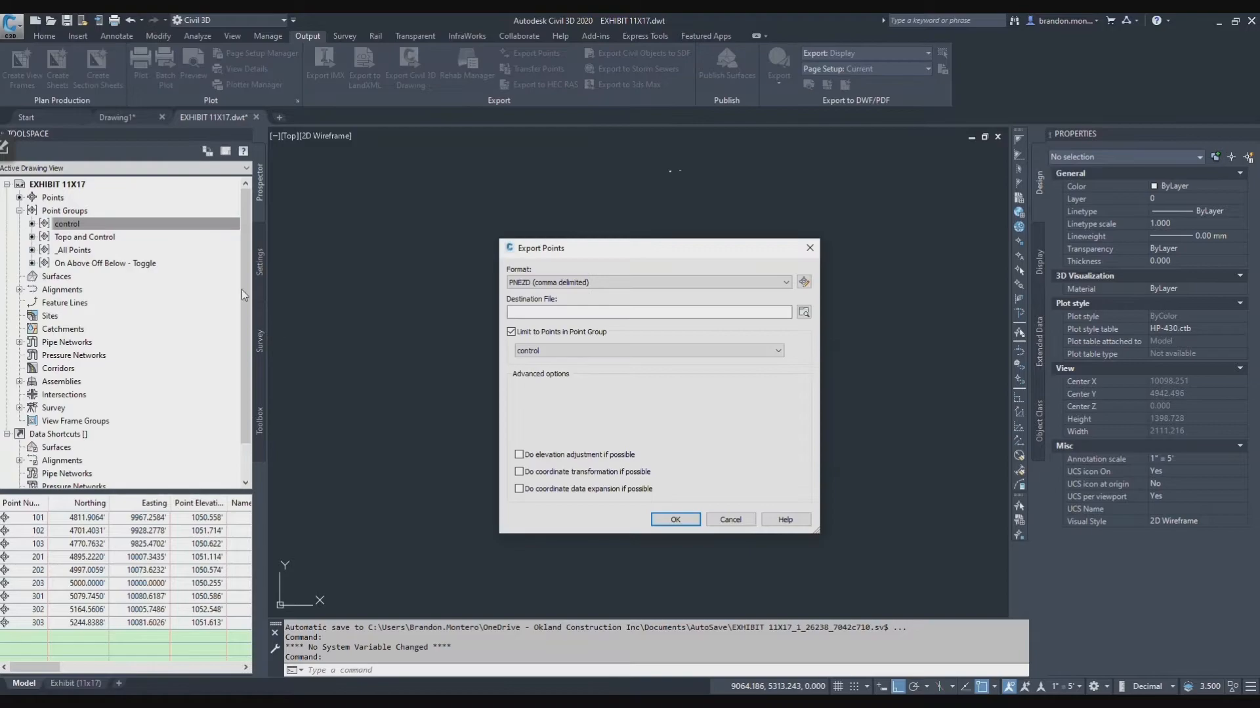
{"action": "mouse_move", "coordinate": [581, 249]}
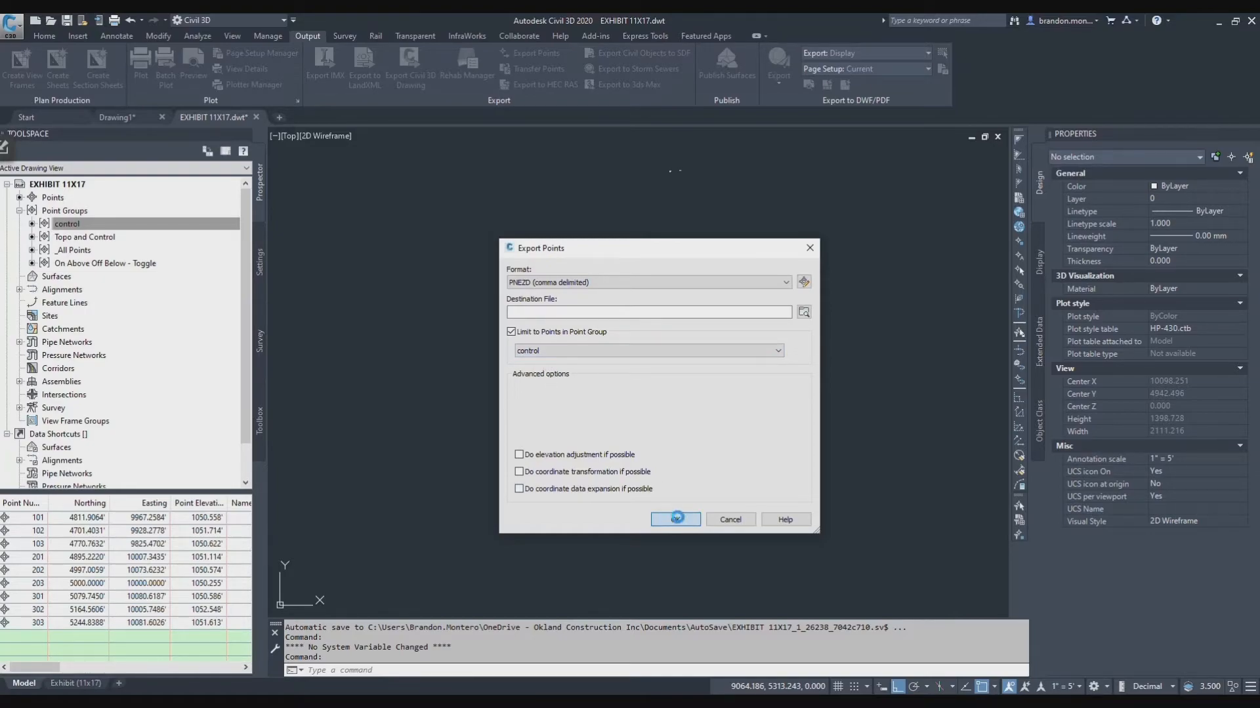
{"action": "left_click", "coordinate": [803, 312]}
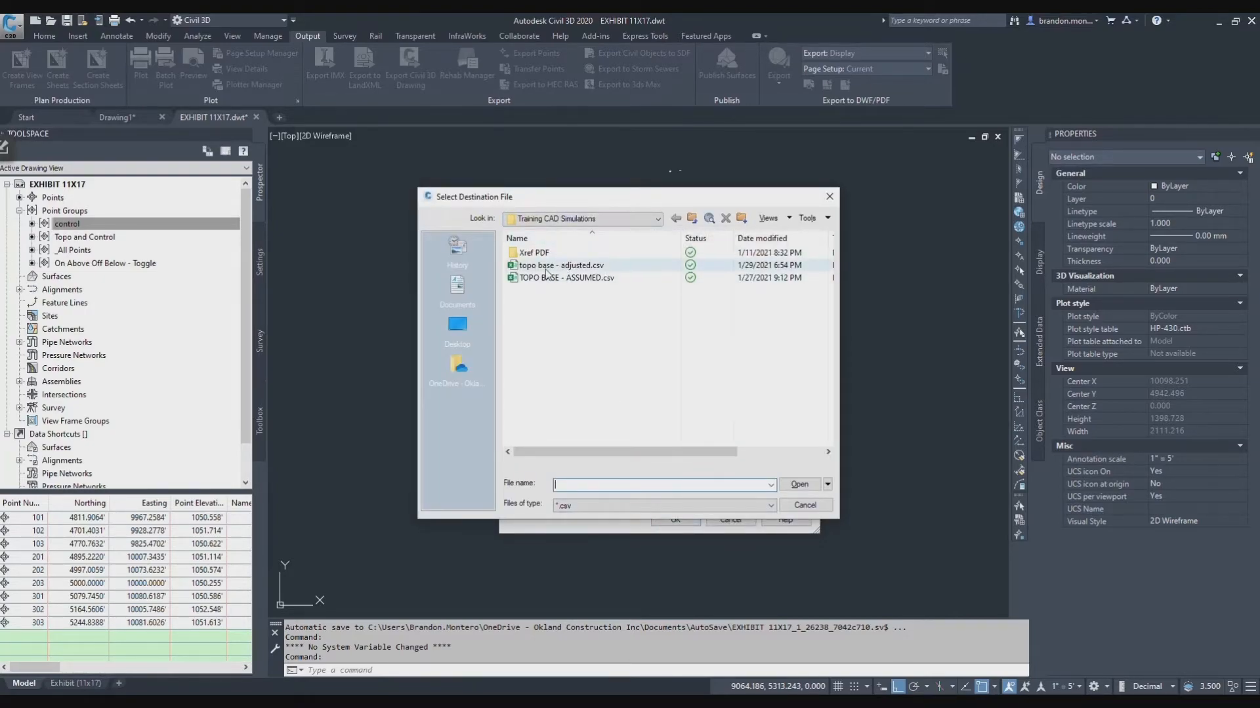
{"action": "left_click", "coordinate": [559, 265]}
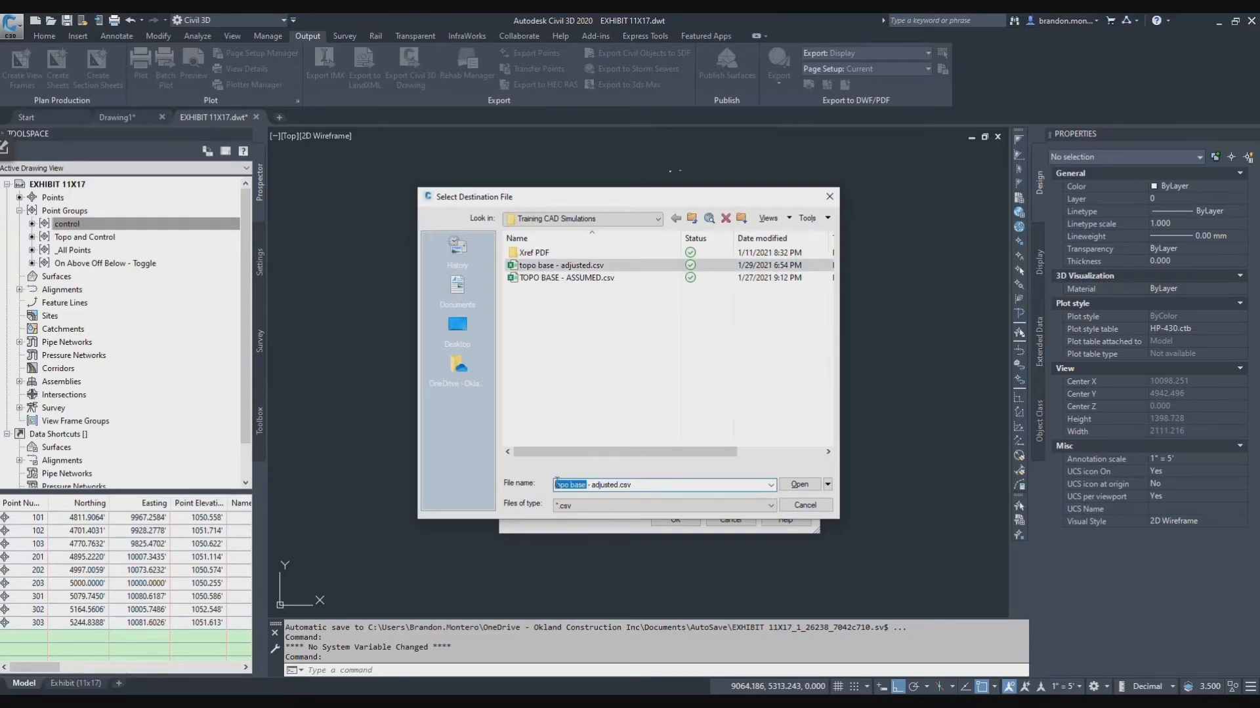
{"action": "left_click", "coordinate": [800, 484]}
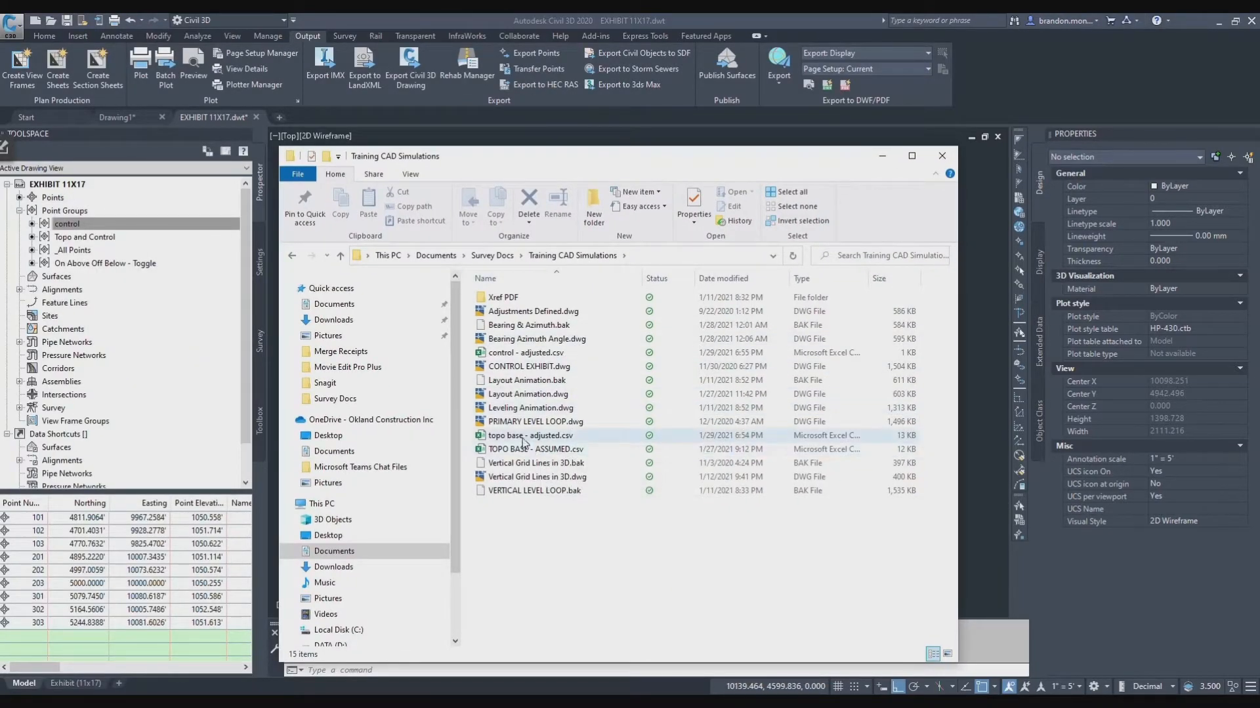
In Excel, show the topo base - adjusted coordinate columns with four decimal places and save
{"action": "left_click", "coordinate": [530, 435]}
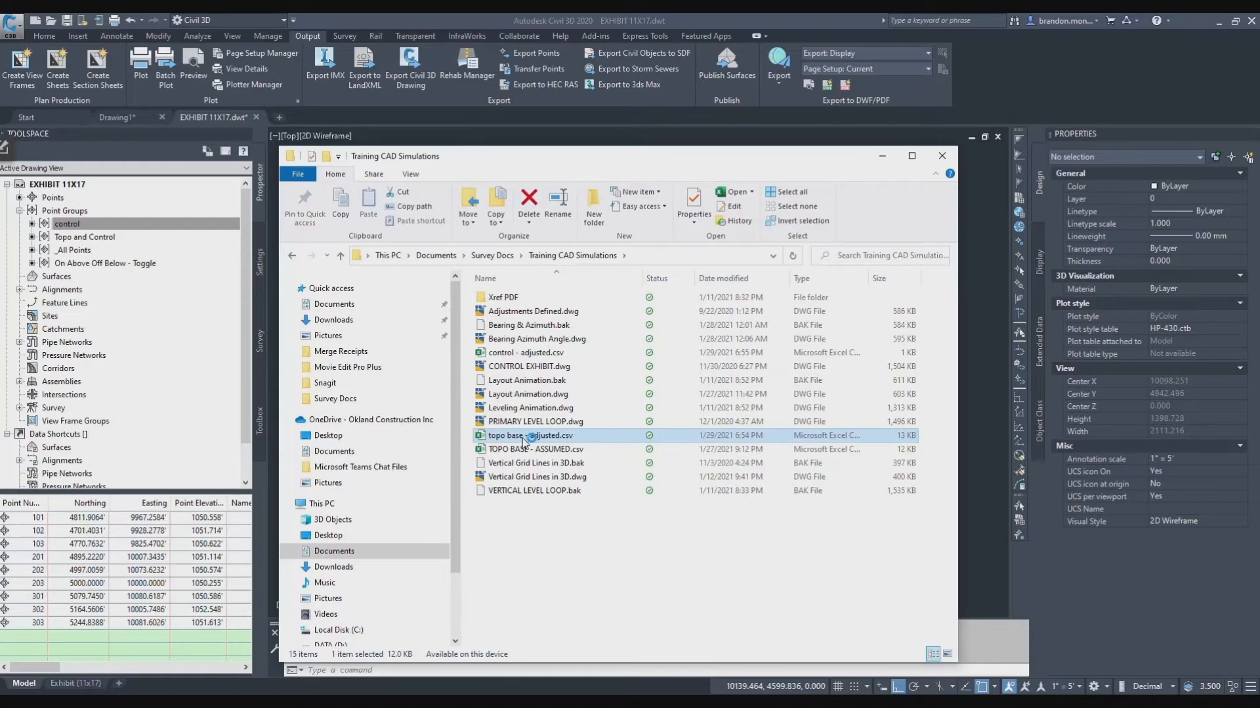
{"action": "double_click", "coordinate": [523, 435]}
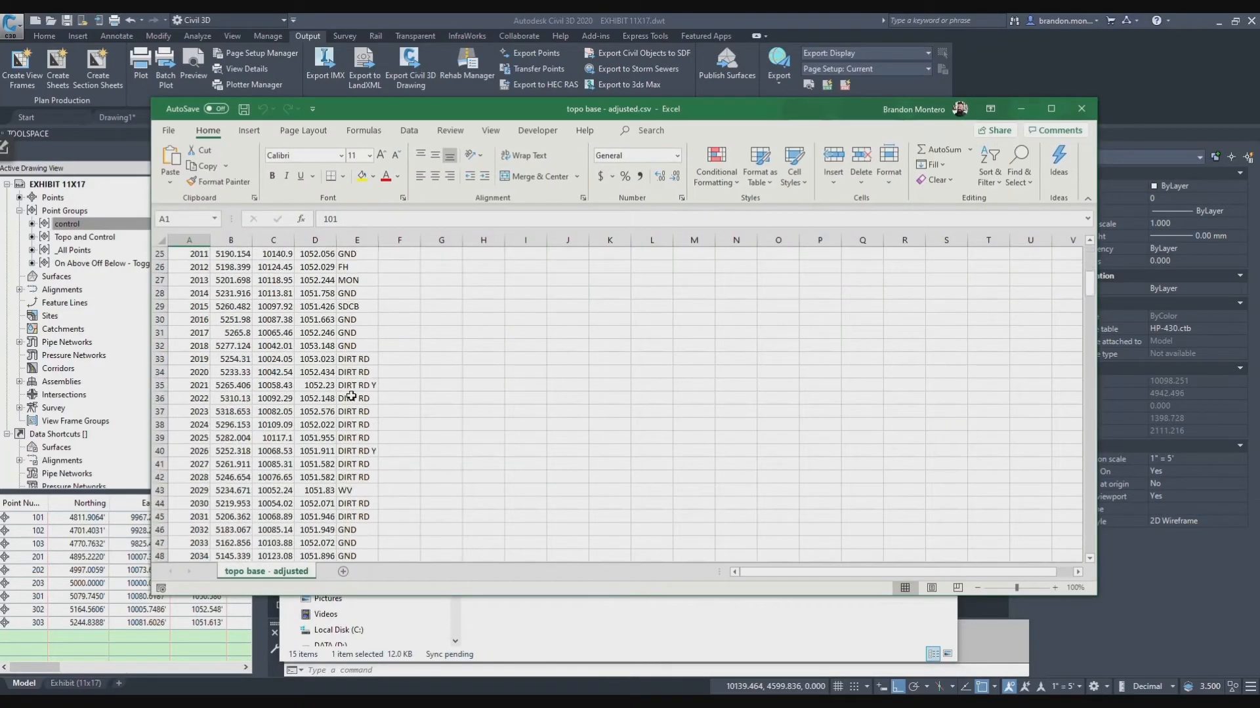
{"action": "scroll", "scroll_direction": "down", "scroll_amount": 3}
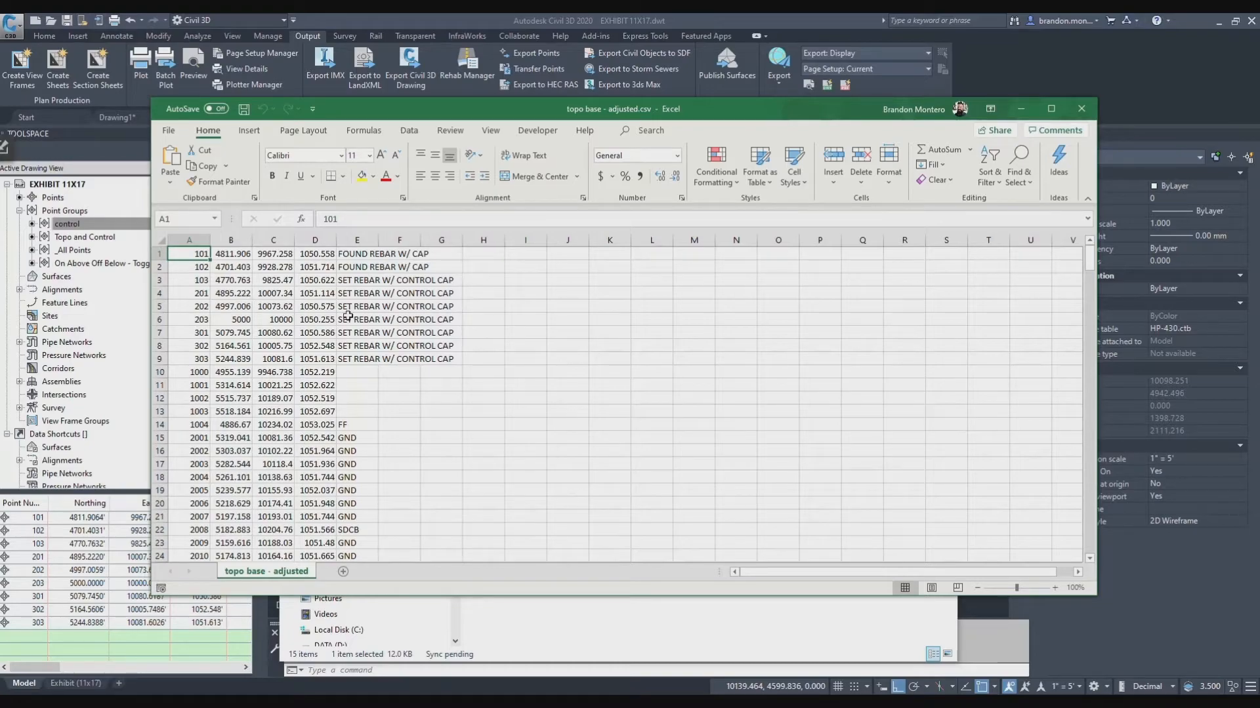
{"action": "mouse_move", "coordinate": [315, 411]}
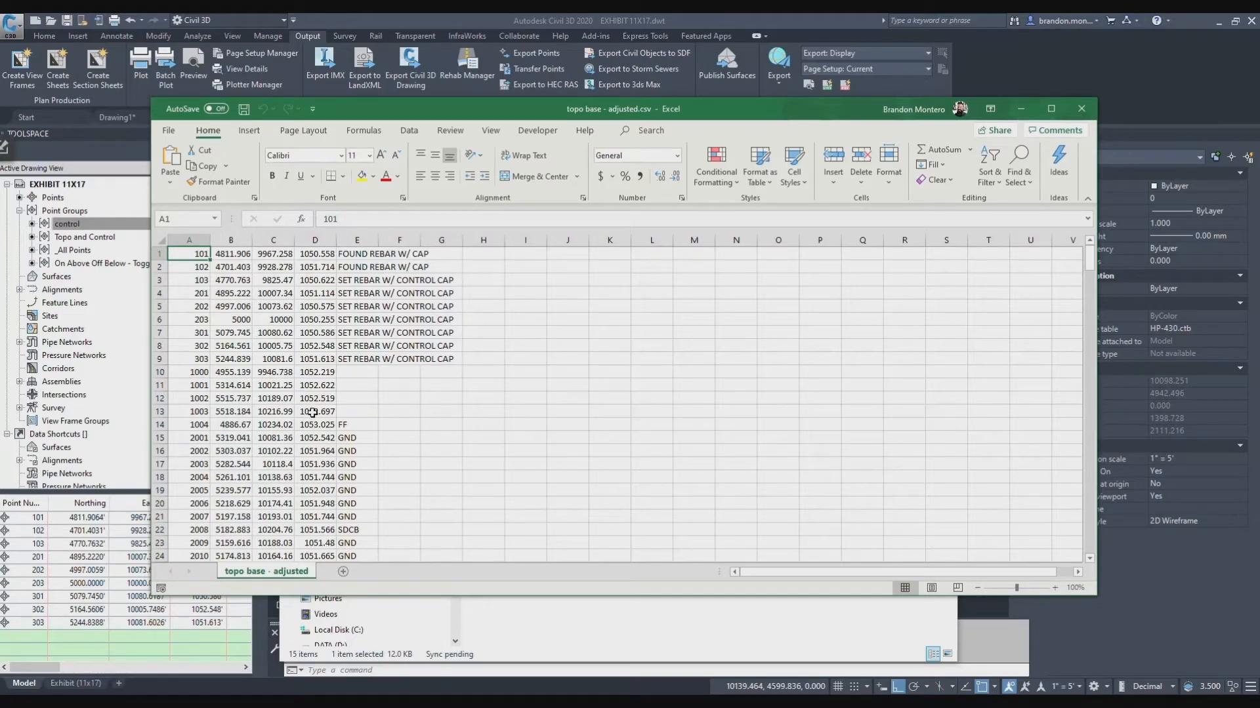
{"action": "mouse_move", "coordinate": [231, 294]}
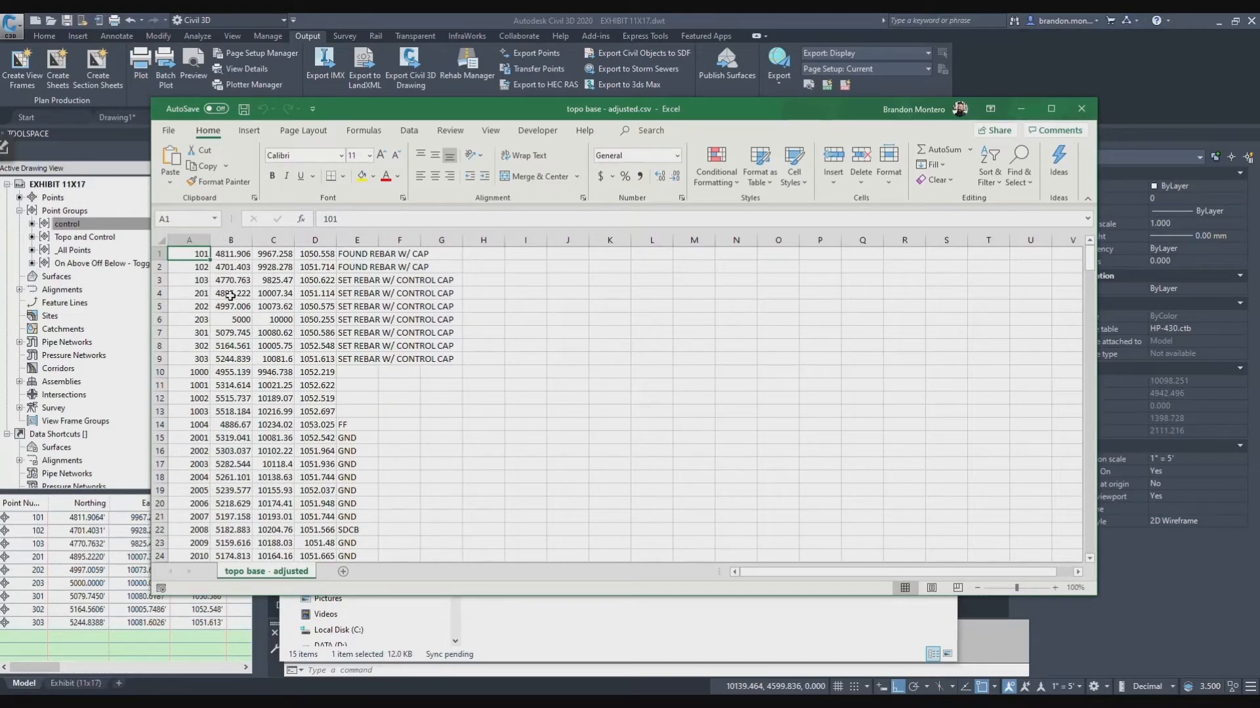
{"action": "mouse_move", "coordinate": [314, 351]}
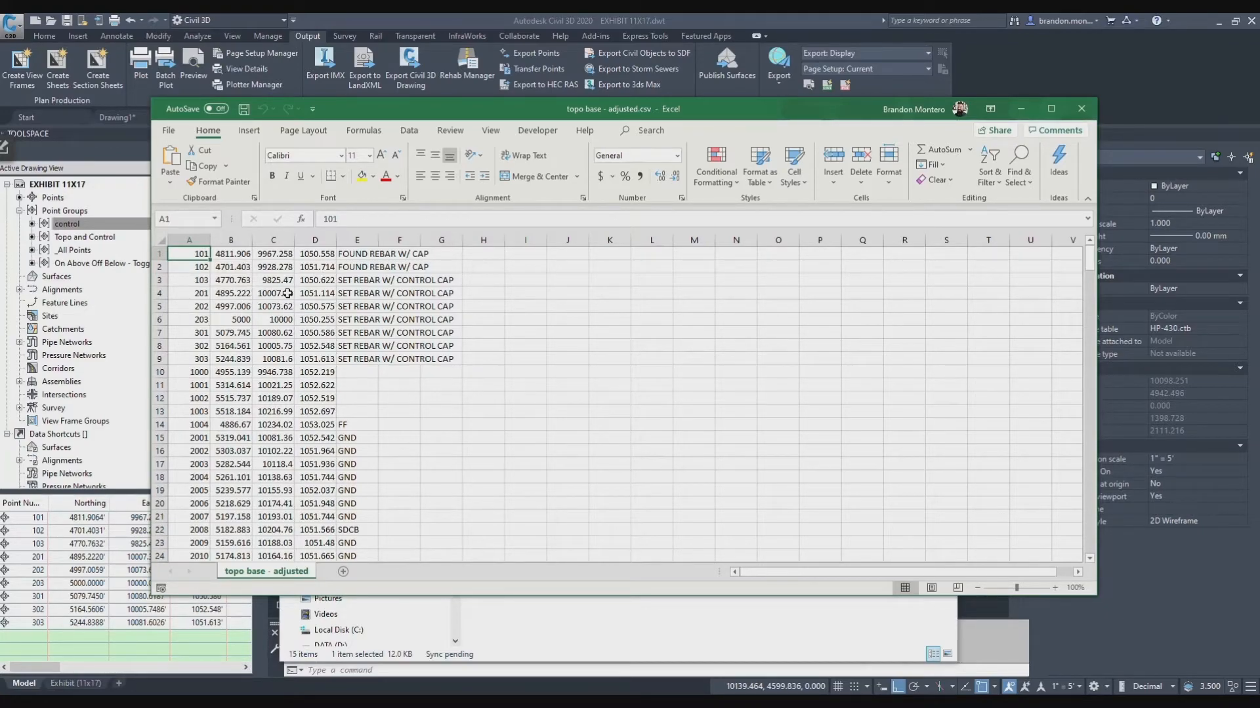
{"action": "mouse_move", "coordinate": [270, 333]}
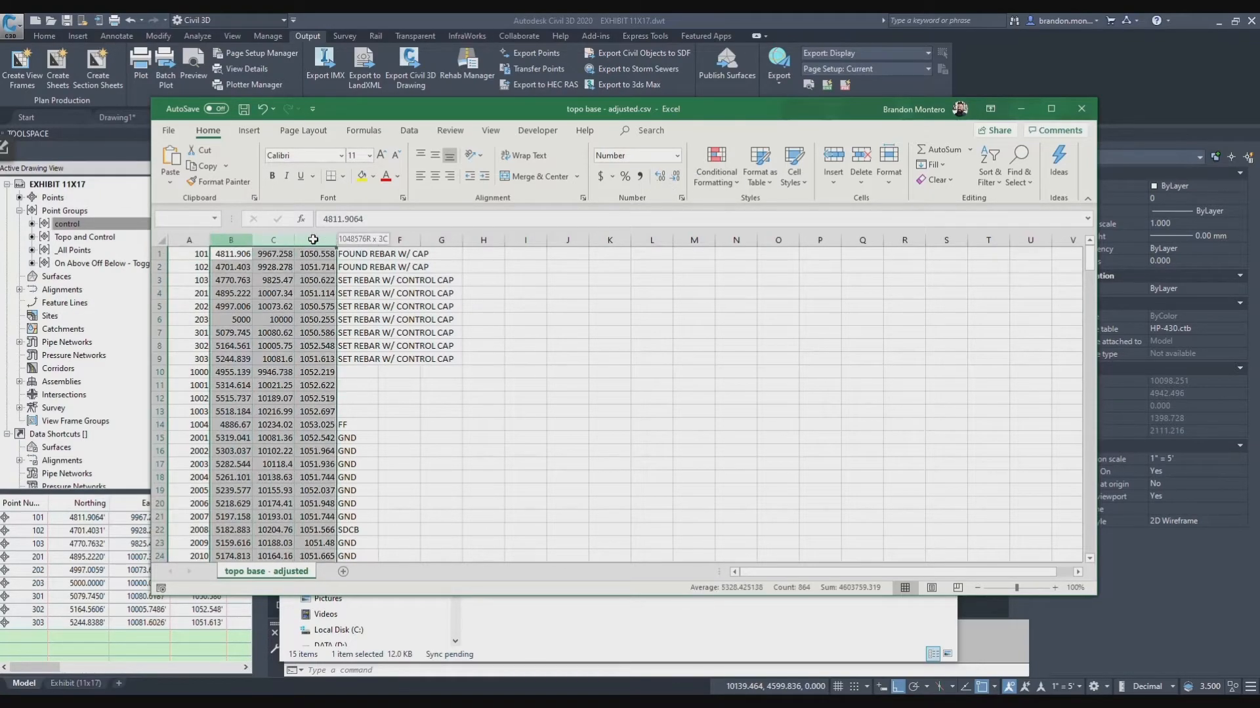
{"action": "left_click", "coordinate": [677, 175]}
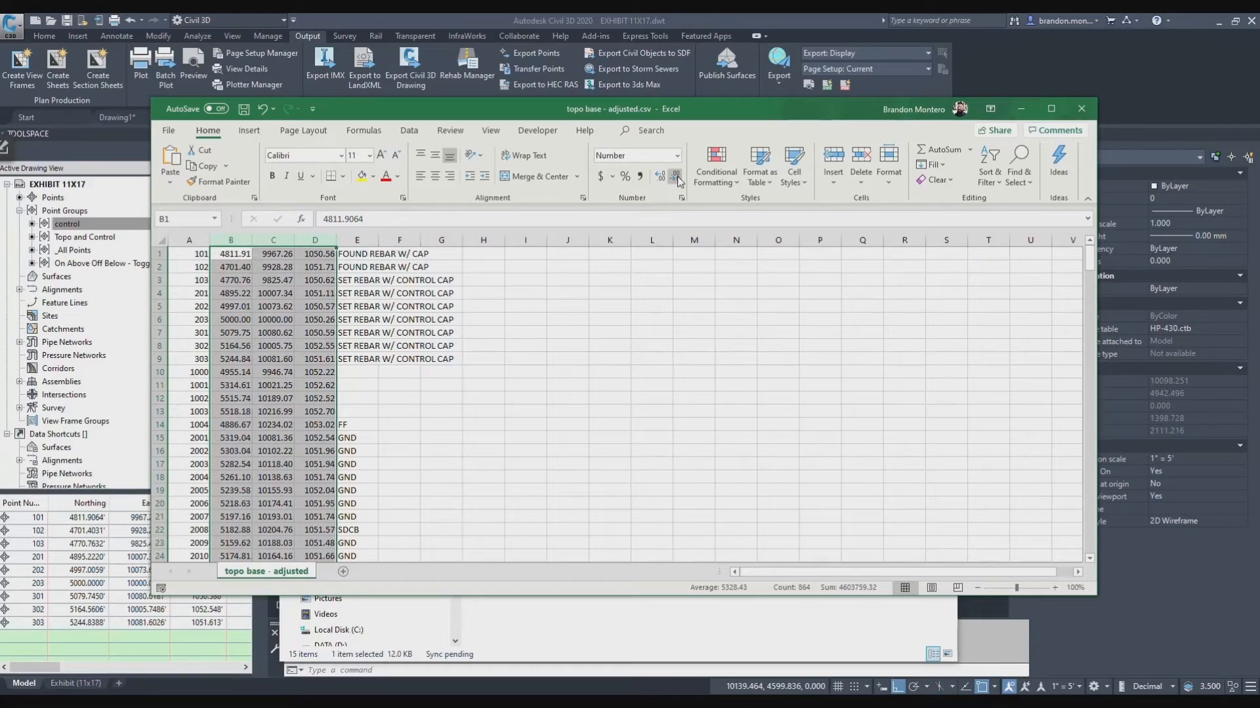
{"action": "mouse_move", "coordinate": [340, 202]}
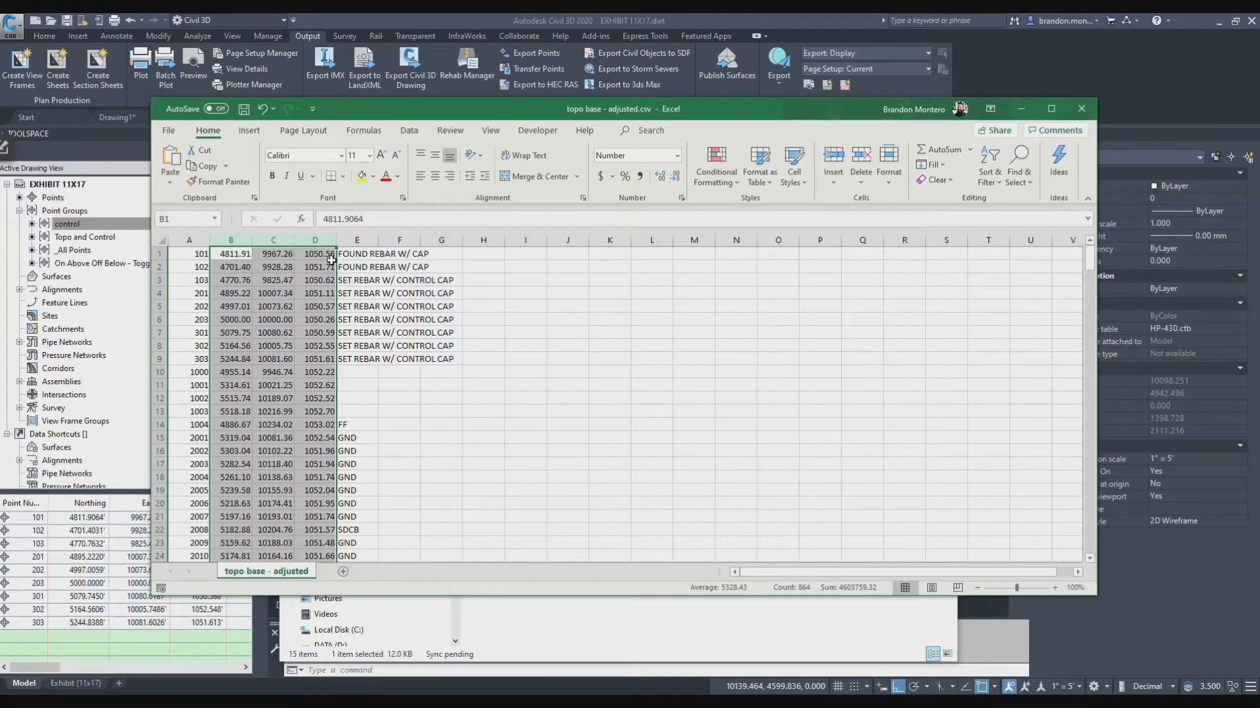
{"action": "mouse_move", "coordinate": [637, 257]}
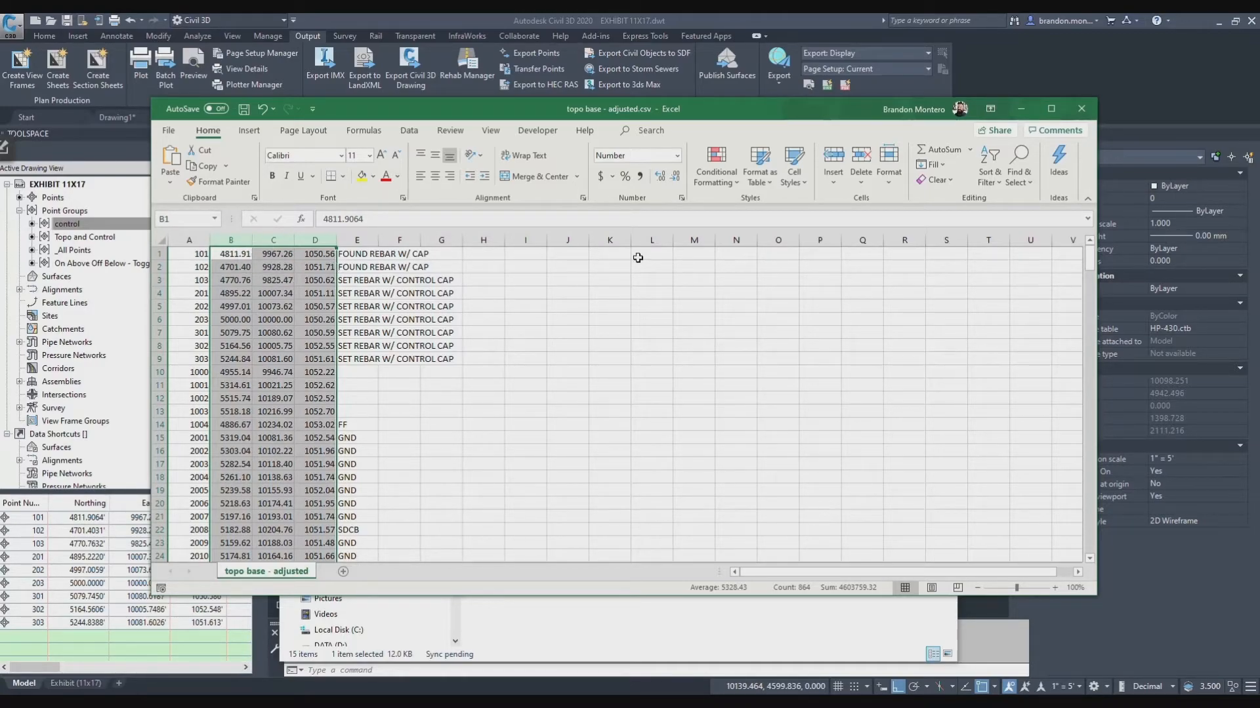
{"action": "left_click", "coordinate": [658, 176]}
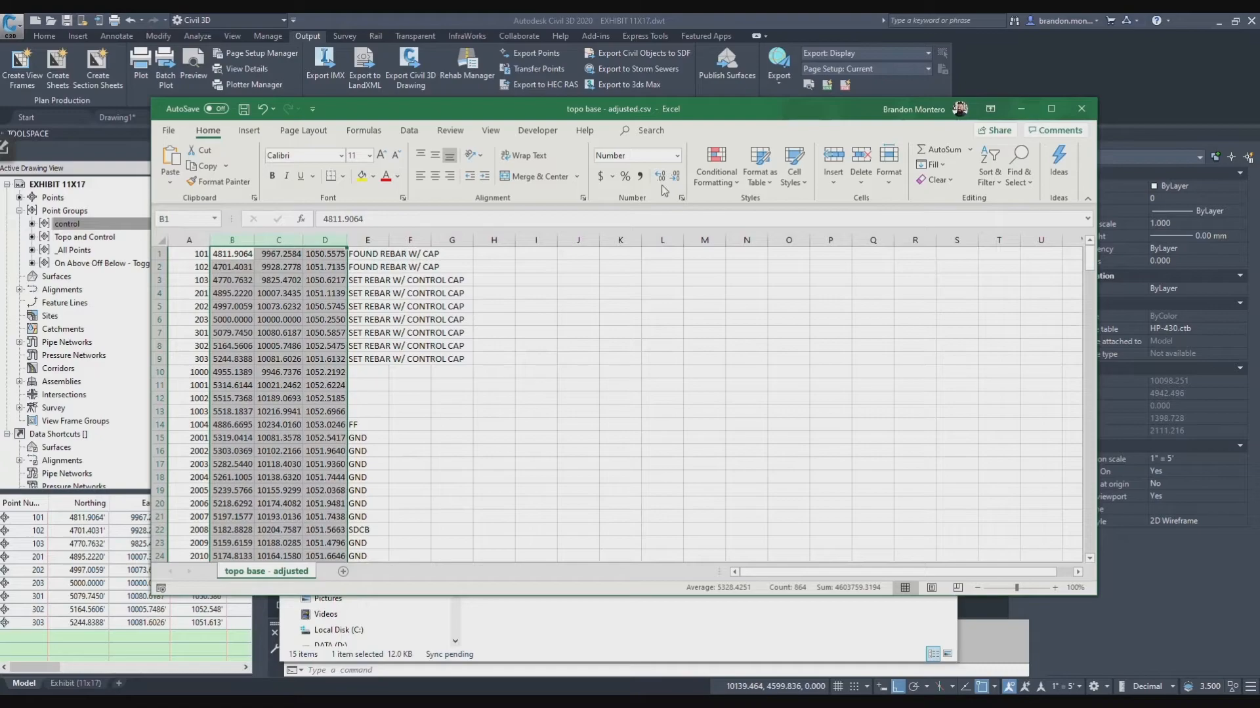
{"action": "left_click", "coordinate": [660, 176]}
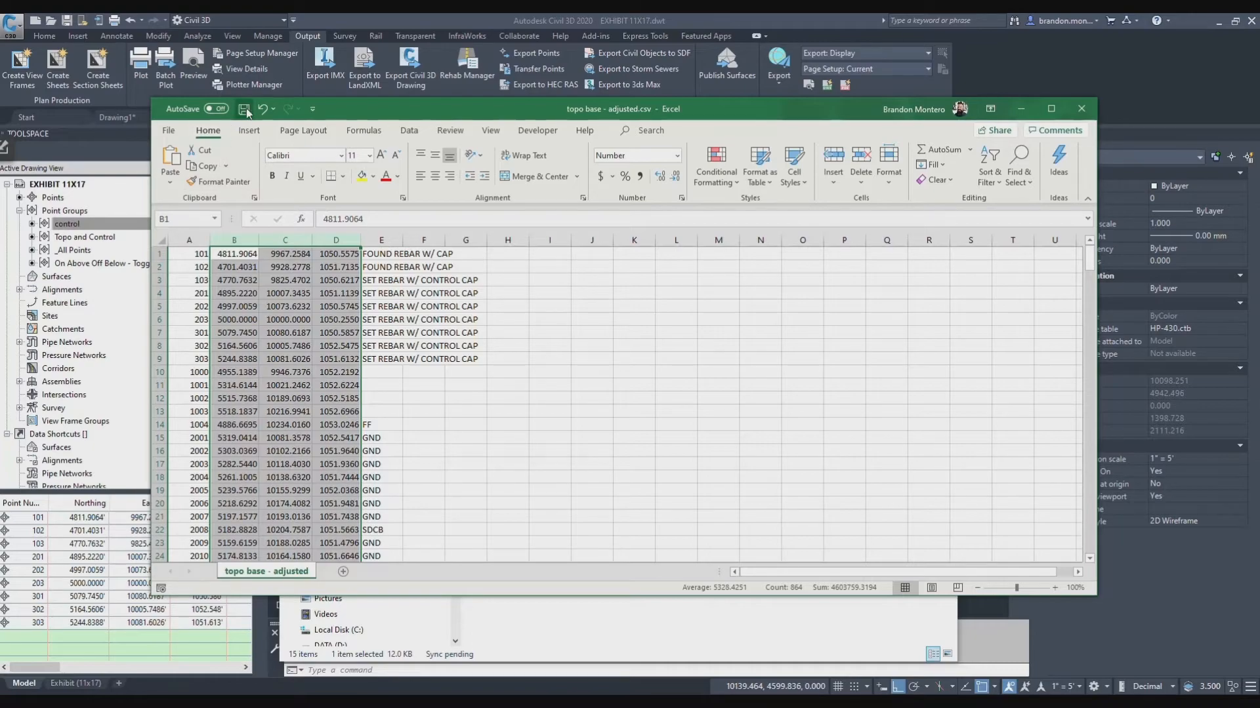
{"action": "left_click", "coordinate": [245, 109]}
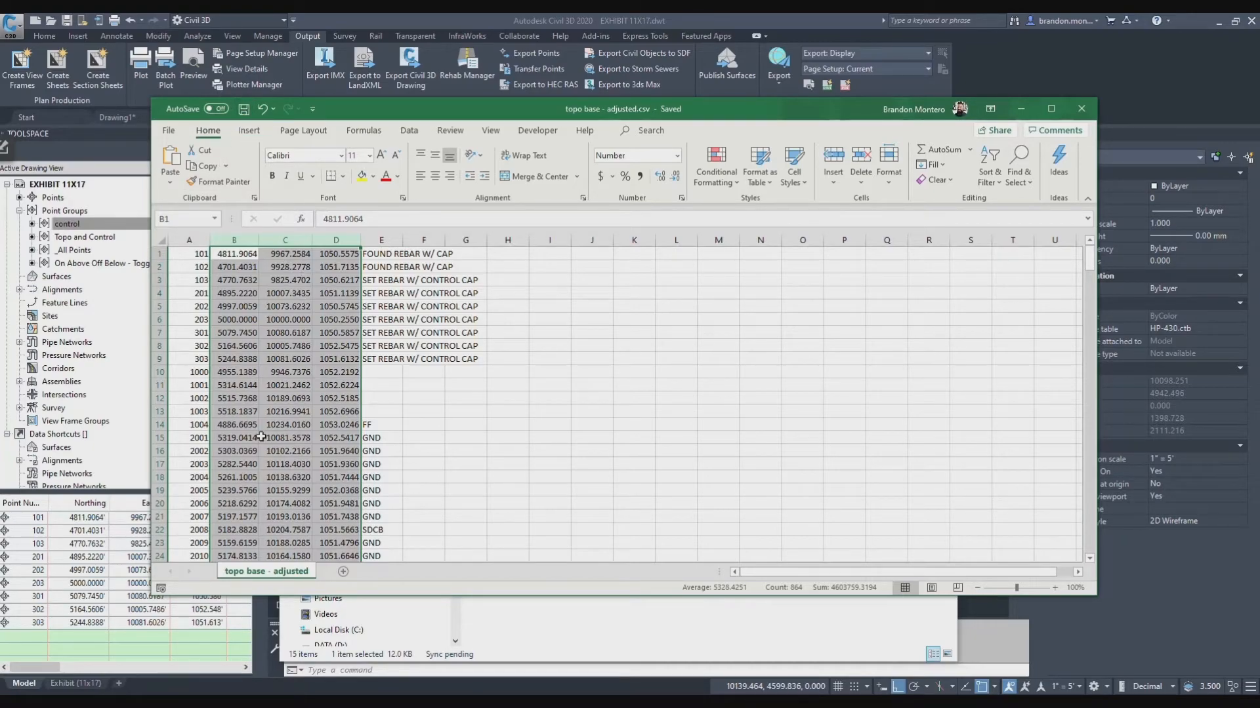
{"action": "scroll", "scroll_direction": "down", "scroll_amount": 3}
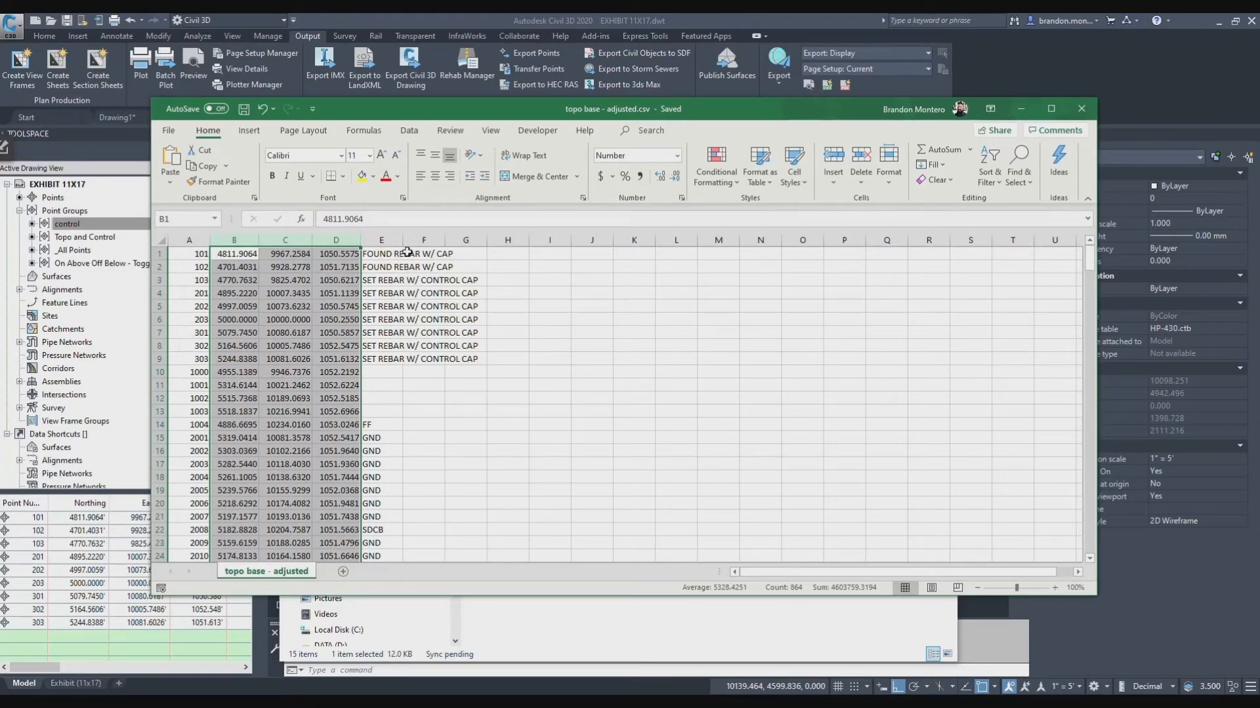
{"action": "mouse_move", "coordinate": [1077, 109]}
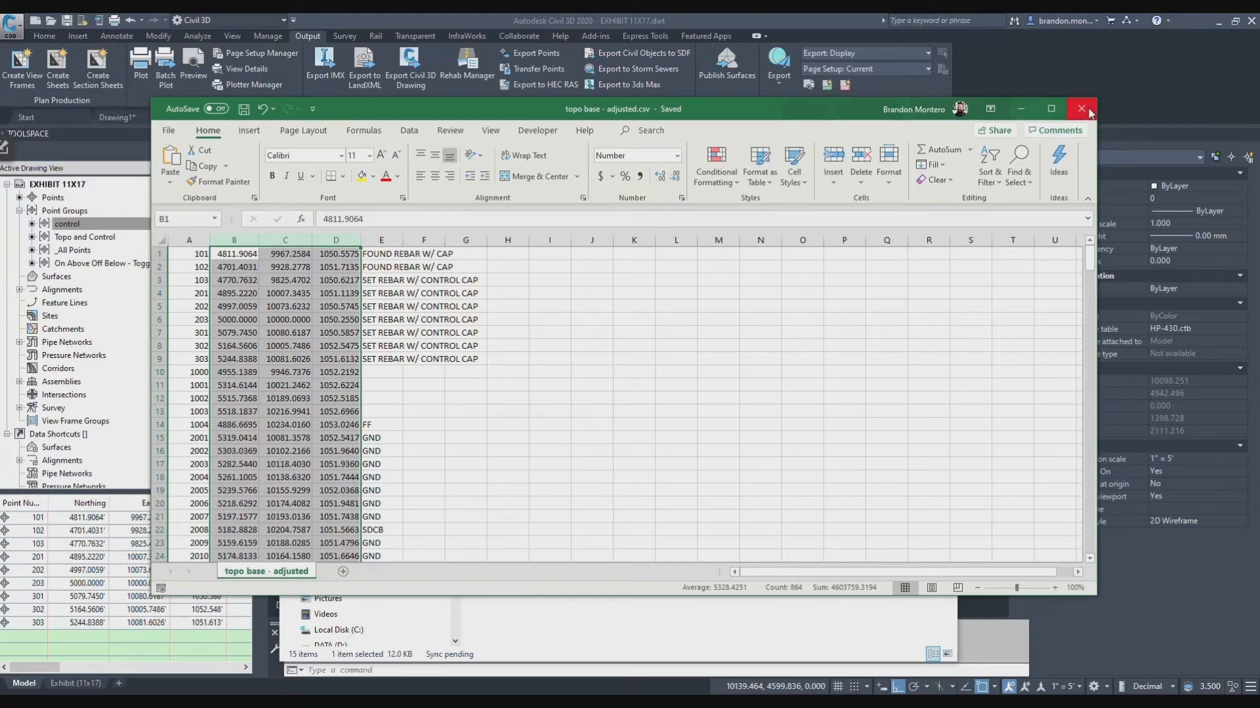
{"action": "mouse_move", "coordinate": [1081, 109]}
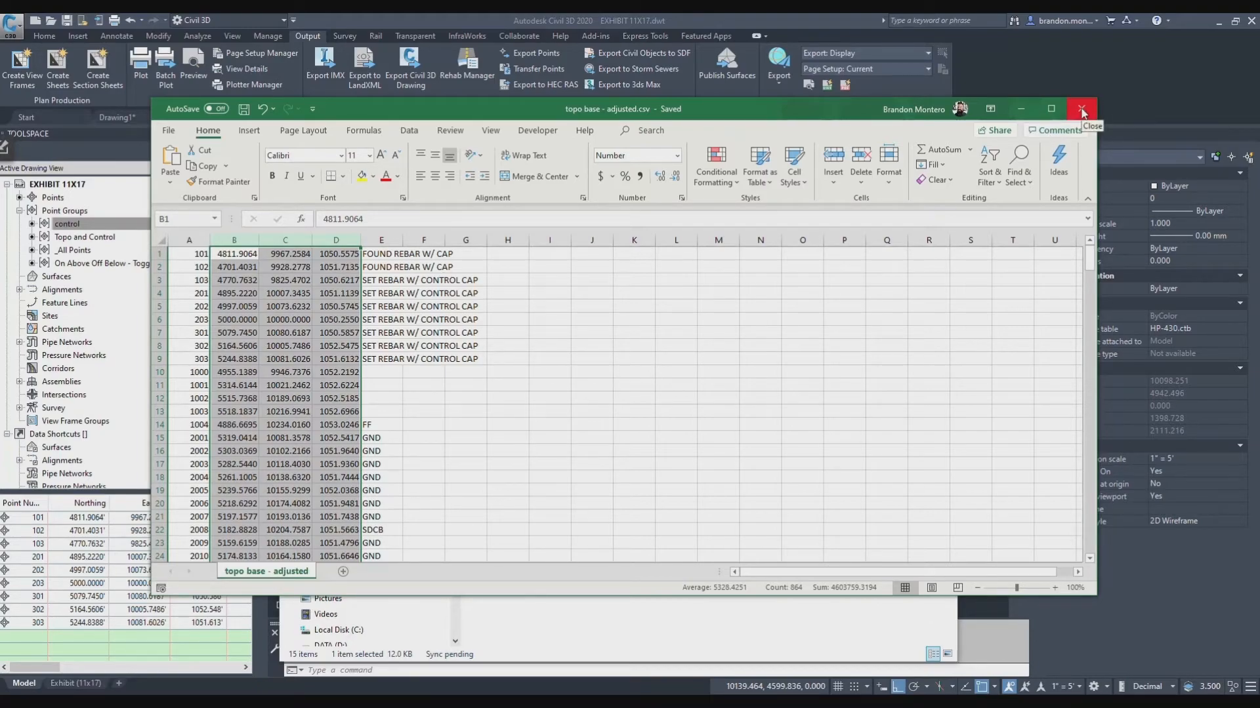
Load control - adjusted.csv into a new Import Points run as PNEZD comma-delimited data
{"action": "left_click", "coordinate": [1081, 109]}
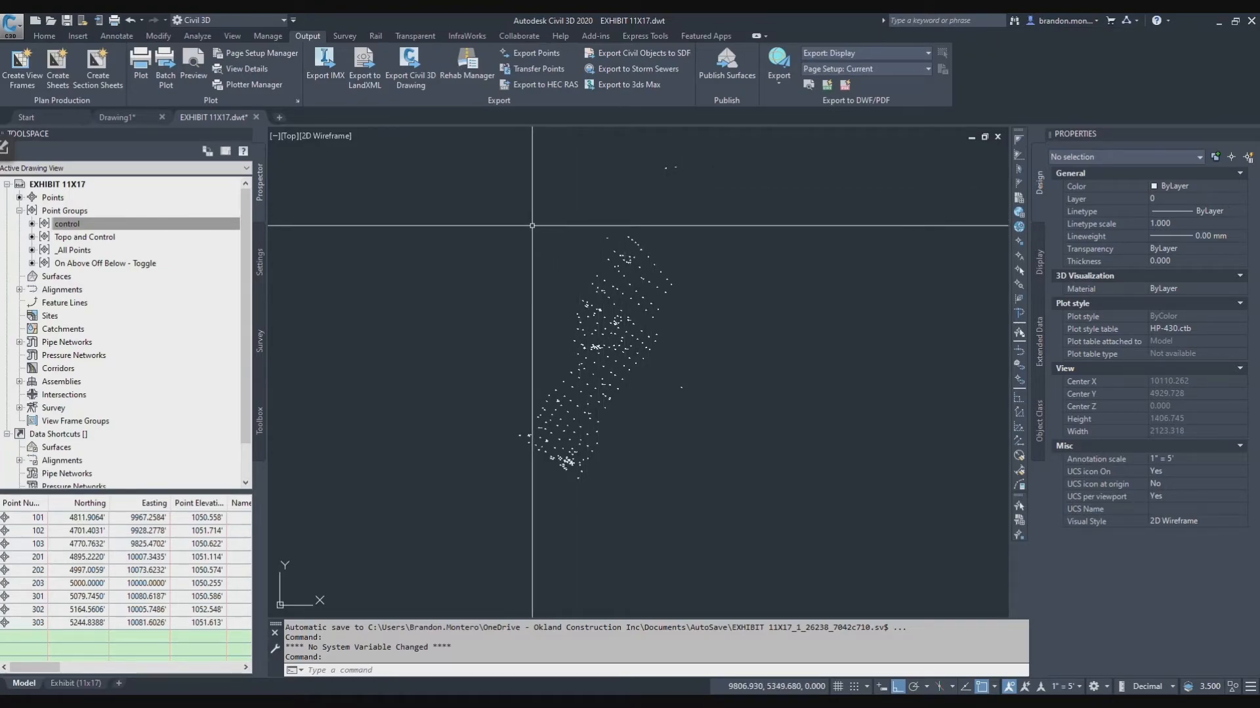
{"action": "left_click", "coordinate": [84, 35]}
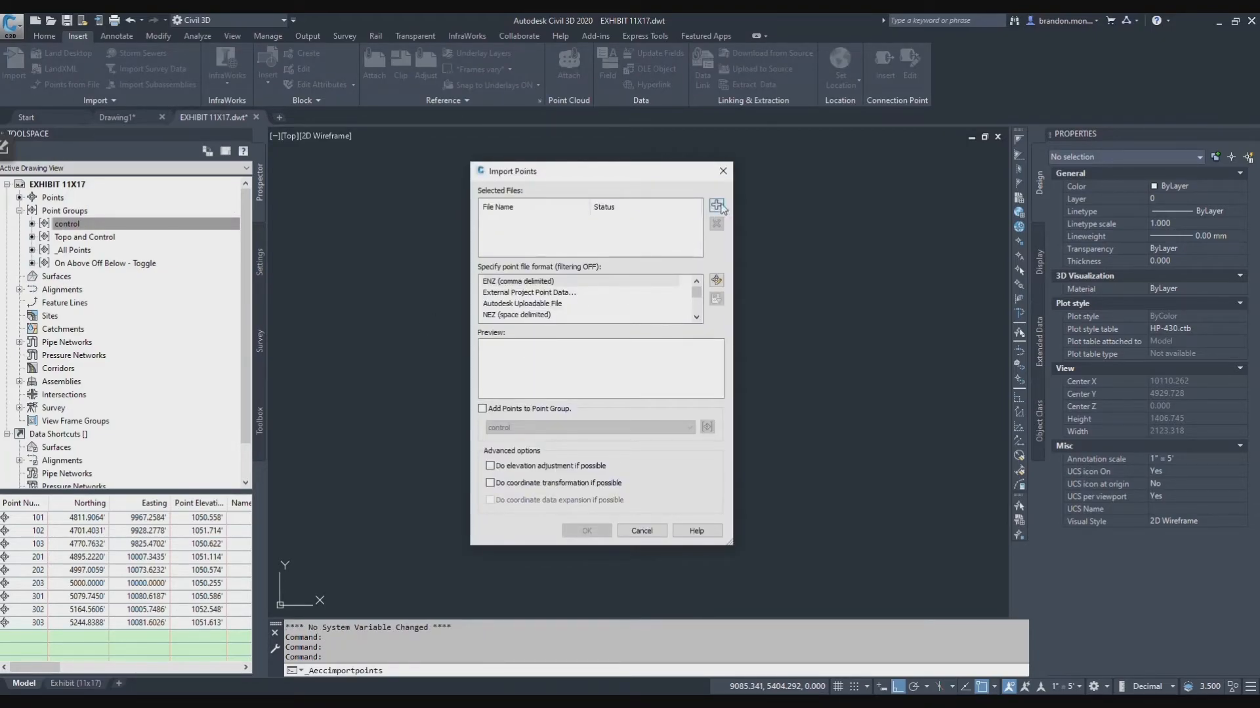
{"action": "left_click", "coordinate": [716, 205]}
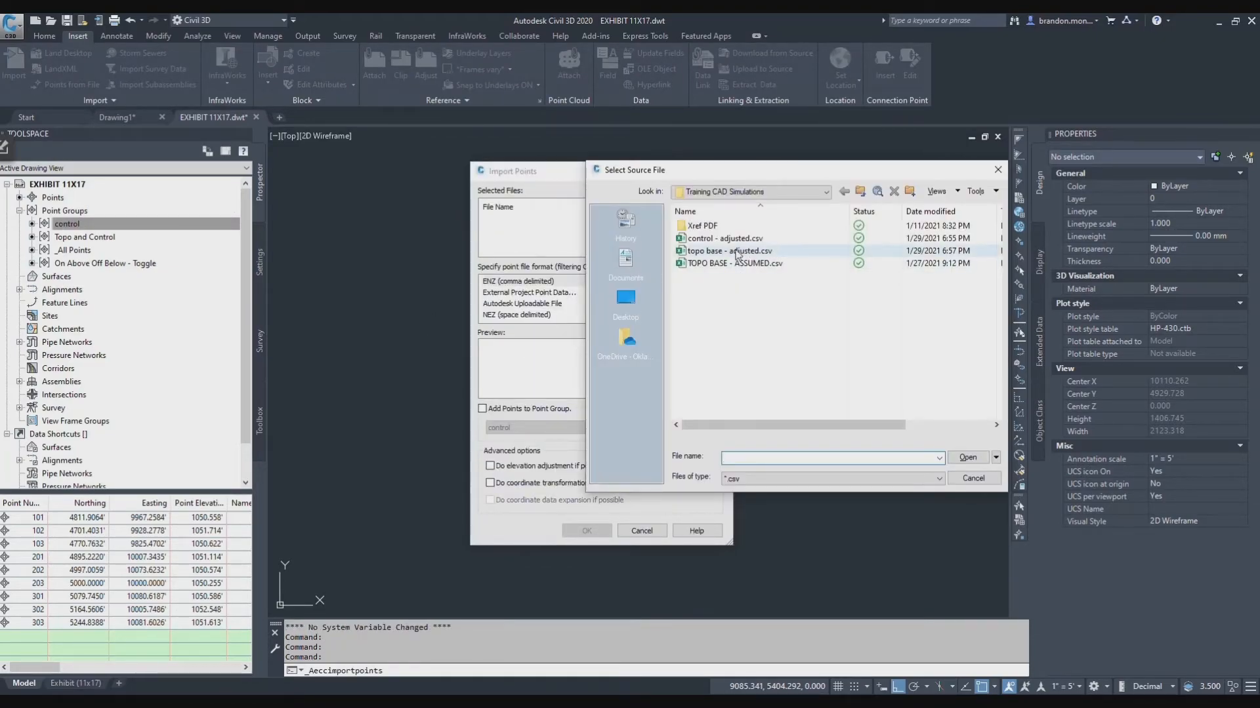
{"action": "left_click", "coordinate": [722, 238]}
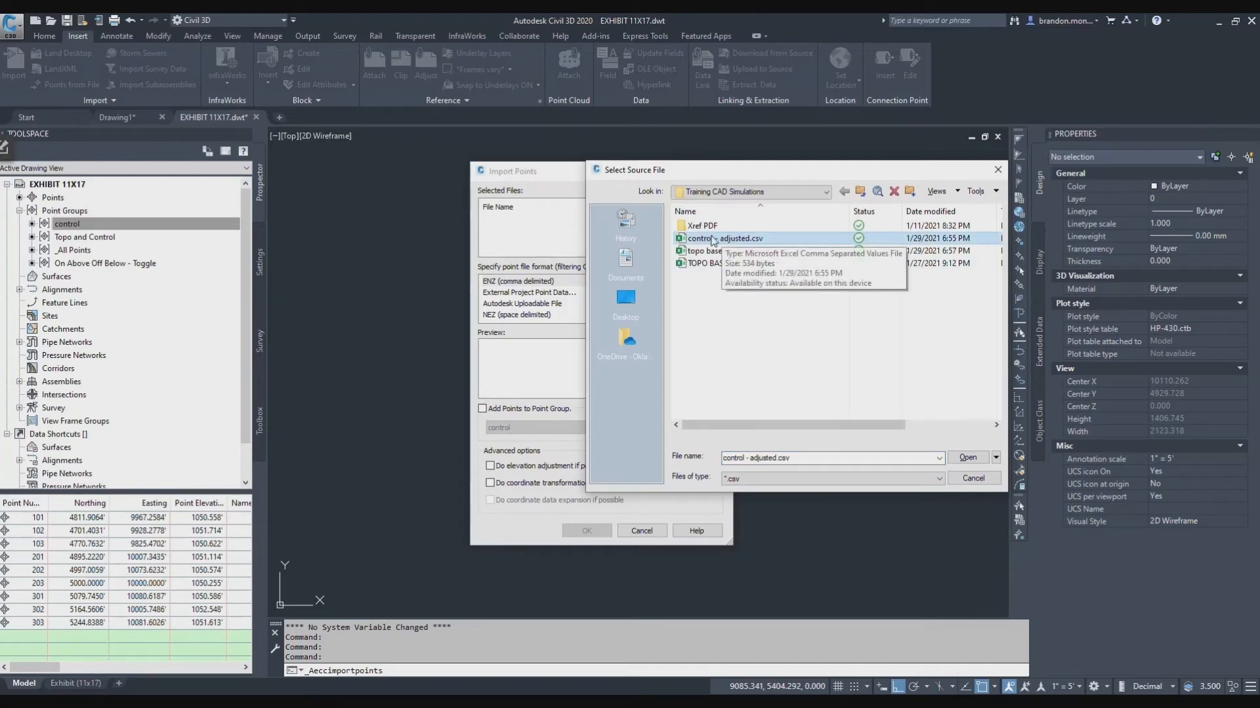
{"action": "mouse_move", "coordinate": [855, 471]}
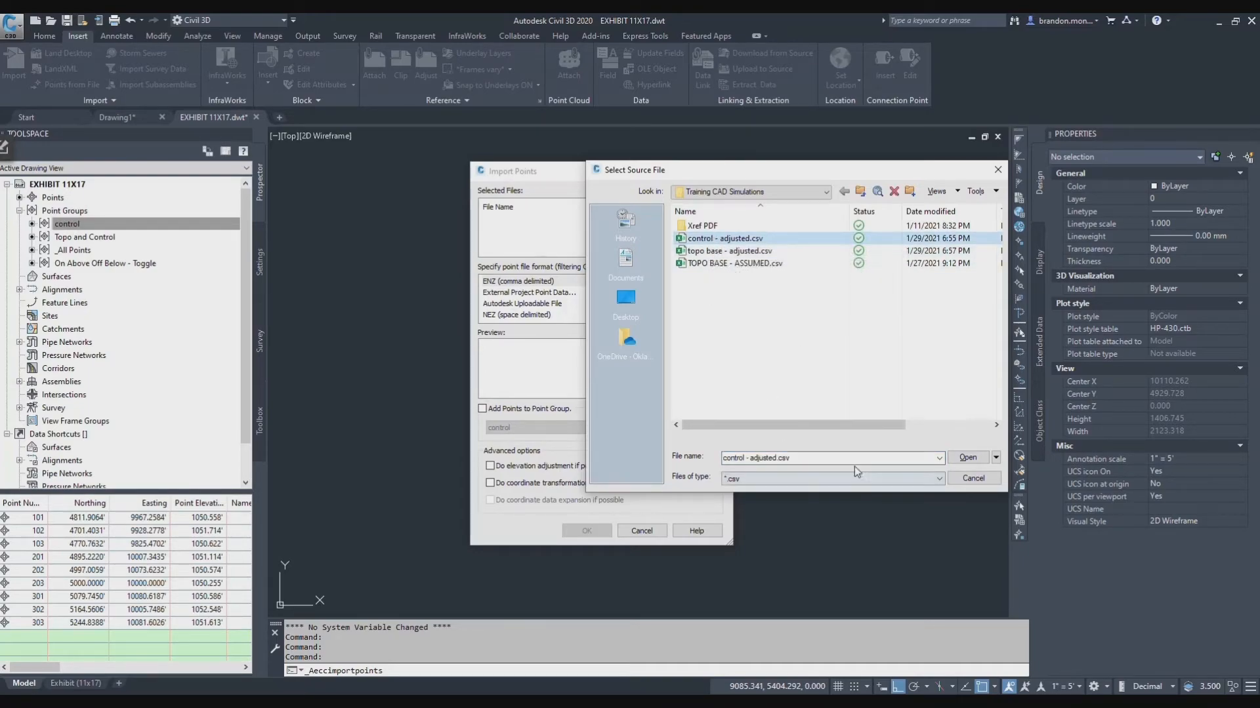
{"action": "left_click", "coordinate": [968, 457]}
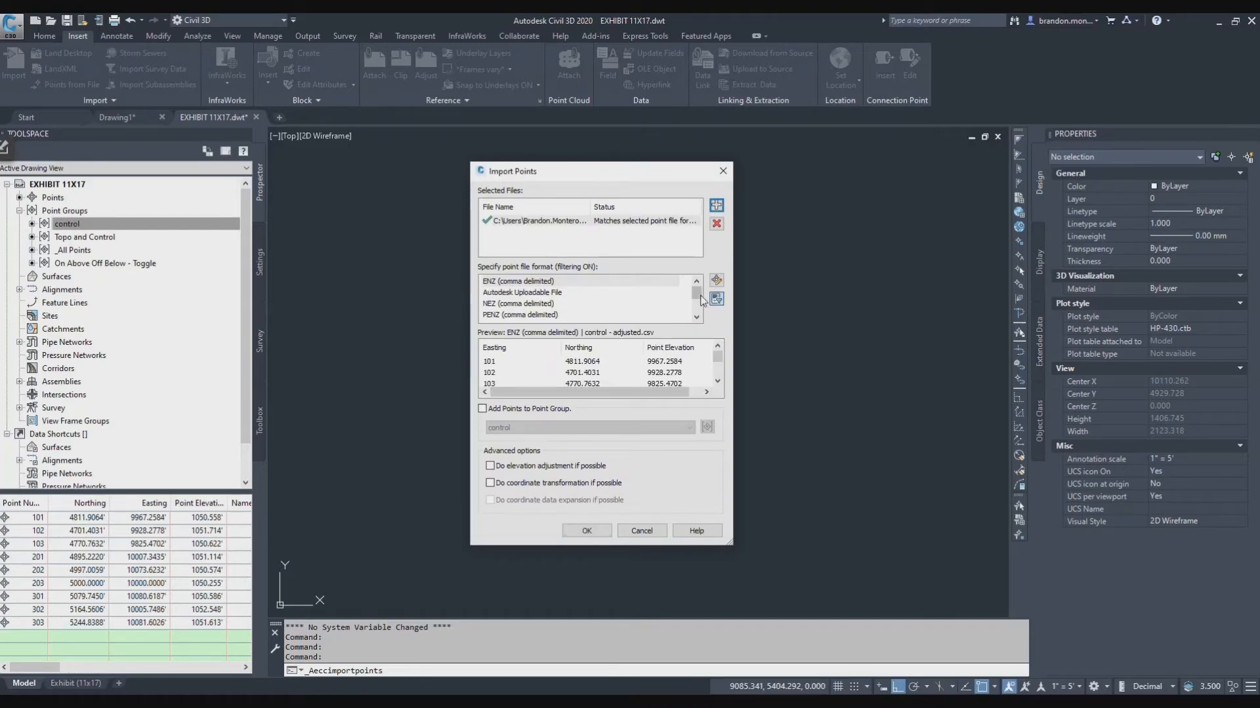
{"action": "left_click", "coordinate": [522, 315]}
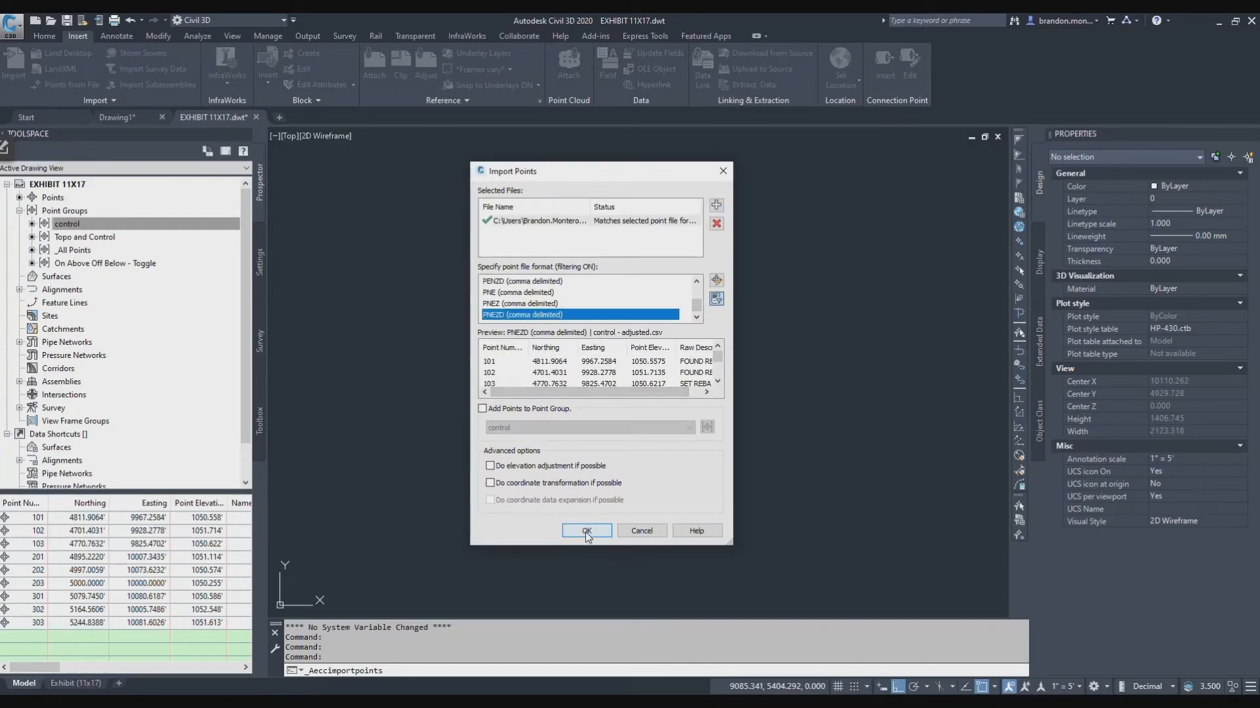
Confirm the import and resolve duplicate point numbers by adding an offset of 1000
{"action": "left_click", "coordinate": [585, 530]}
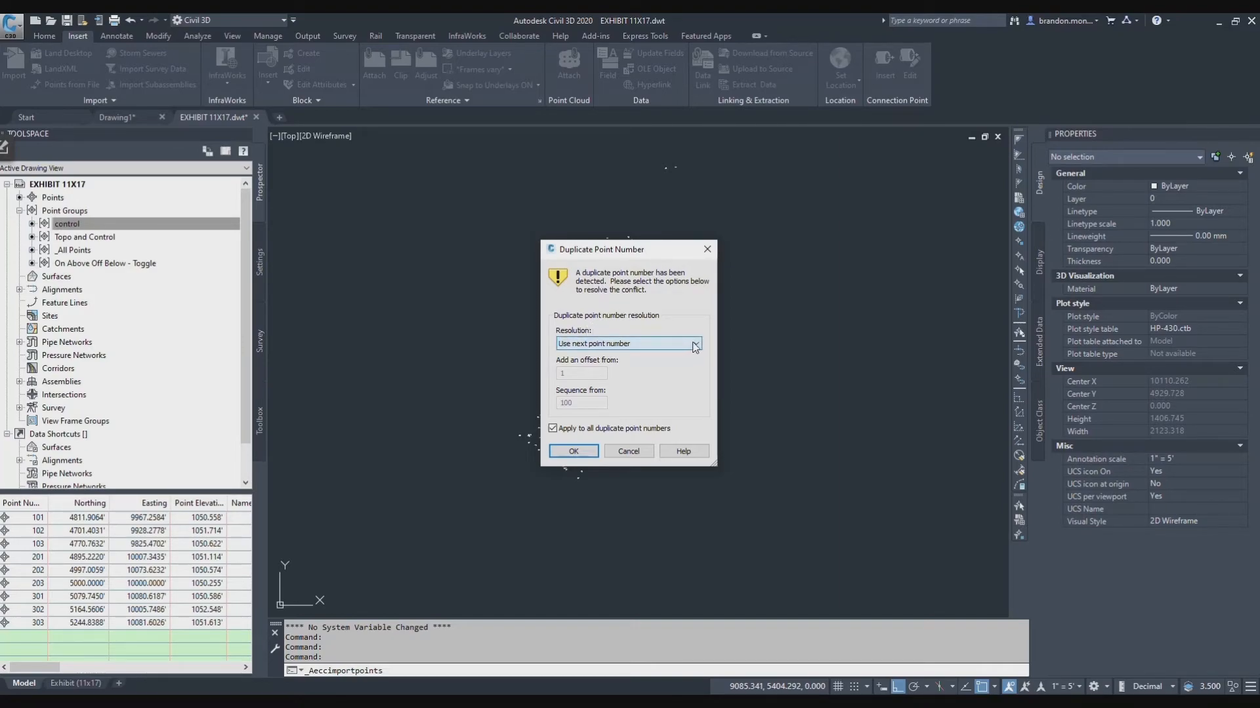
{"action": "left_click", "coordinate": [695, 344]}
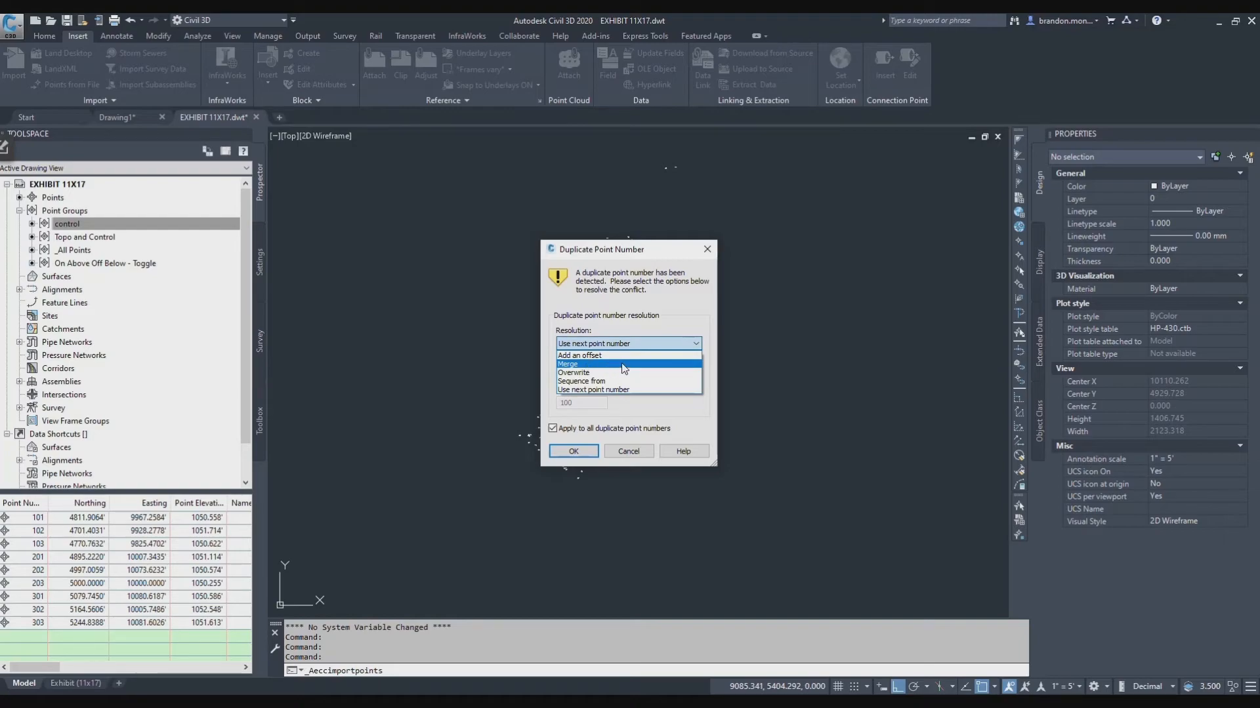
{"action": "mouse_move", "coordinate": [630, 383]}
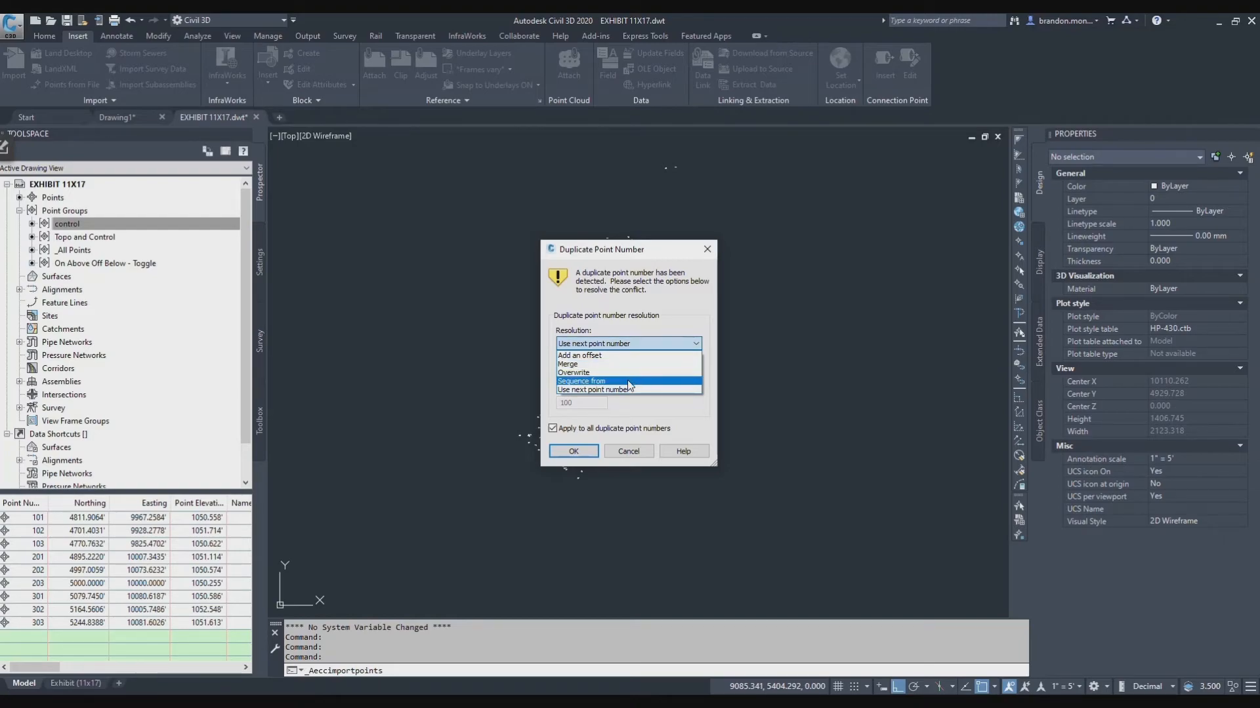
{"action": "mouse_move", "coordinate": [645, 397]}
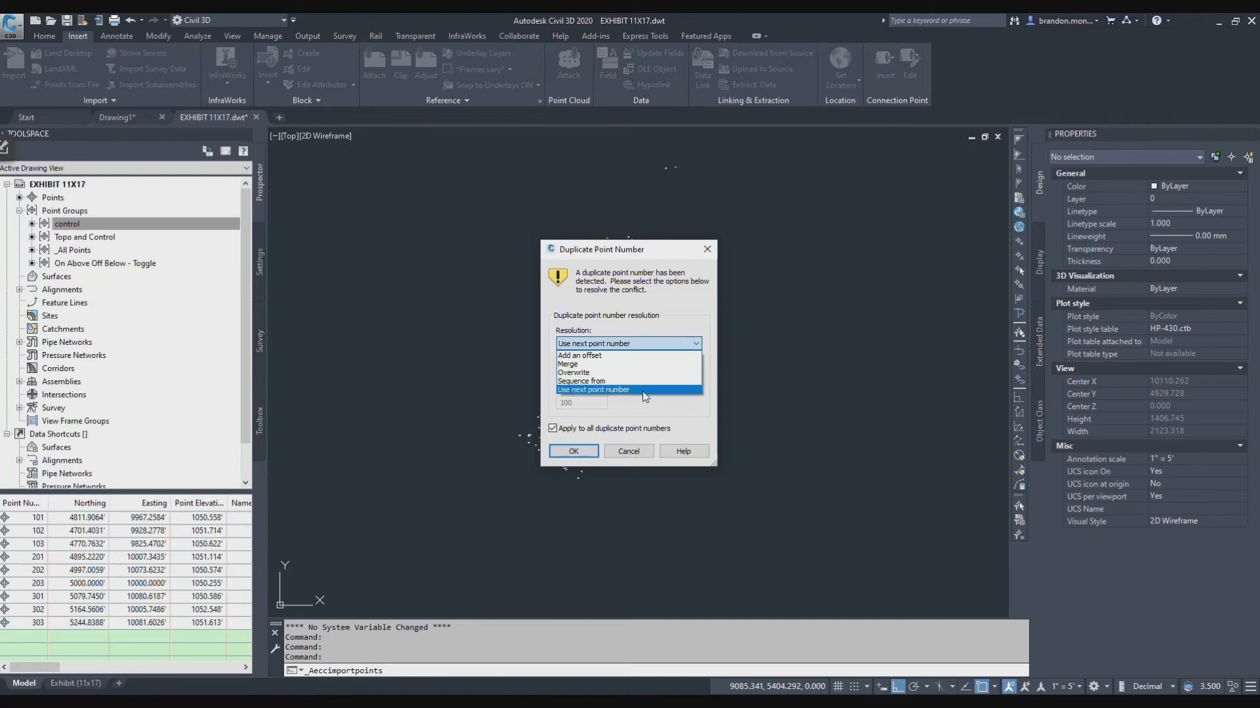
{"action": "left_click", "coordinate": [580, 355]}
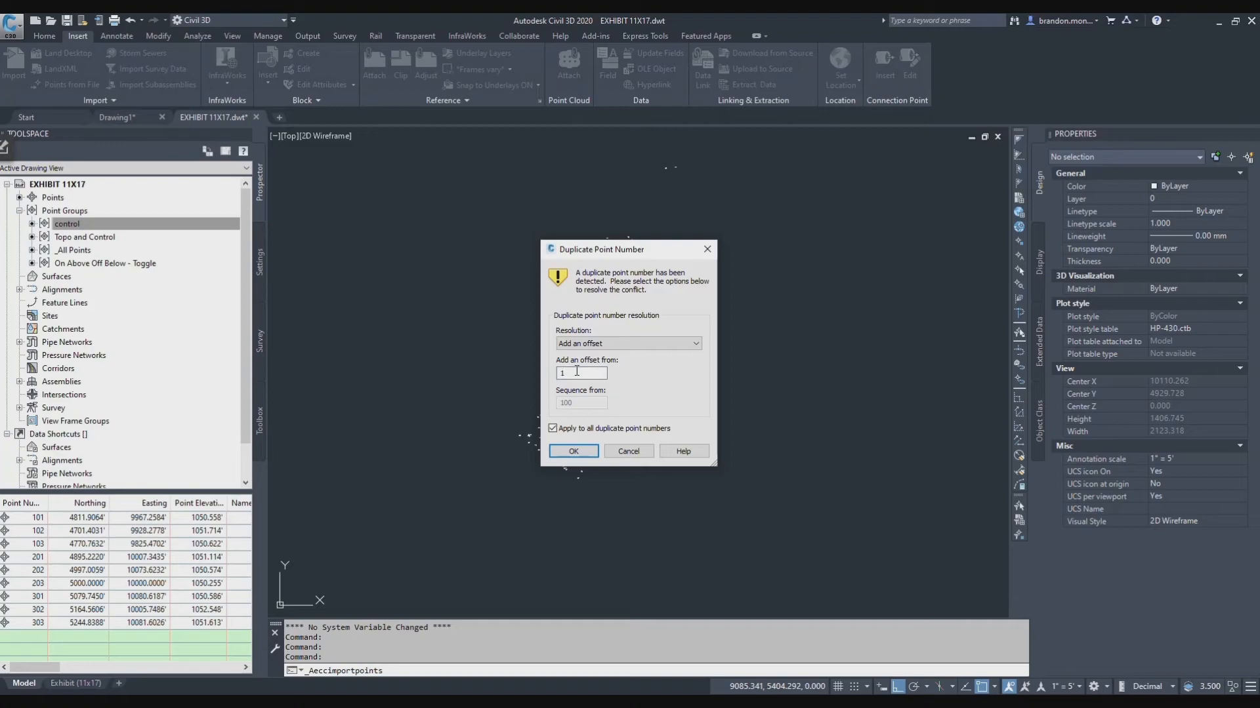
{"action": "type", "text": "1000"}
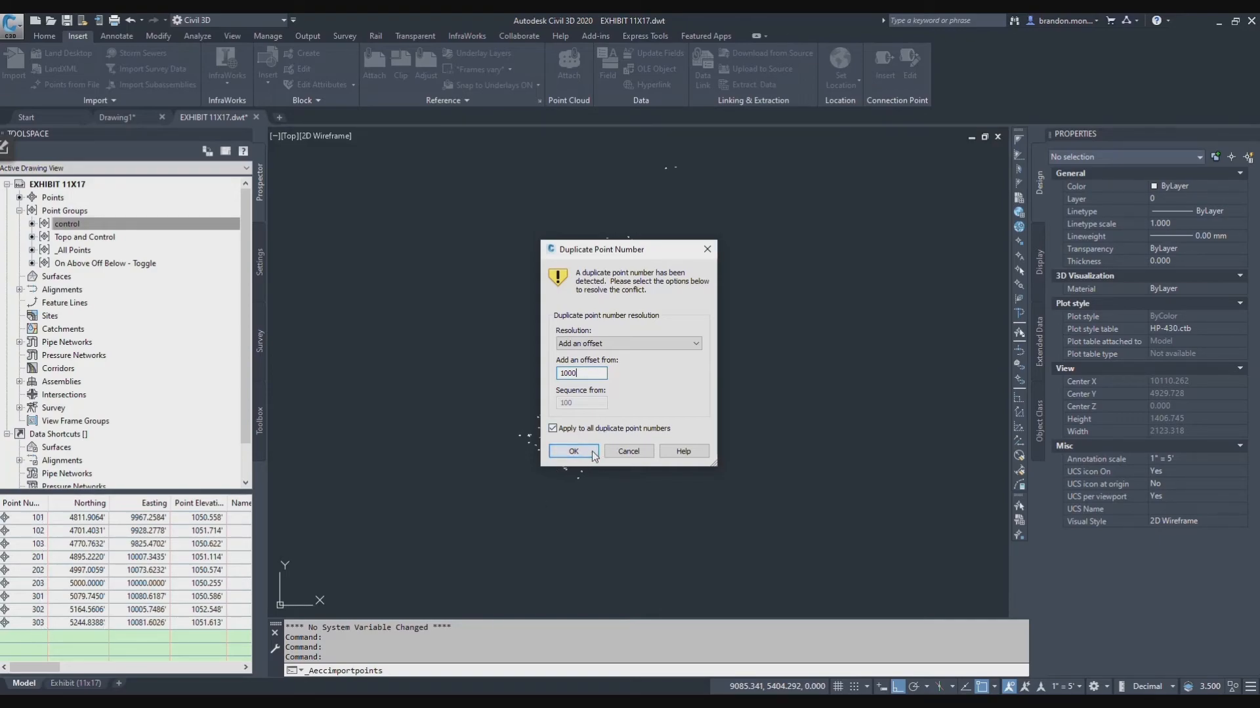
Accept the offset and extend the control group's number match to 1-999, 1101-1303
{"action": "left_click", "coordinate": [574, 452]}
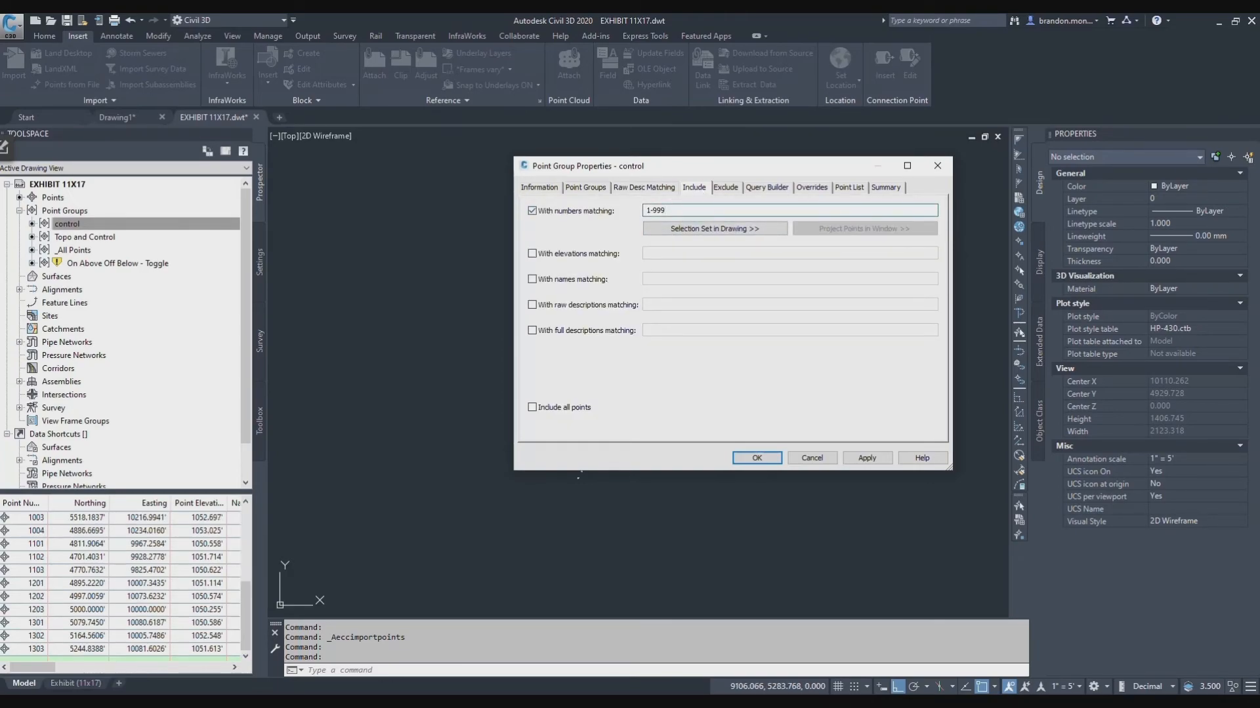
{"action": "type", "text": ","}
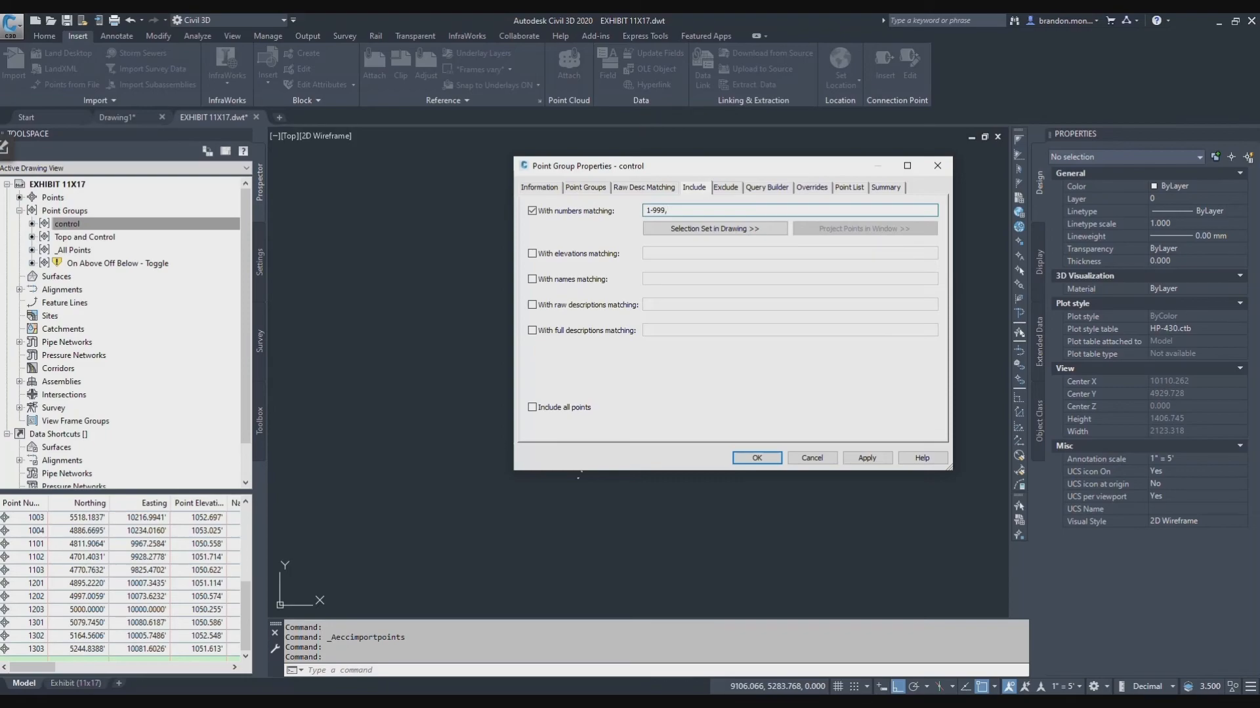
{"action": "type", "text": "1"}
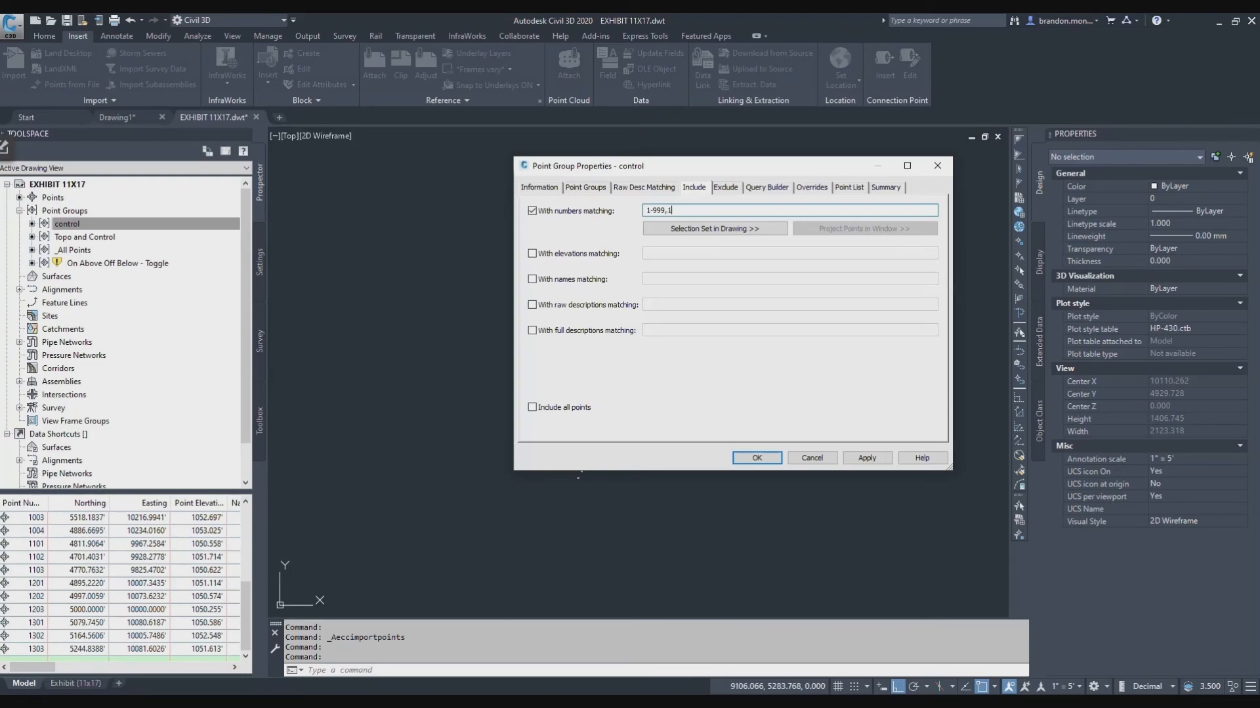
{"action": "type", "text": "101-"}
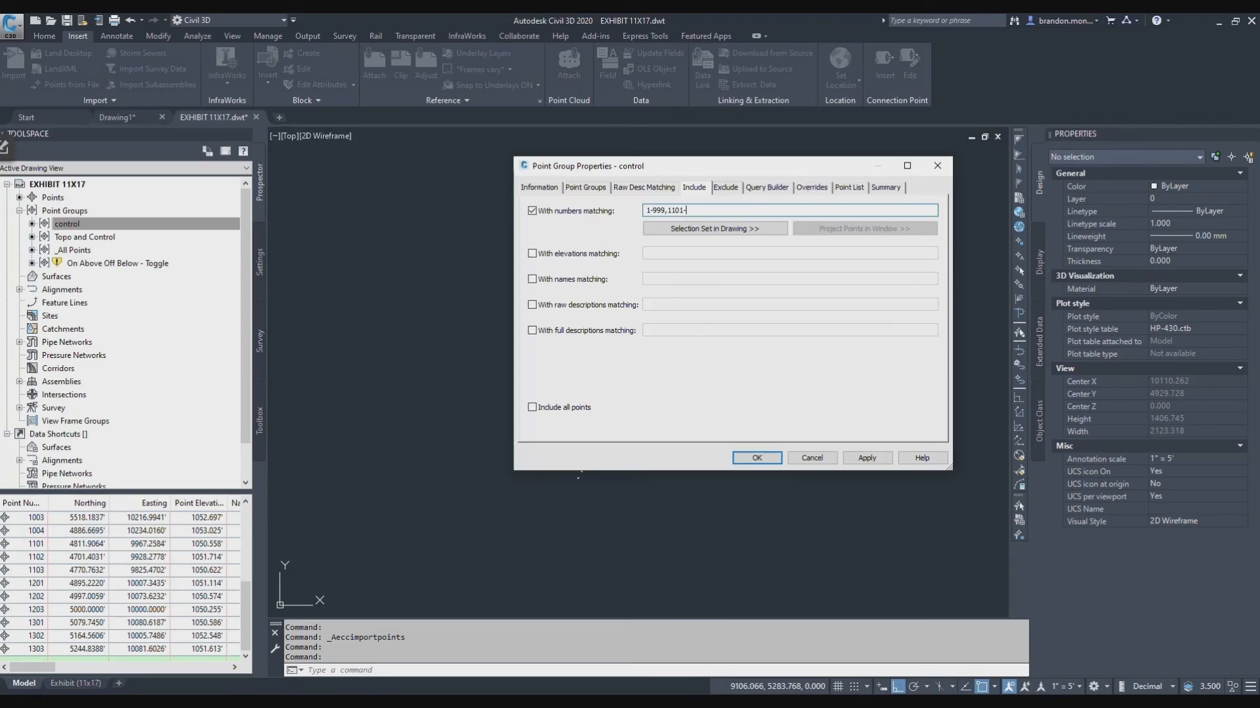
{"action": "type", "text": "1303"}
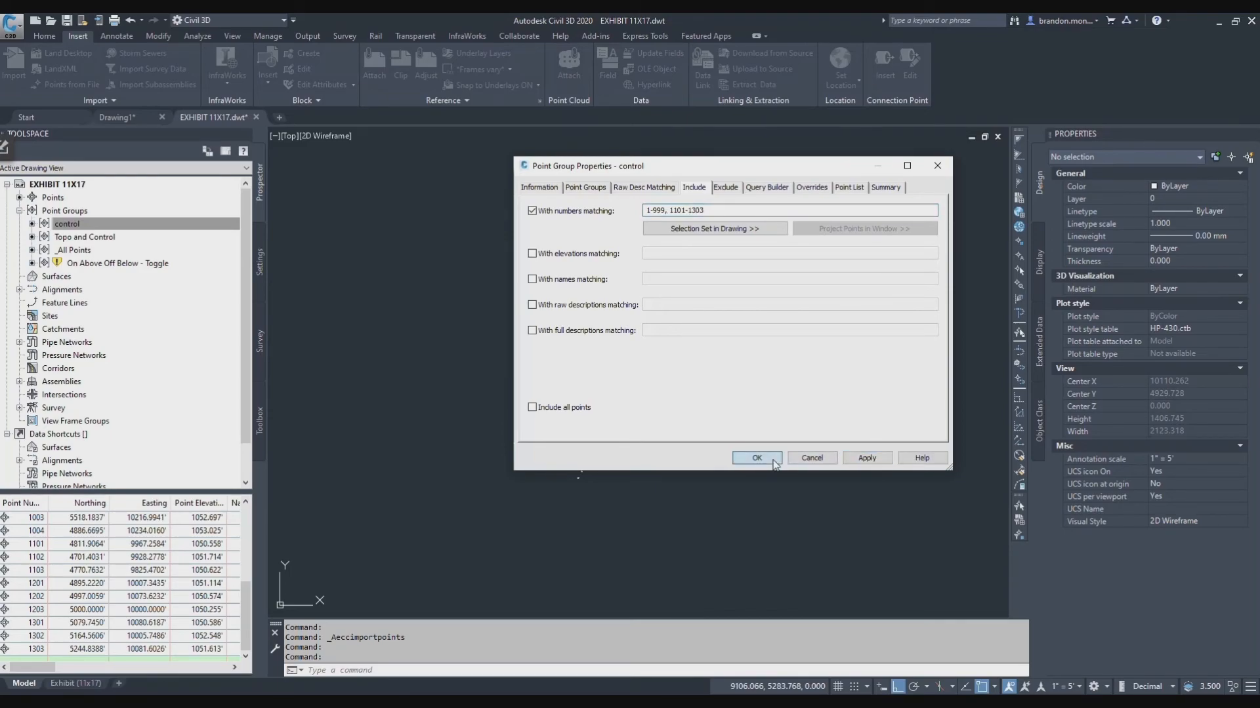
{"action": "left_click", "coordinate": [755, 458]}
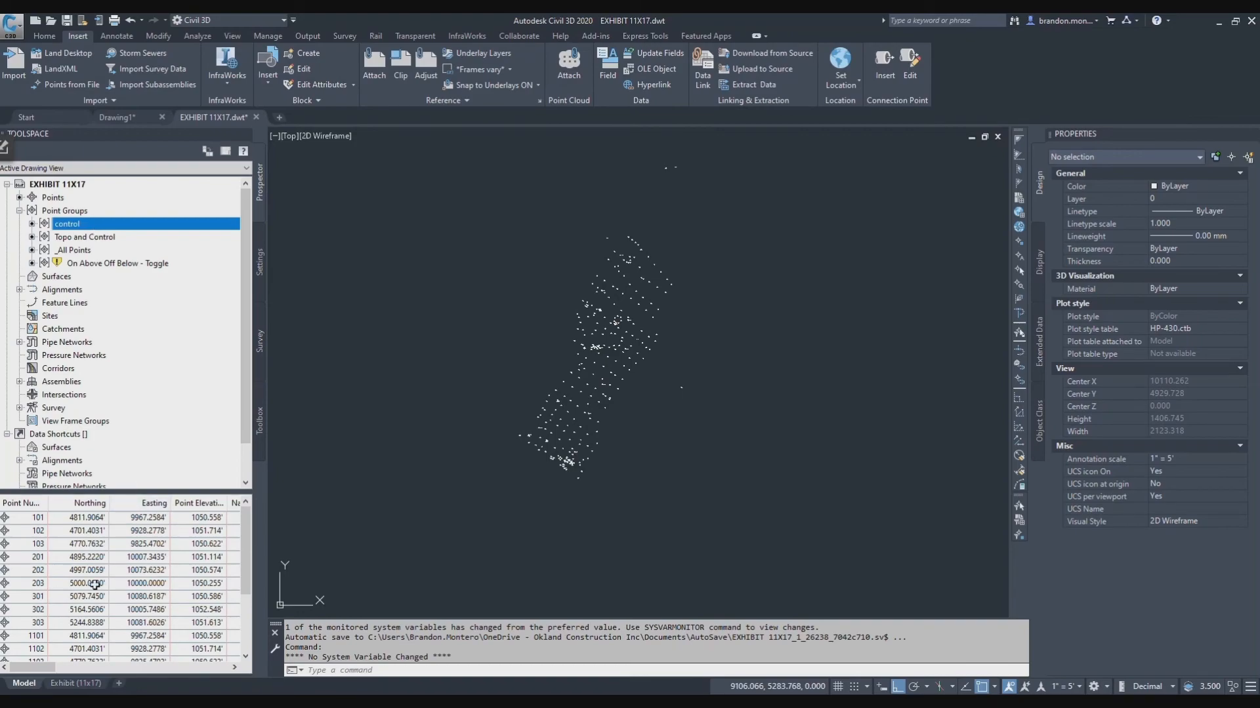
{"action": "scroll", "scroll_direction": "down", "scroll_amount": 3}
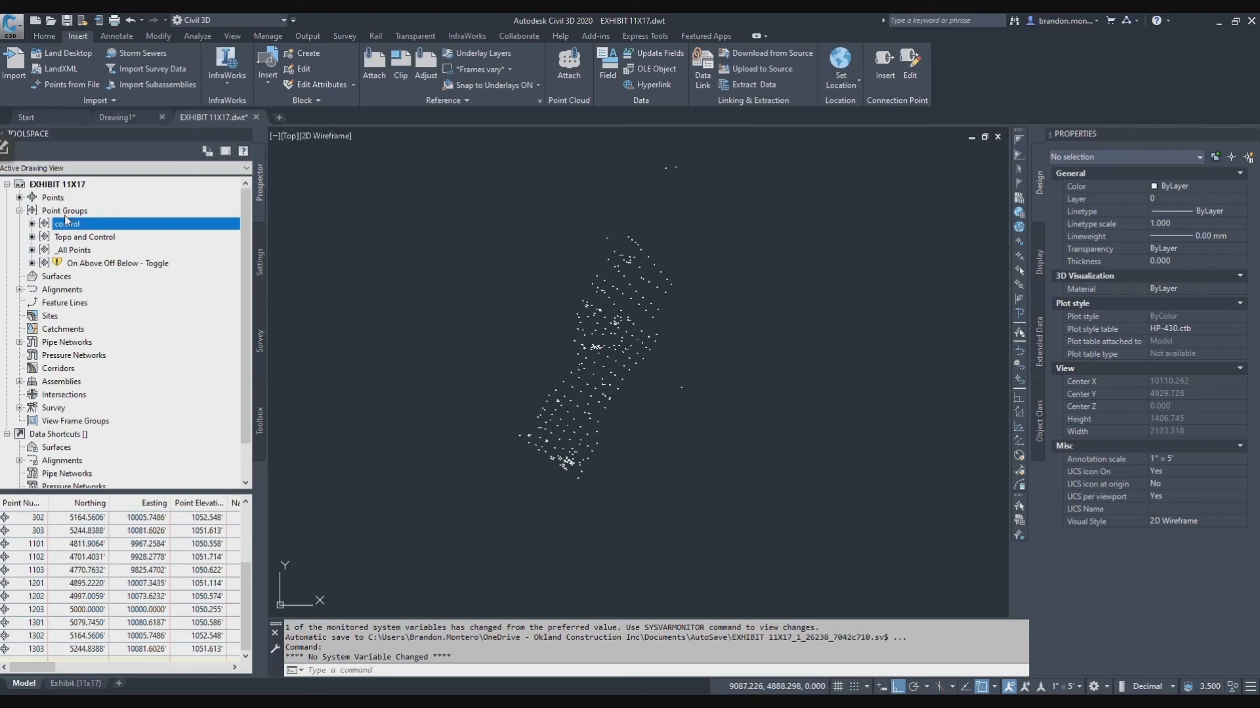
{"action": "right_click", "coordinate": [98, 262]}
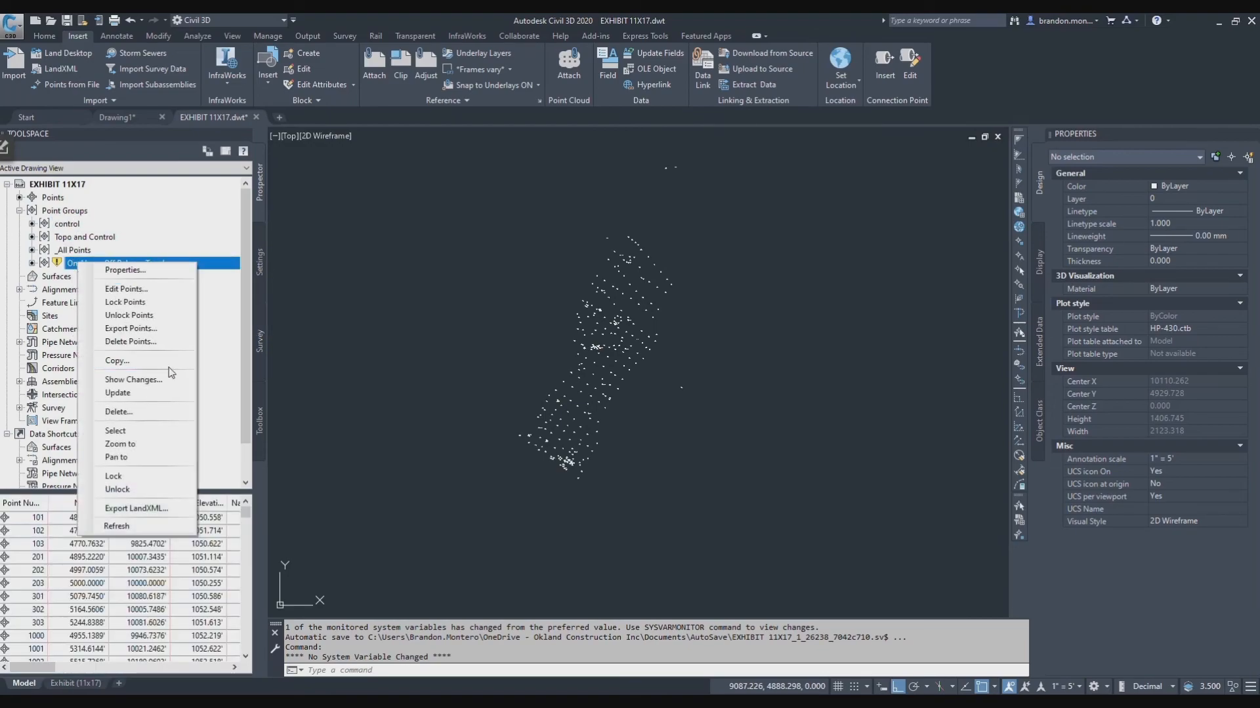